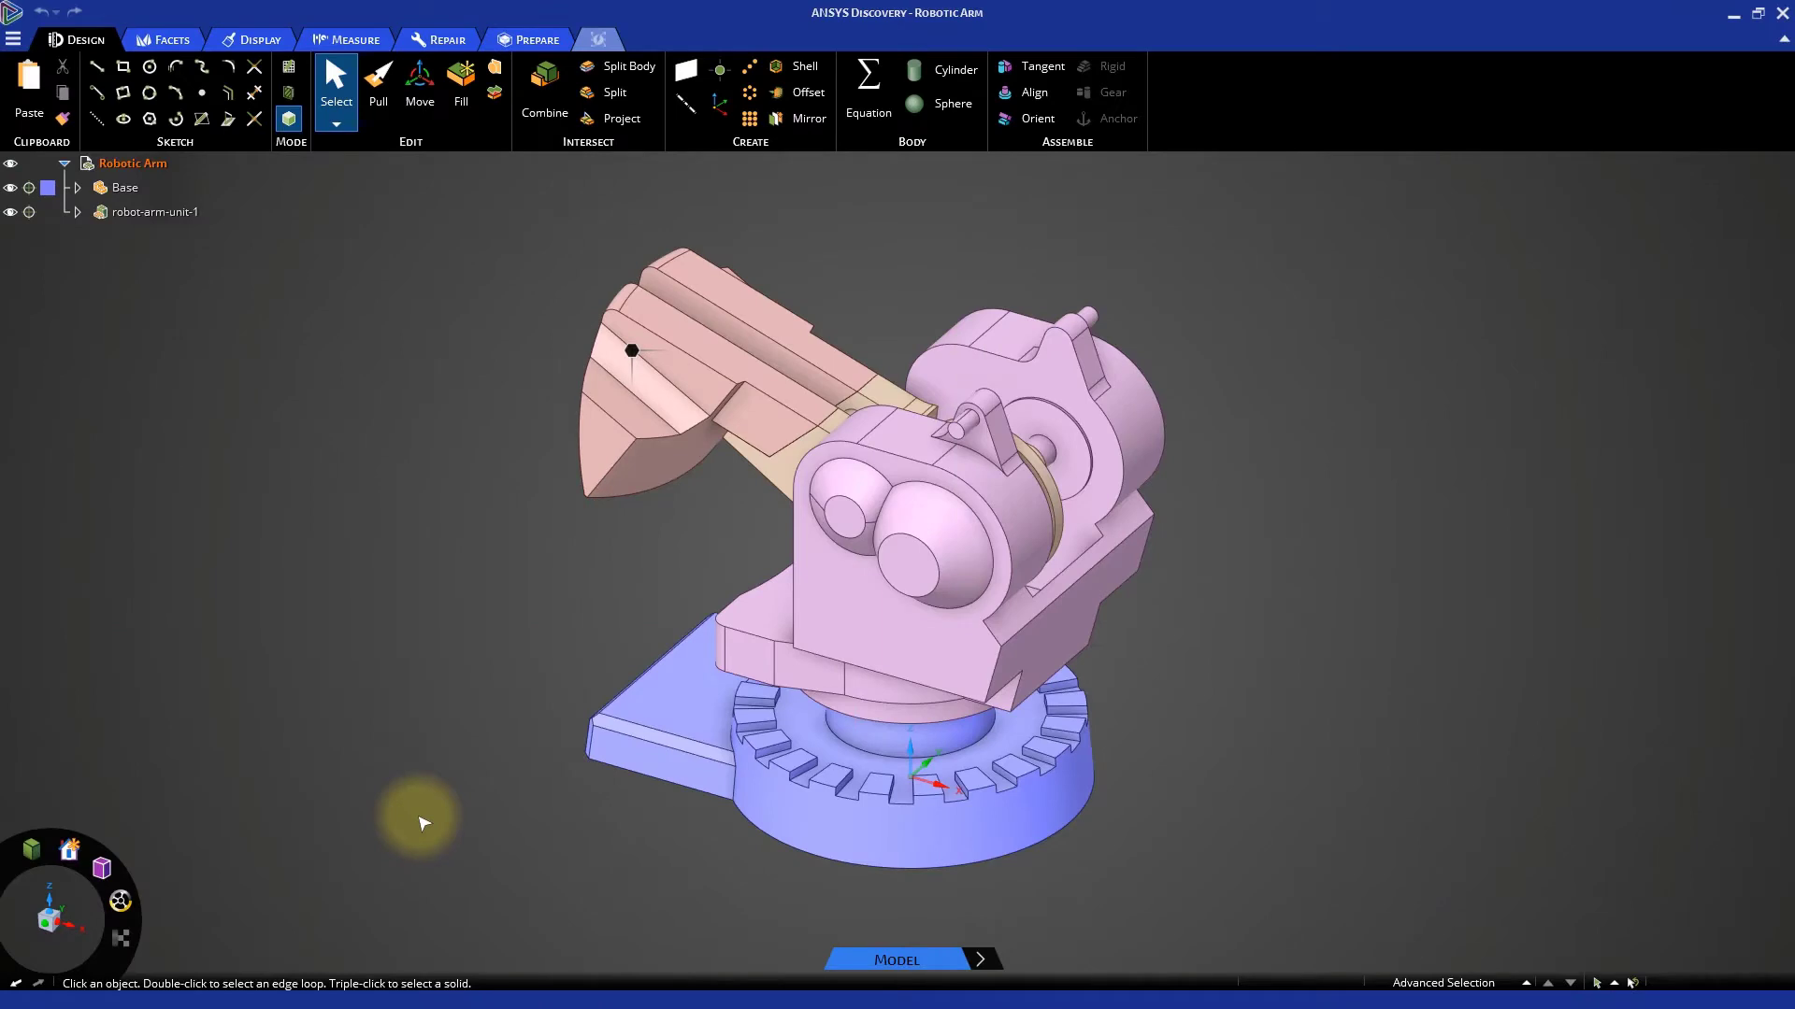
mouse_move(324, 428)
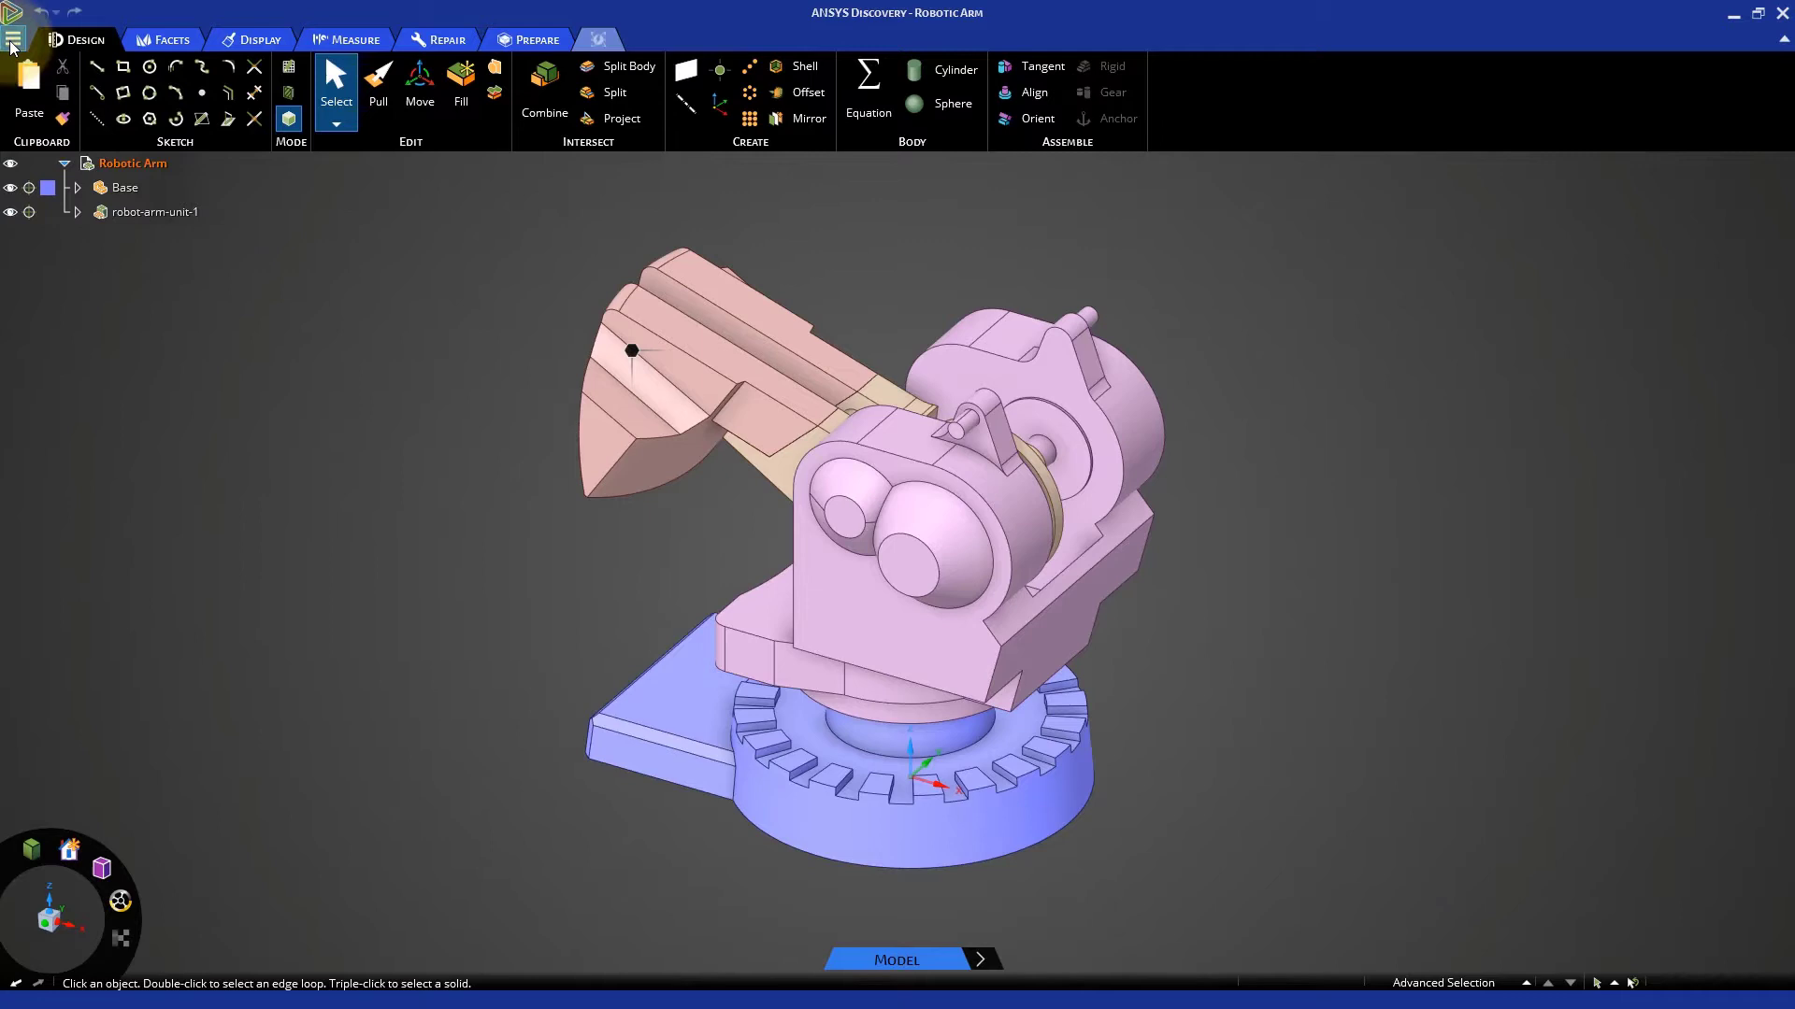
Insert the Arm-1.dsco geometry file into the Robotic Arm assembly
left_click(15, 38)
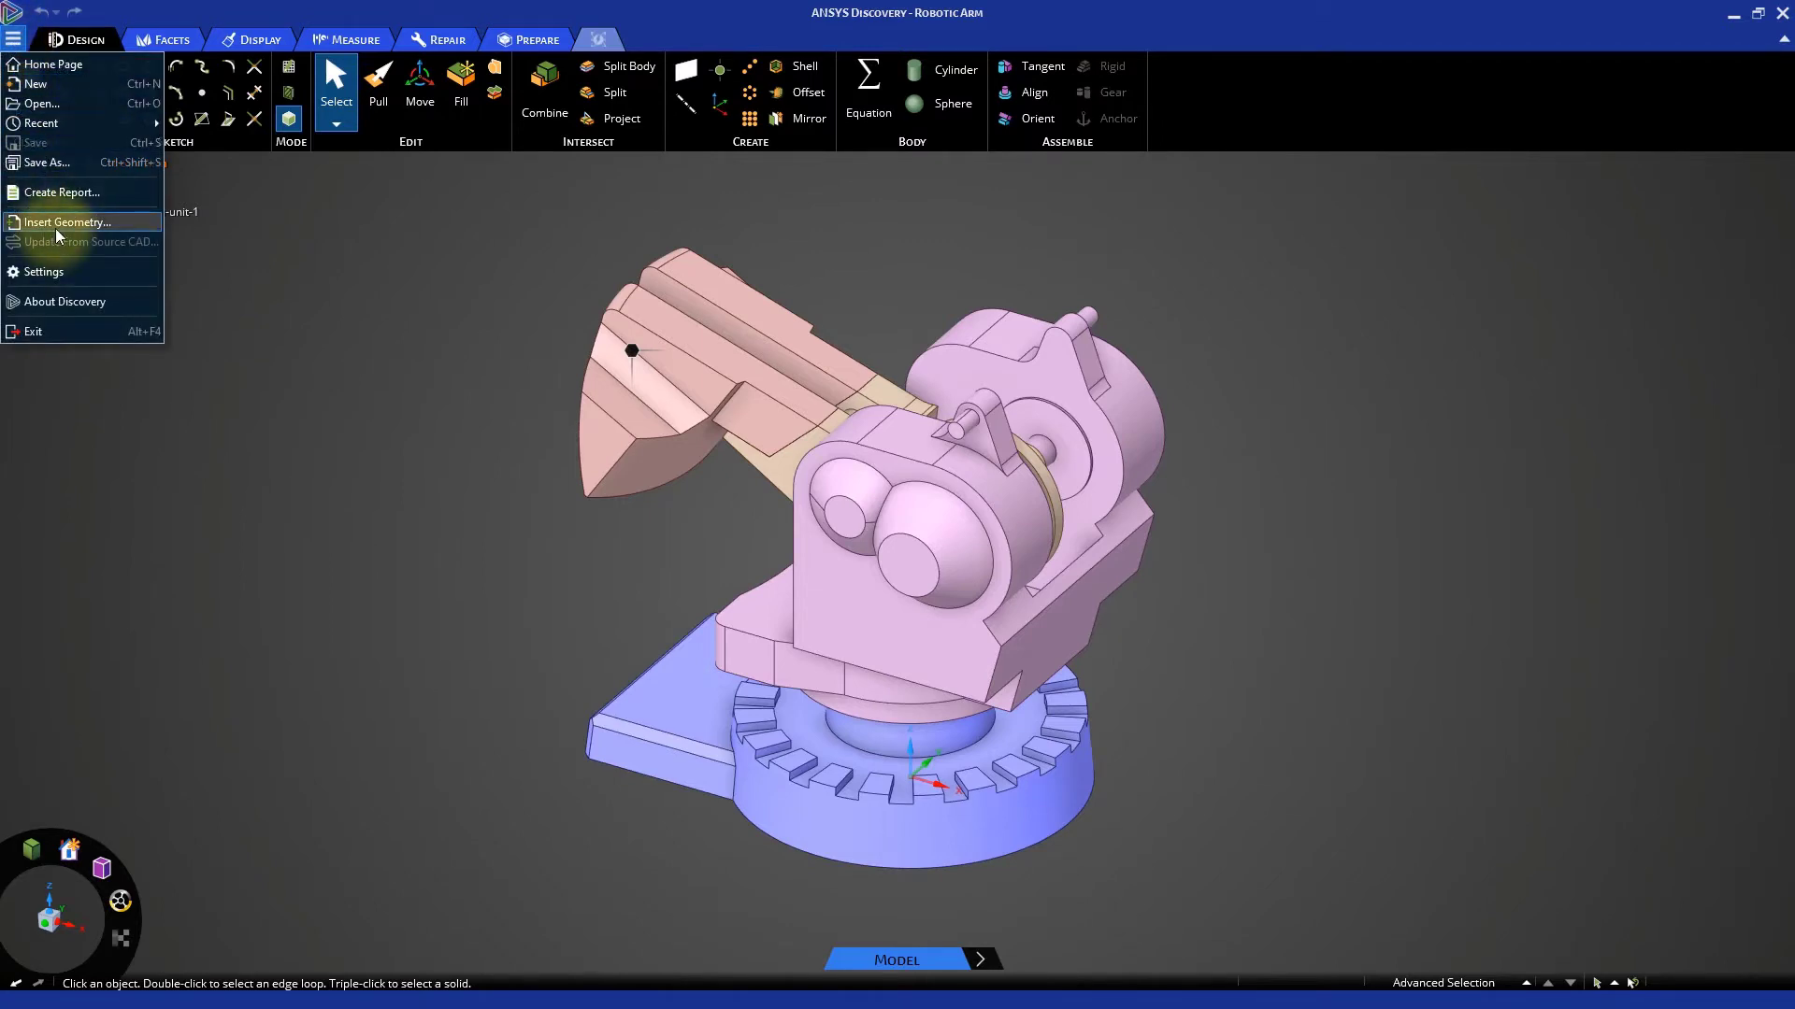
left_click(68, 222)
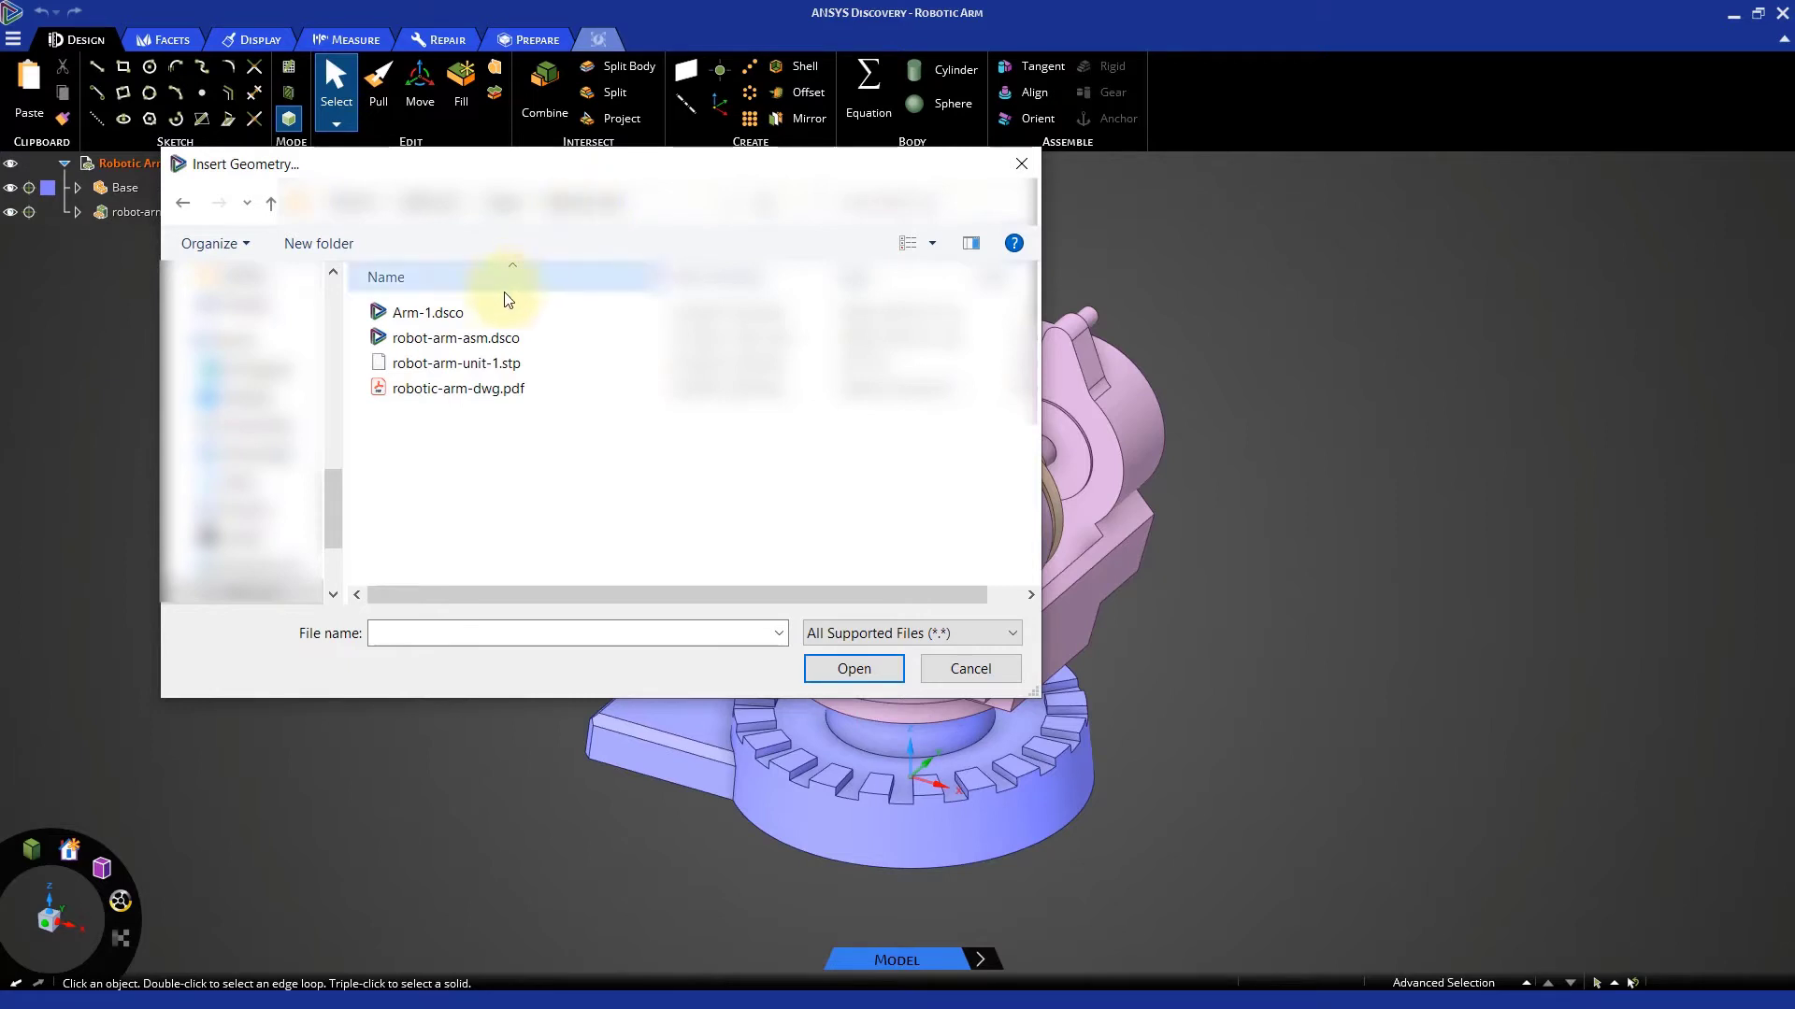
left_click(427, 312)
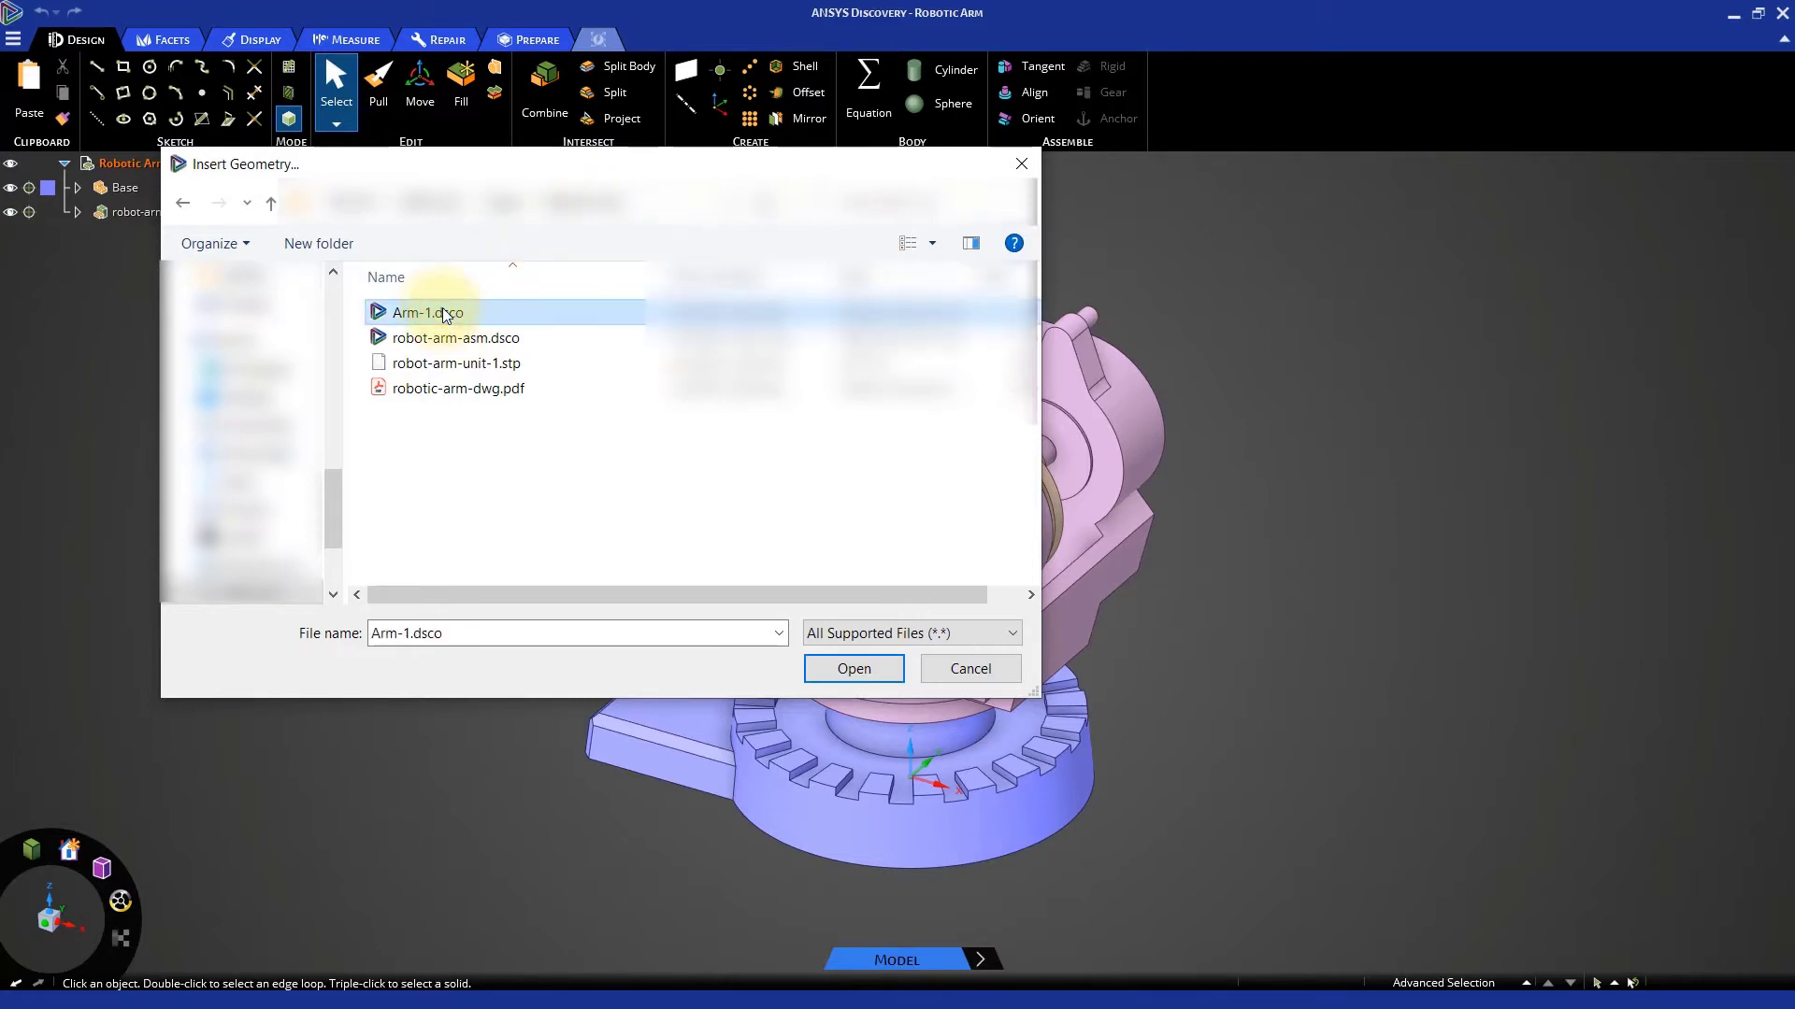
mouse_move(852, 668)
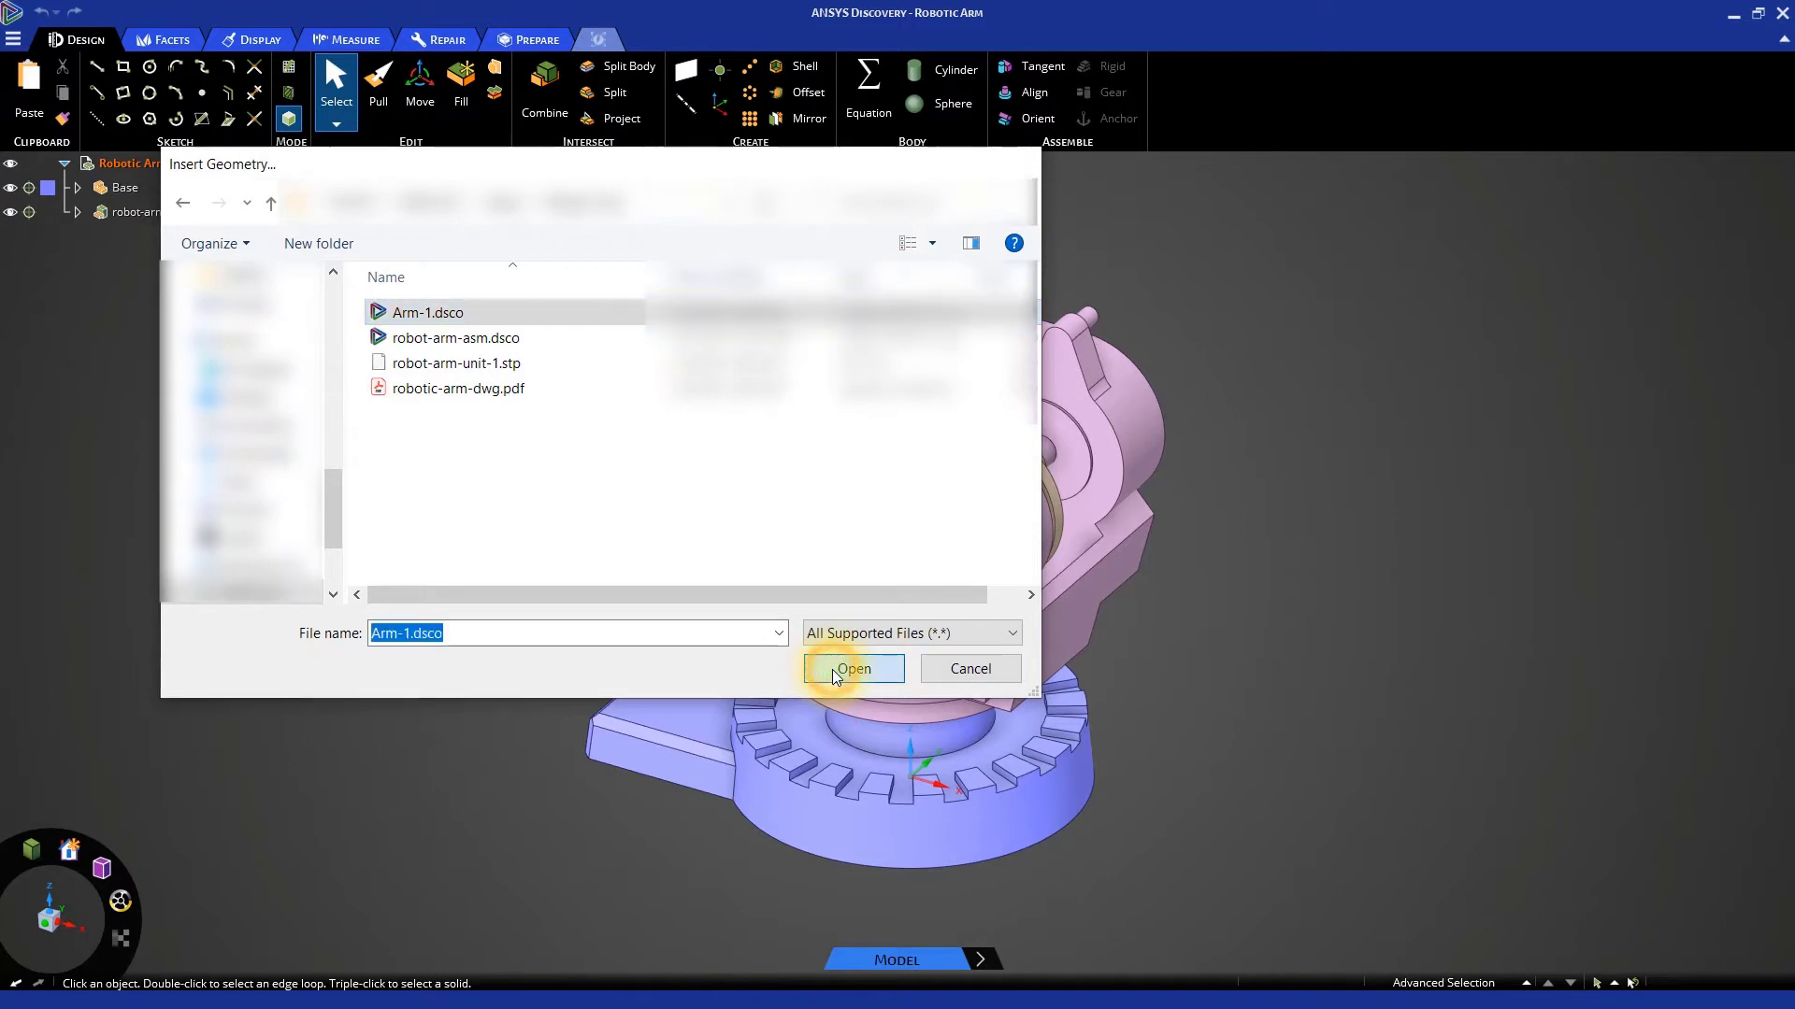
left_click(852, 668)
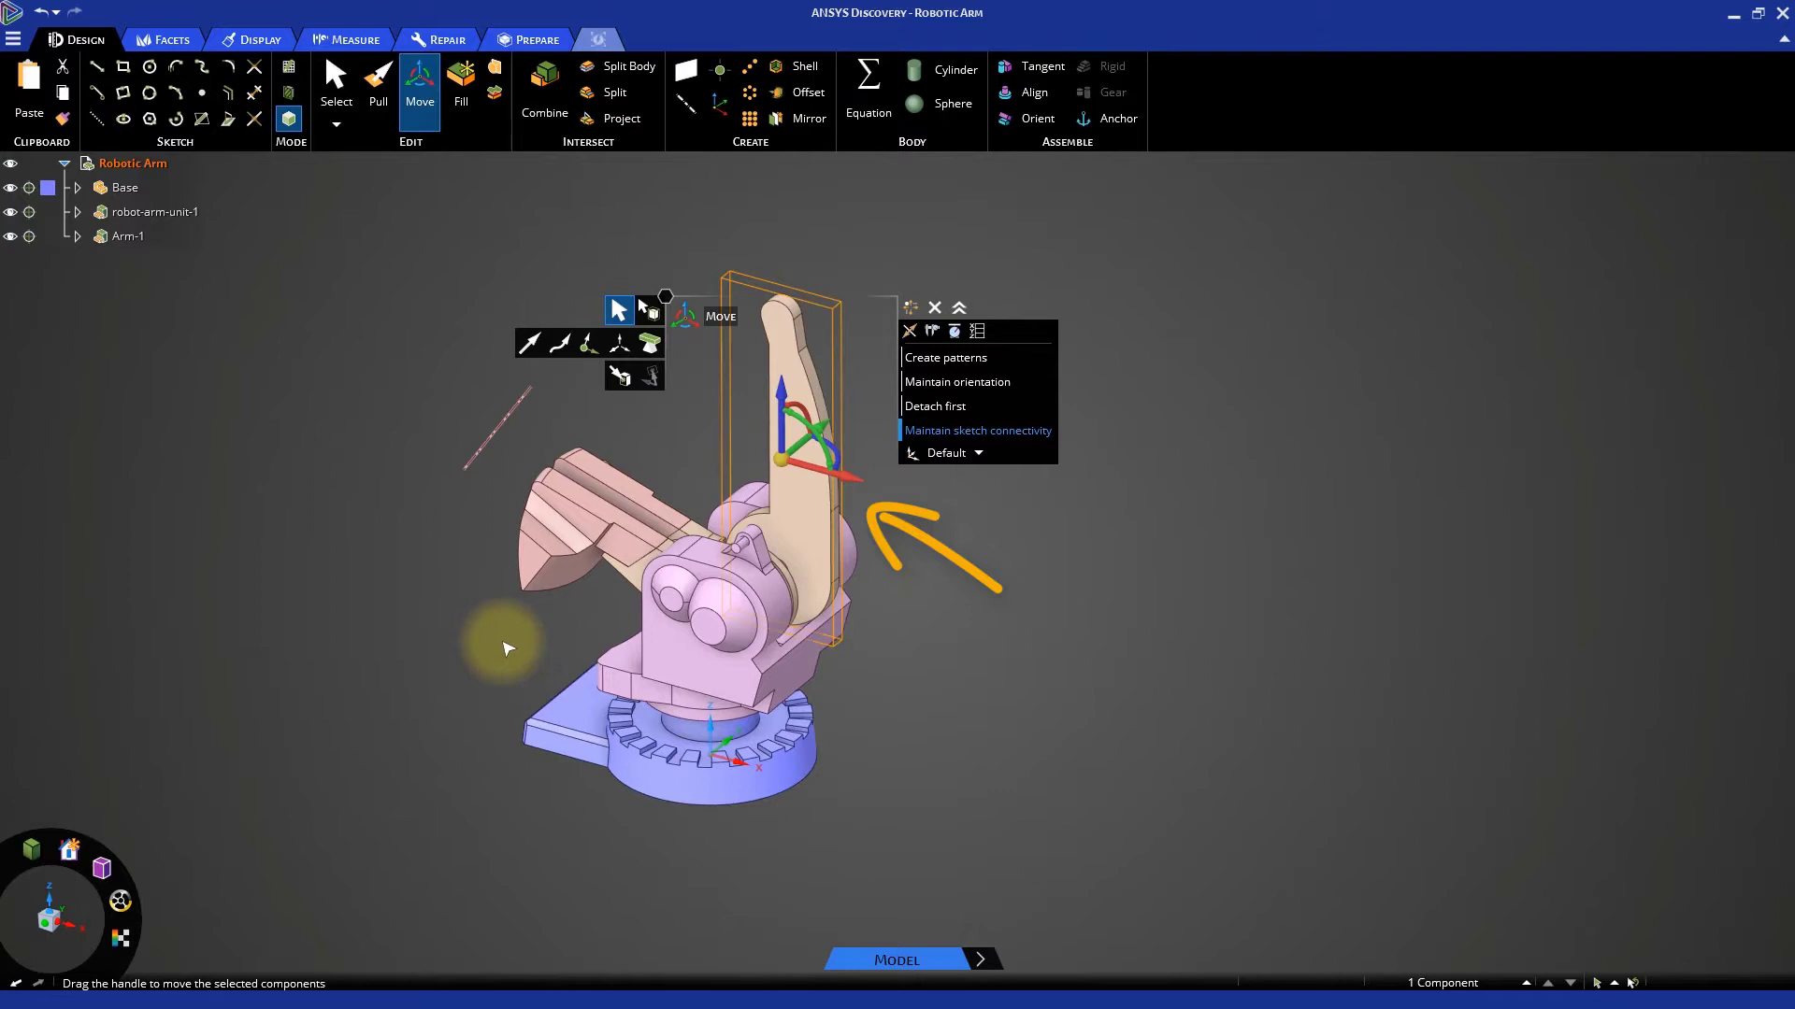
mouse_move(1055, 710)
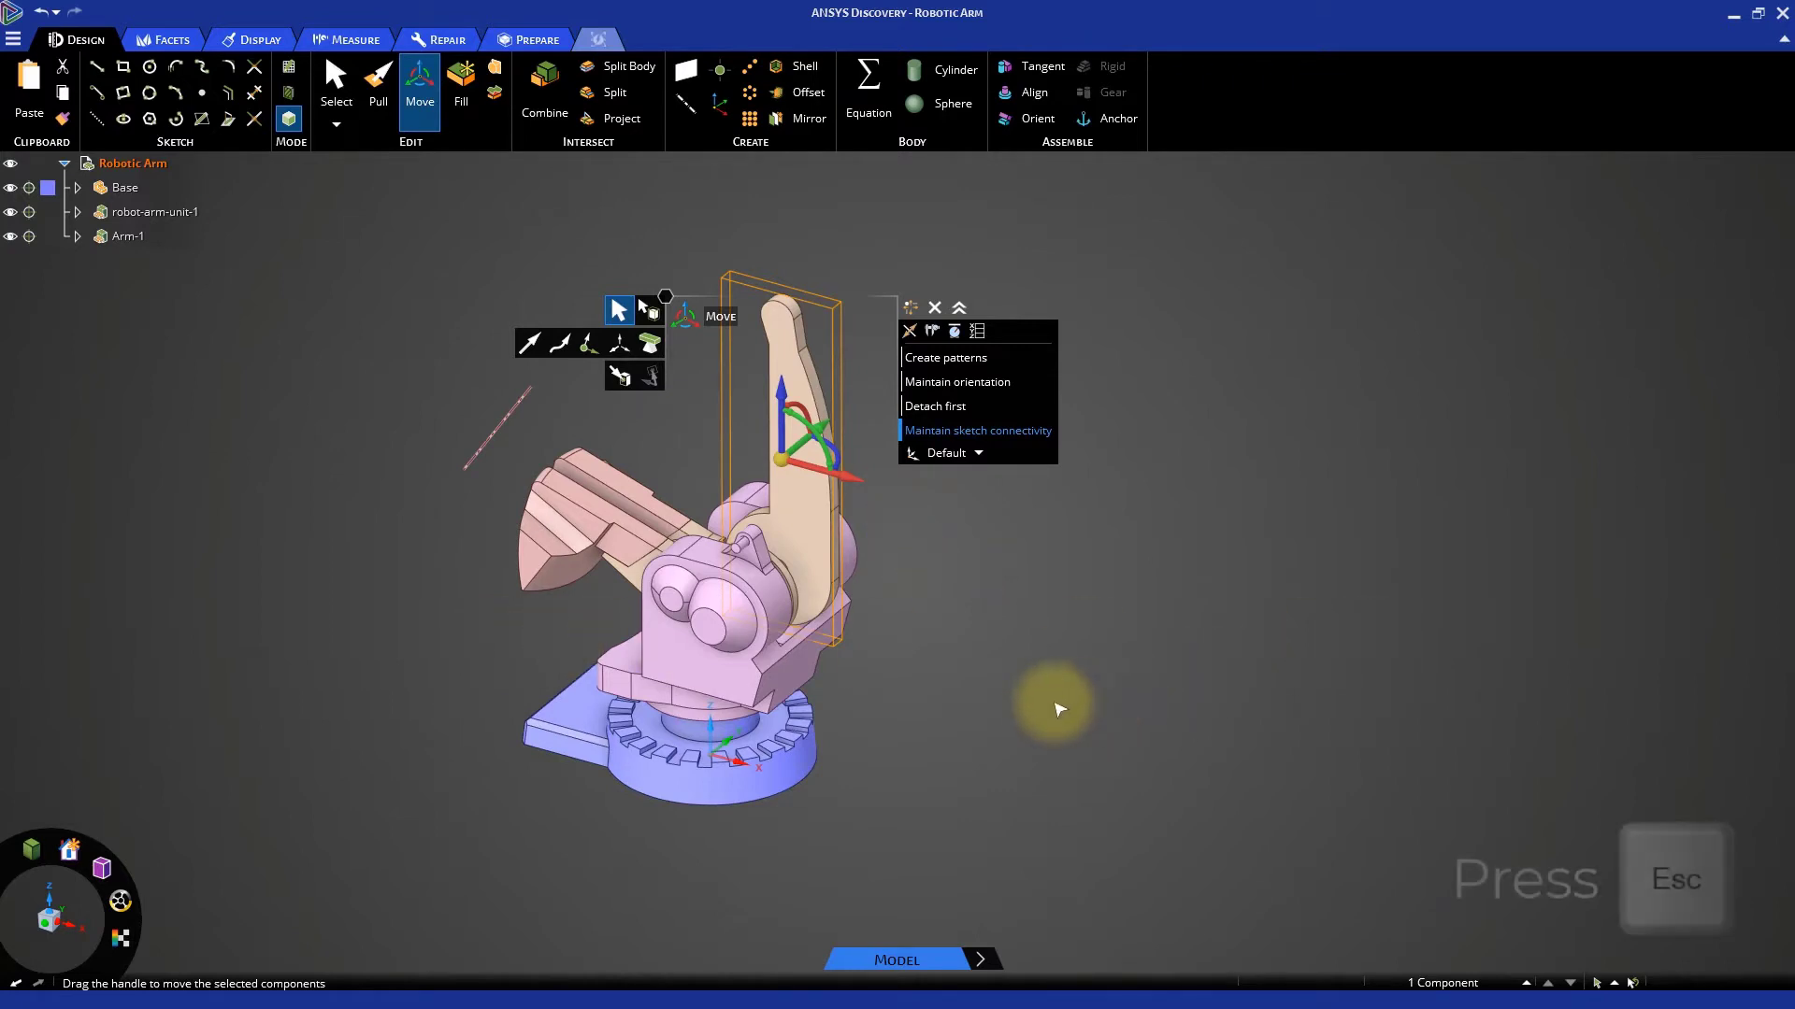
Exit the Move tool on the inserted arm so only Arm-1 stays shown
key("Escape")
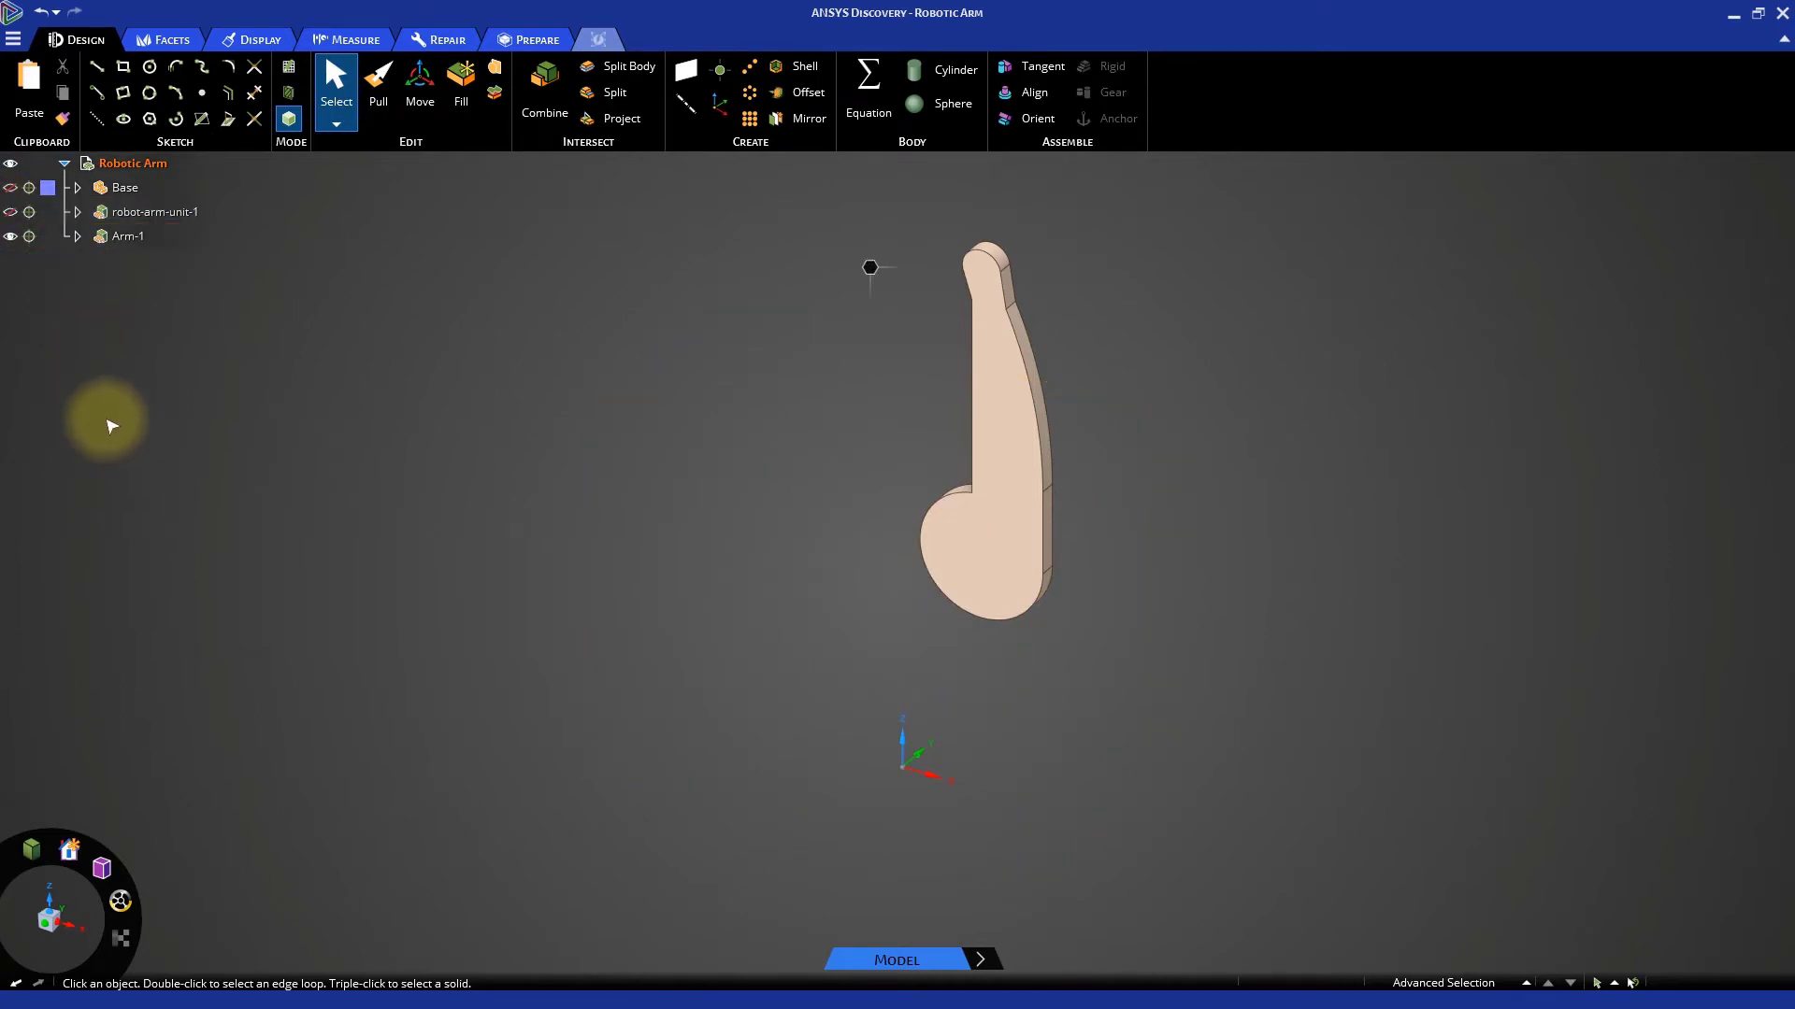
Expand Arm-1 and activate its Arm_1 subcomponent for modeling
left_click(129, 236)
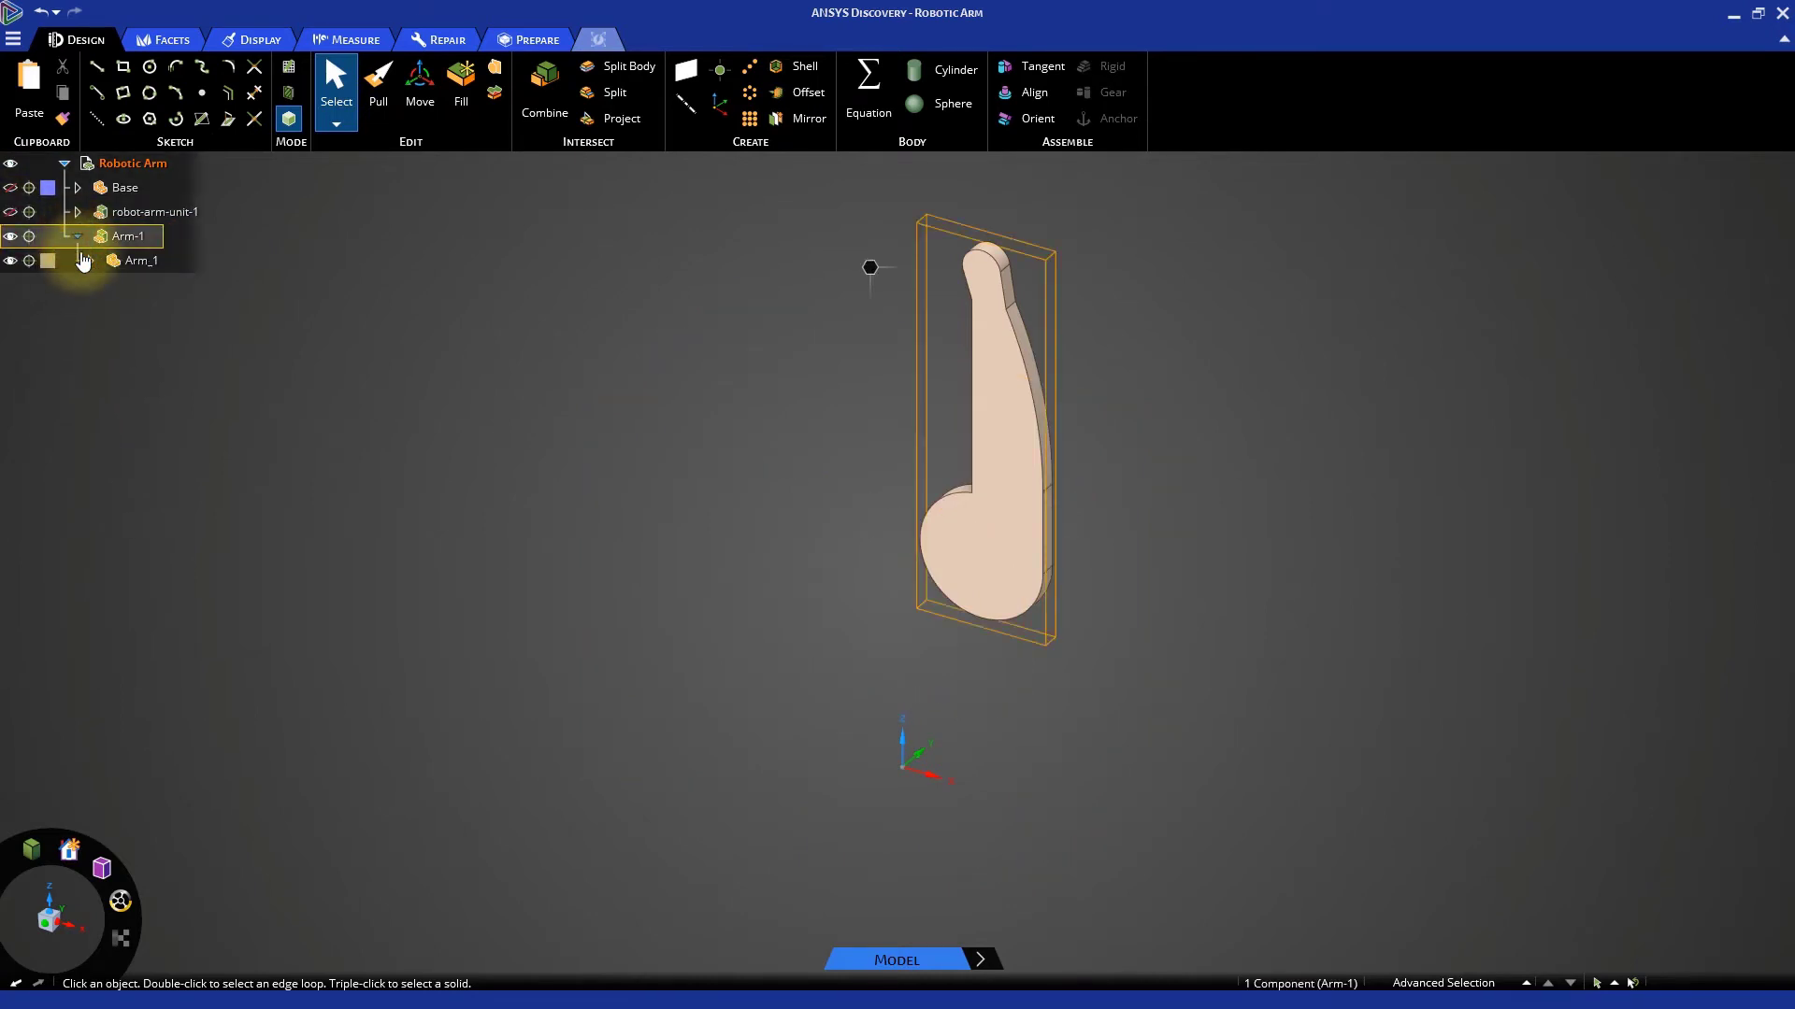
right_click(141, 260)
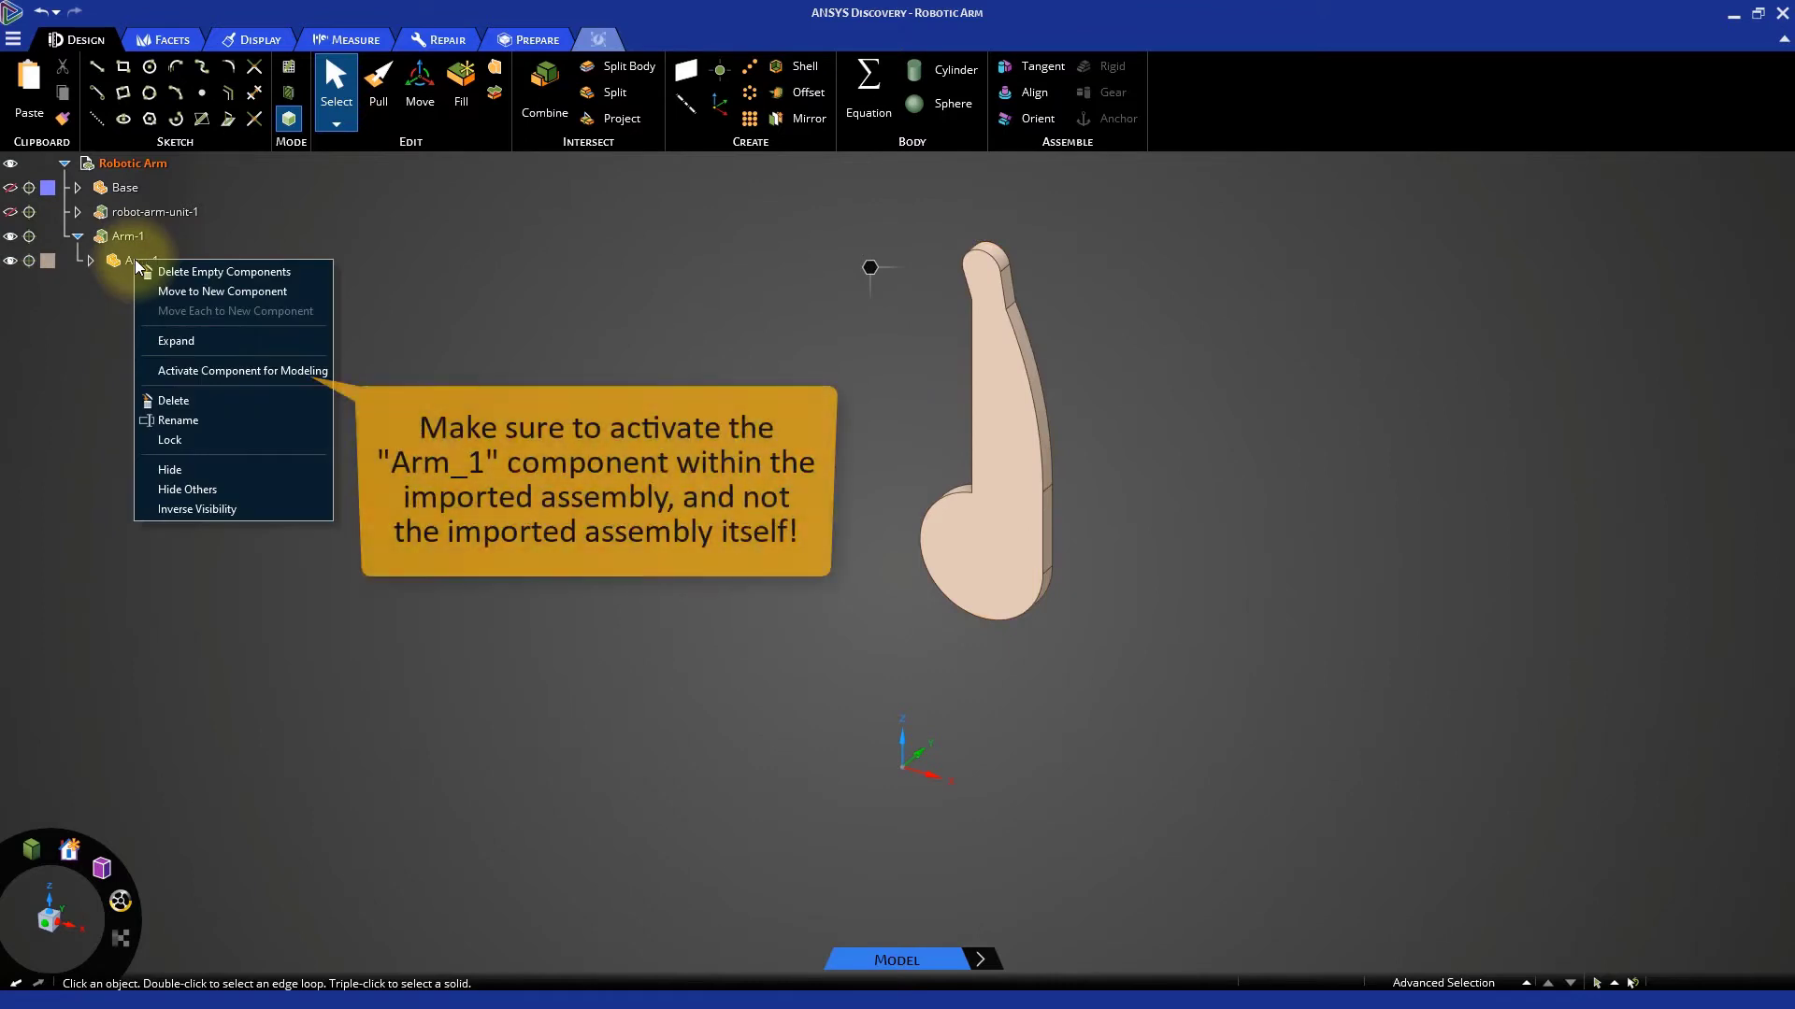
mouse_move(241, 370)
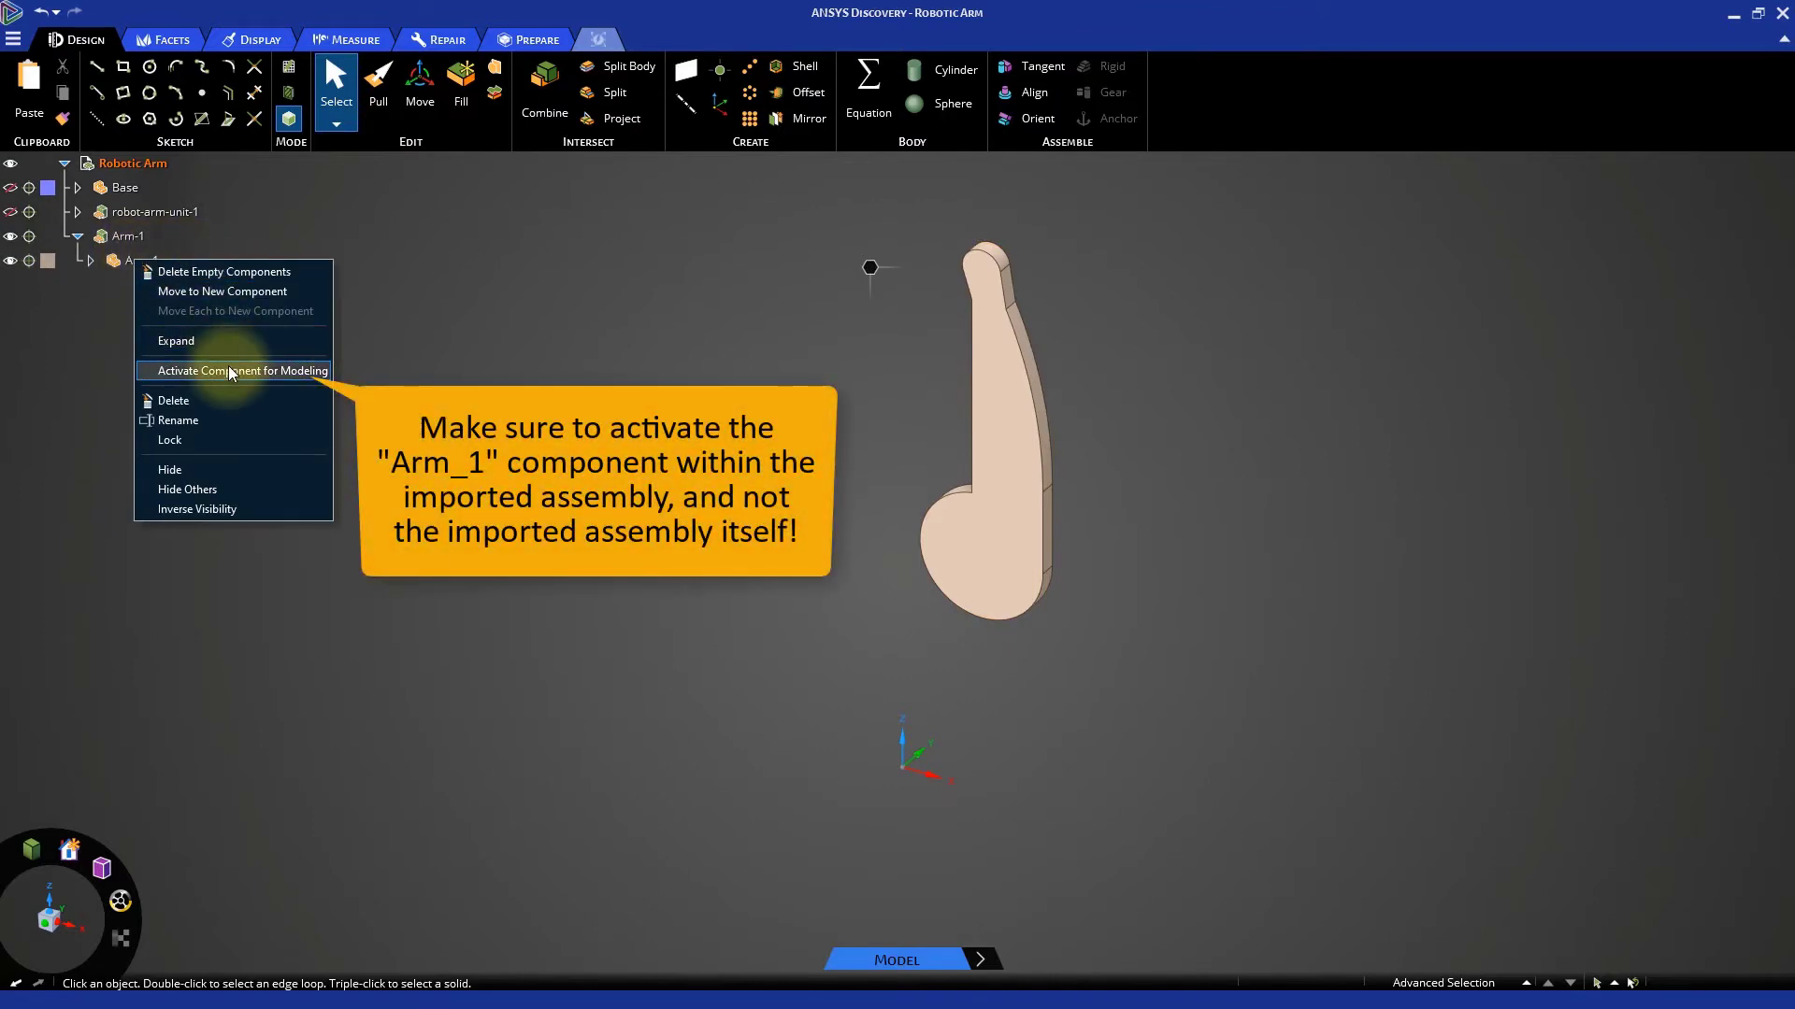
left_click(241, 371)
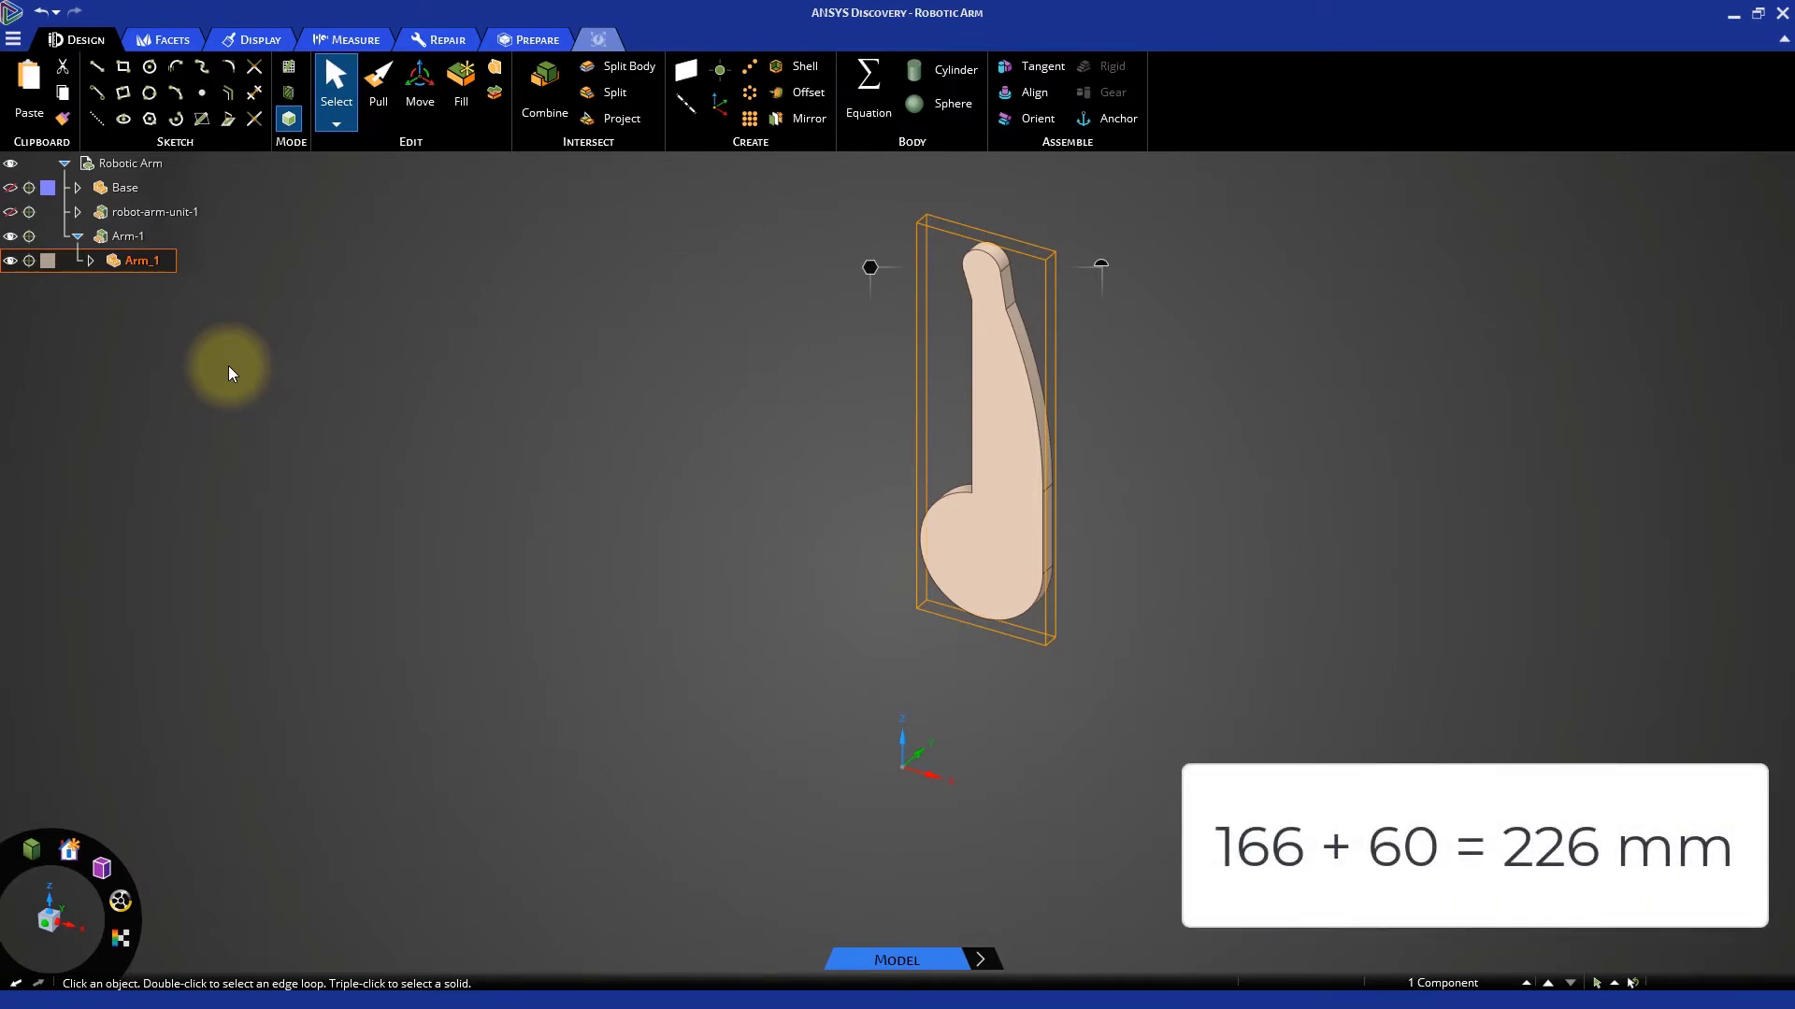
mouse_move(684, 504)
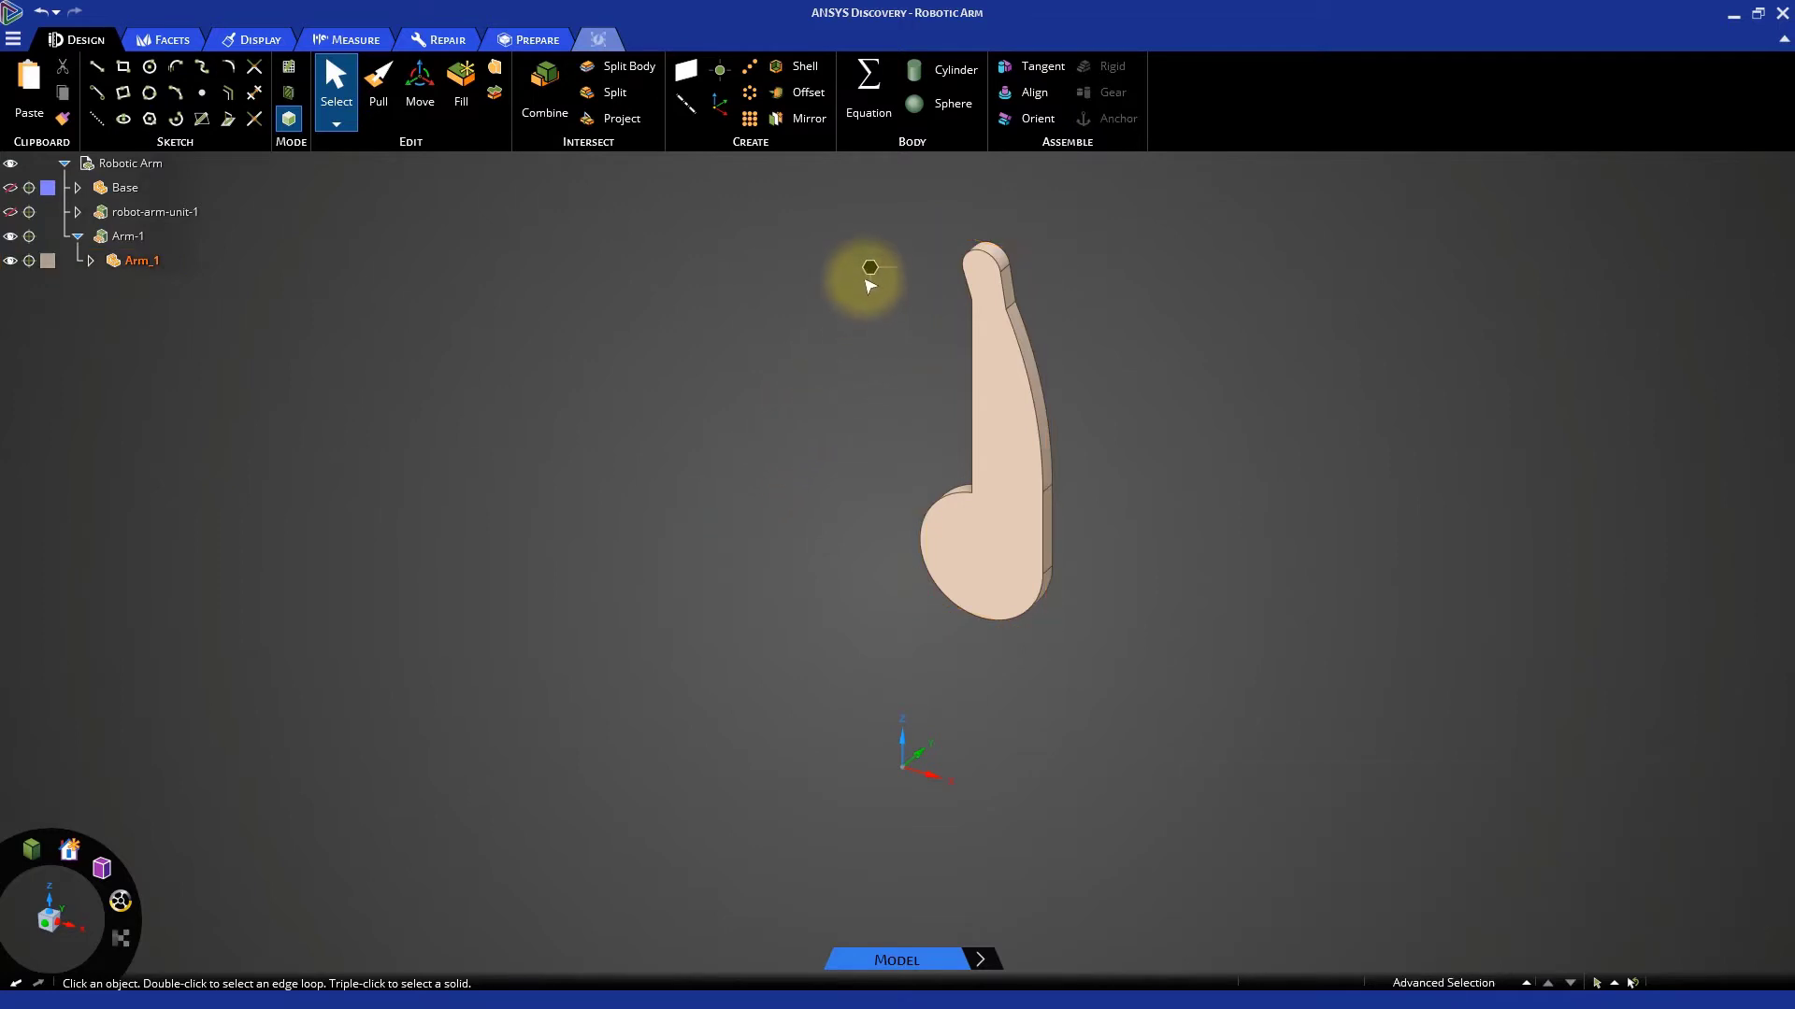
mouse_move(904, 233)
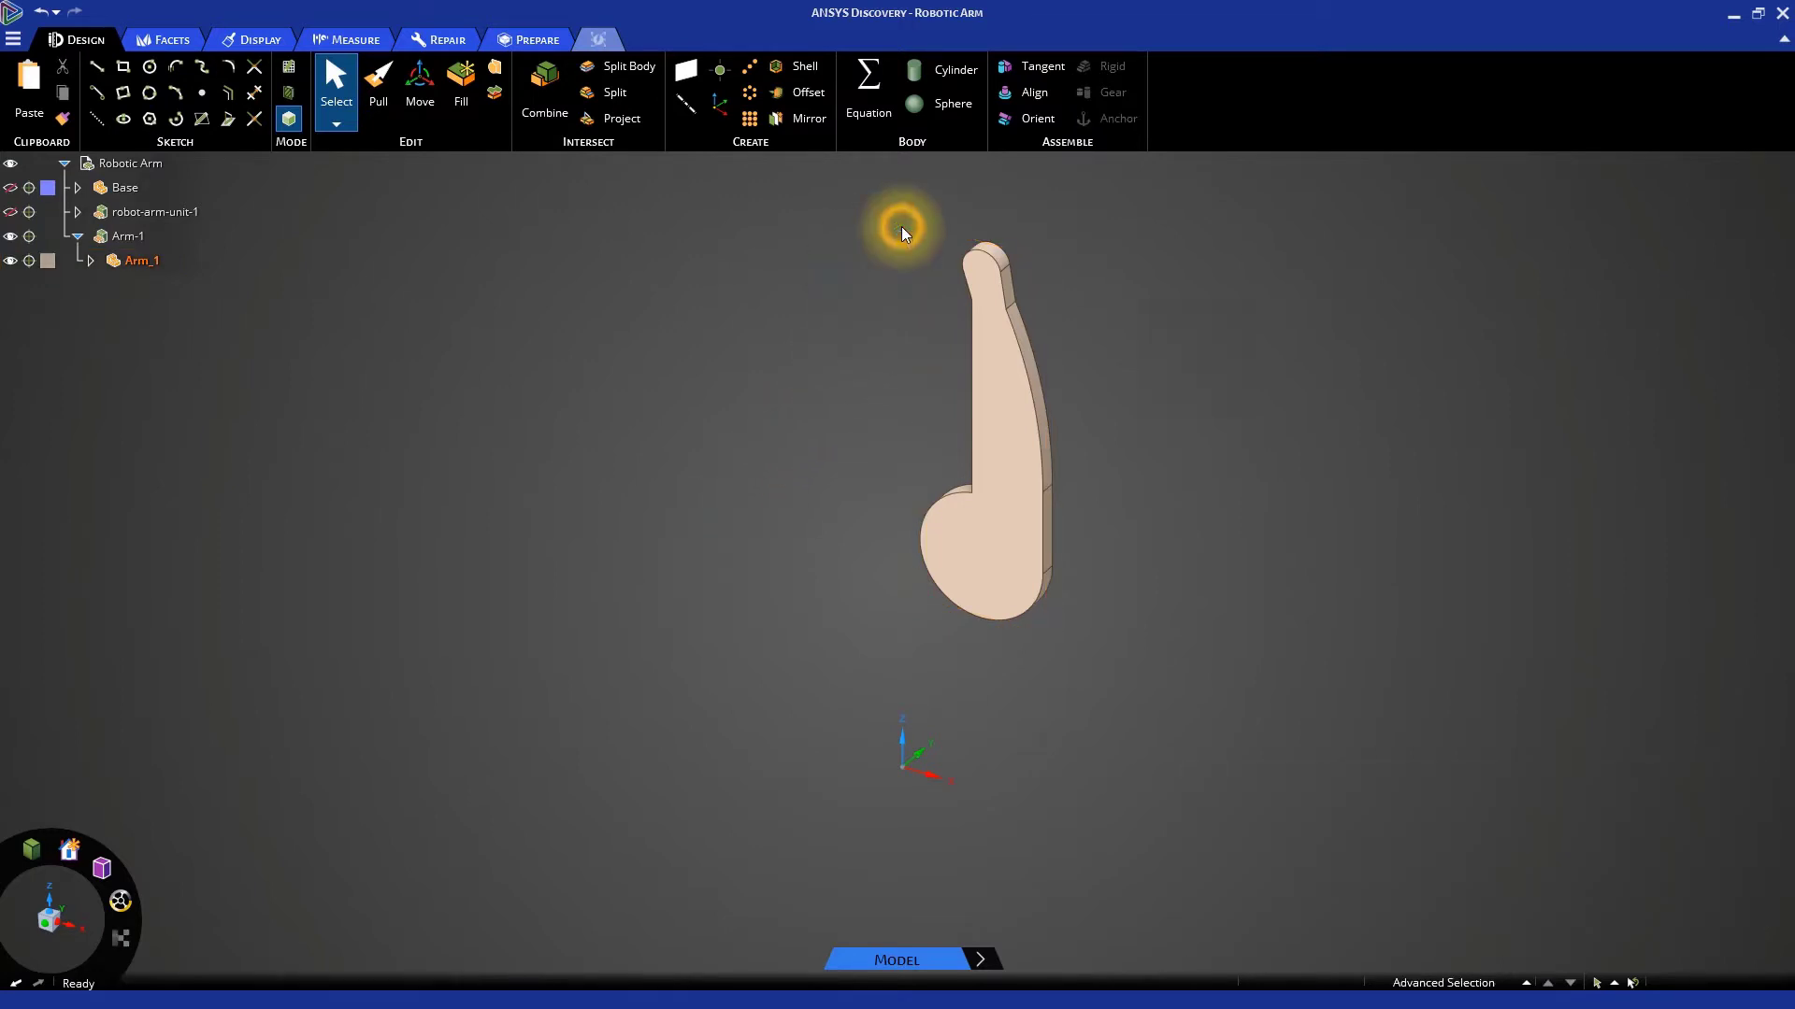
Move-copy the arm plate to create a parallel Arm_11 body beside it
left_click(419, 77)
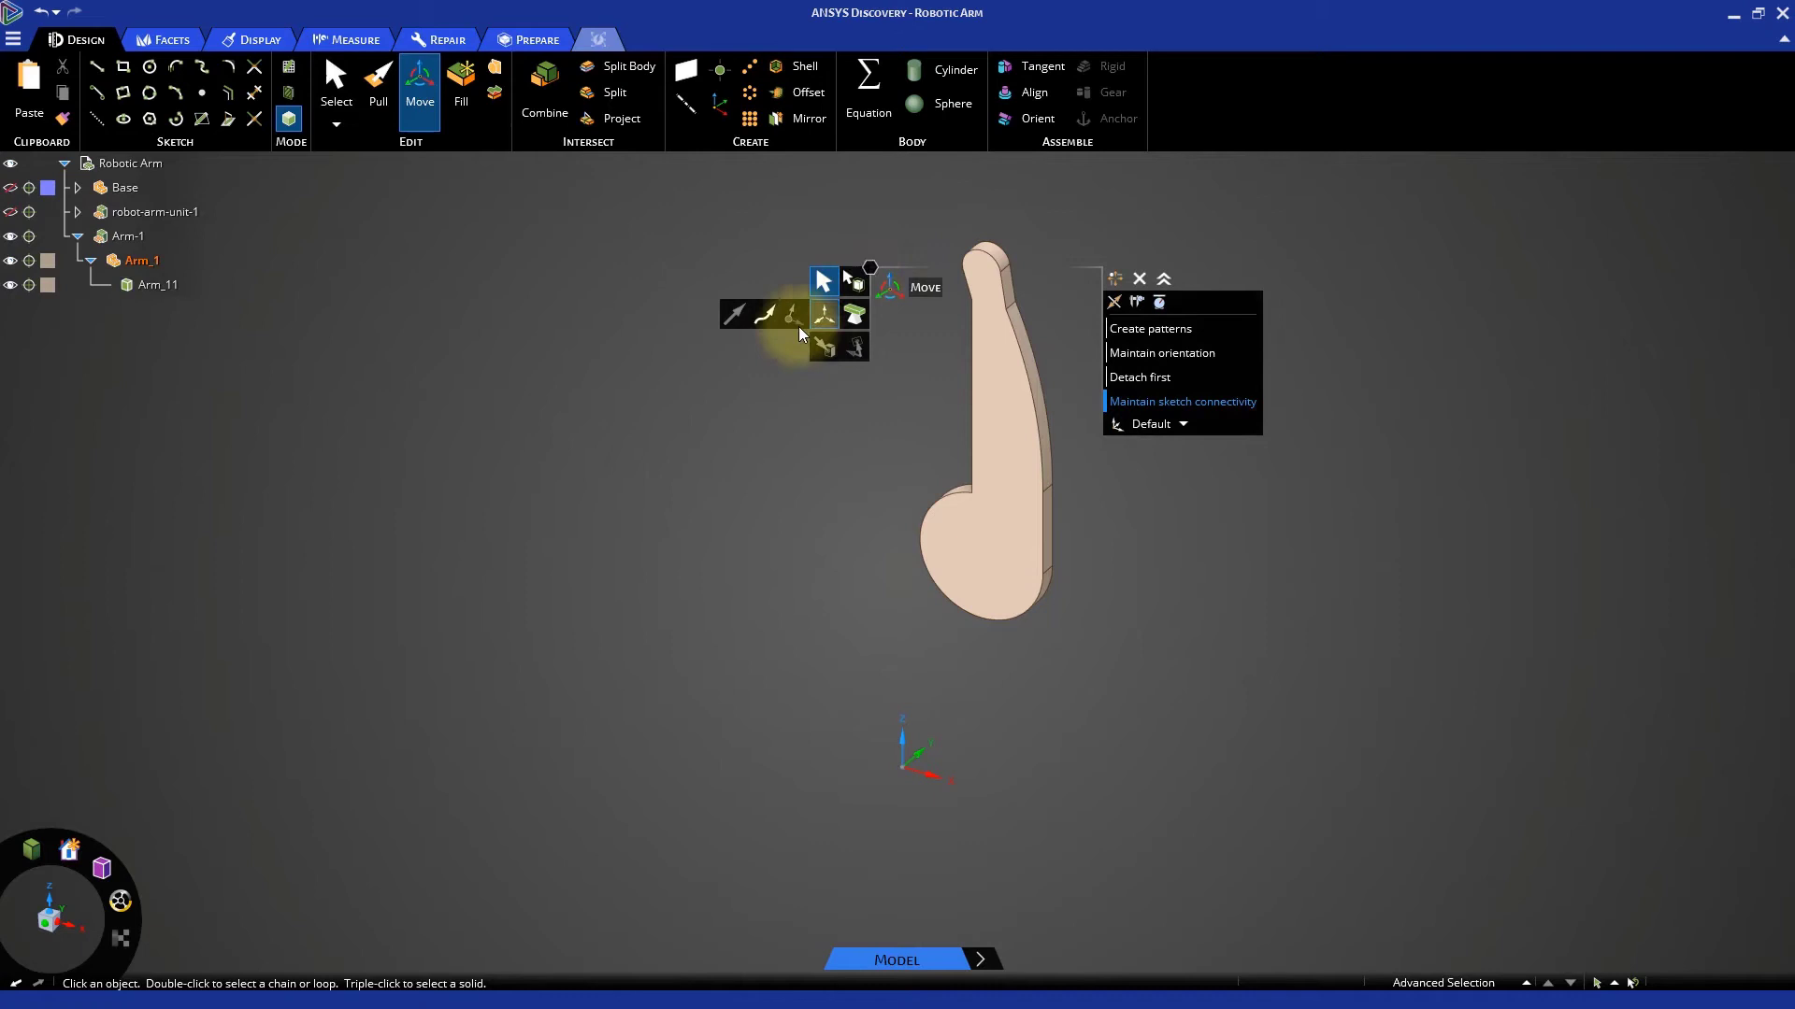
left_click(990, 458)
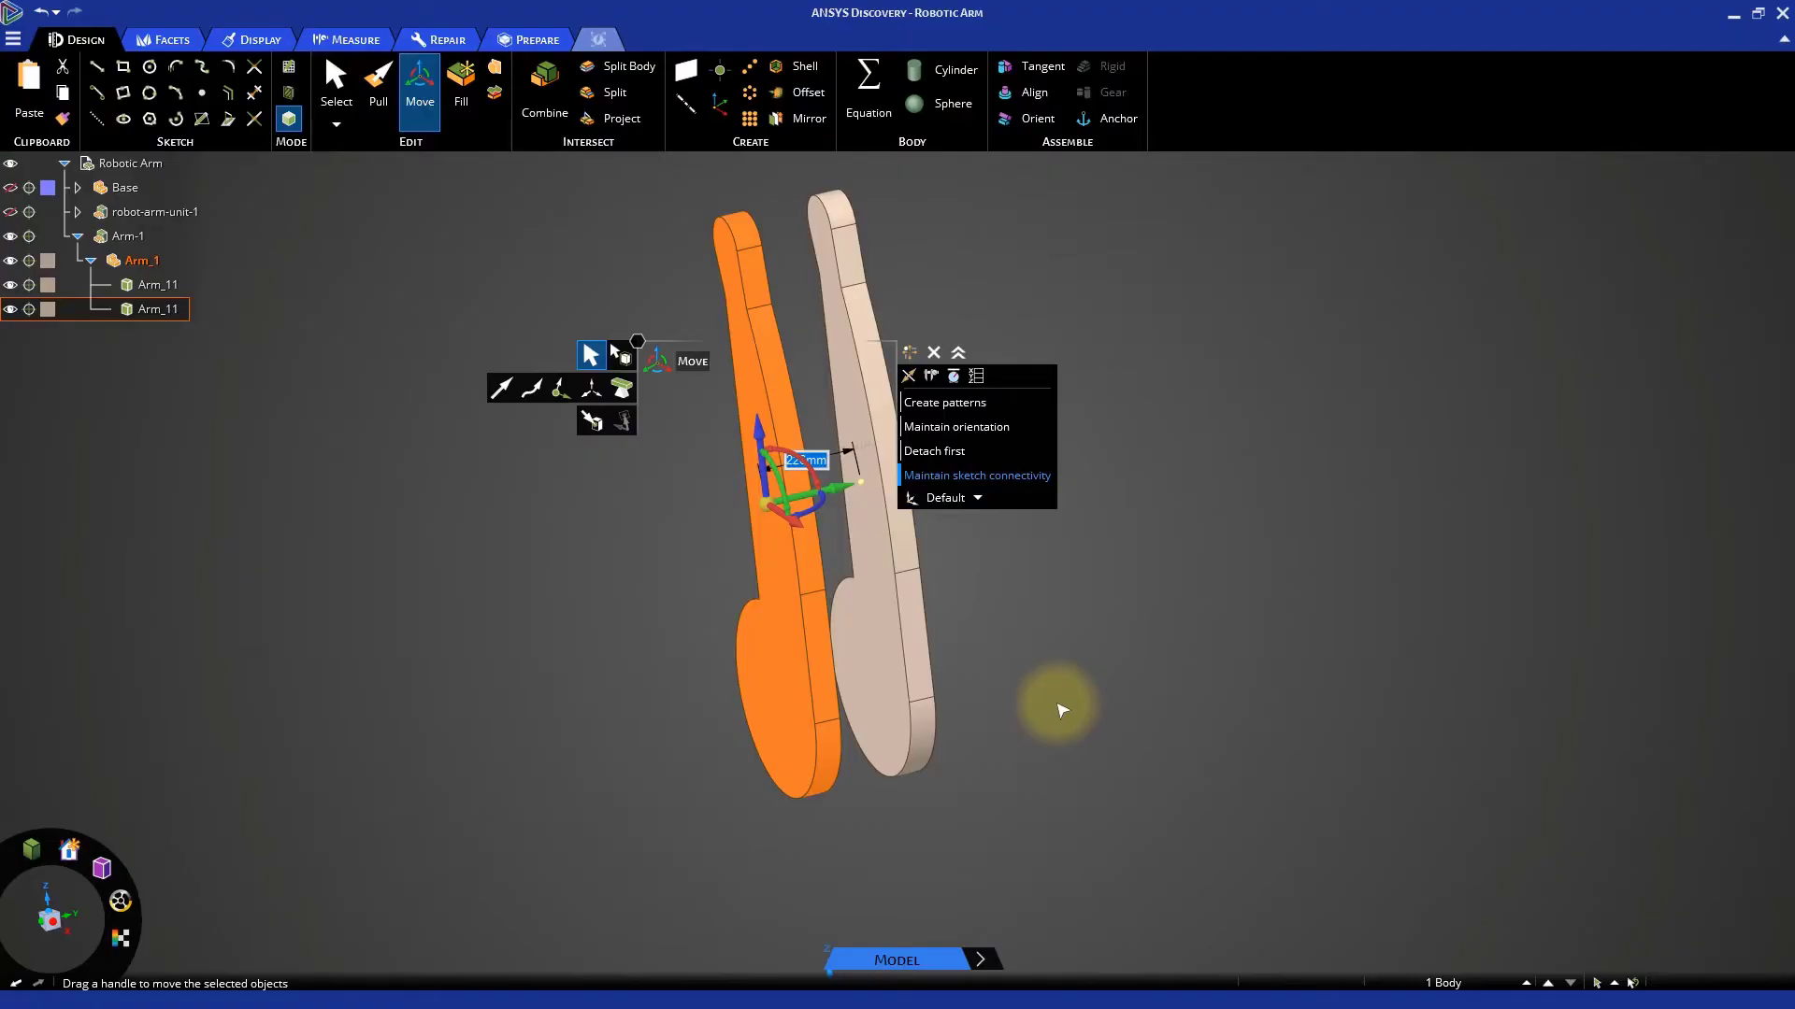
mouse_move(633, 583)
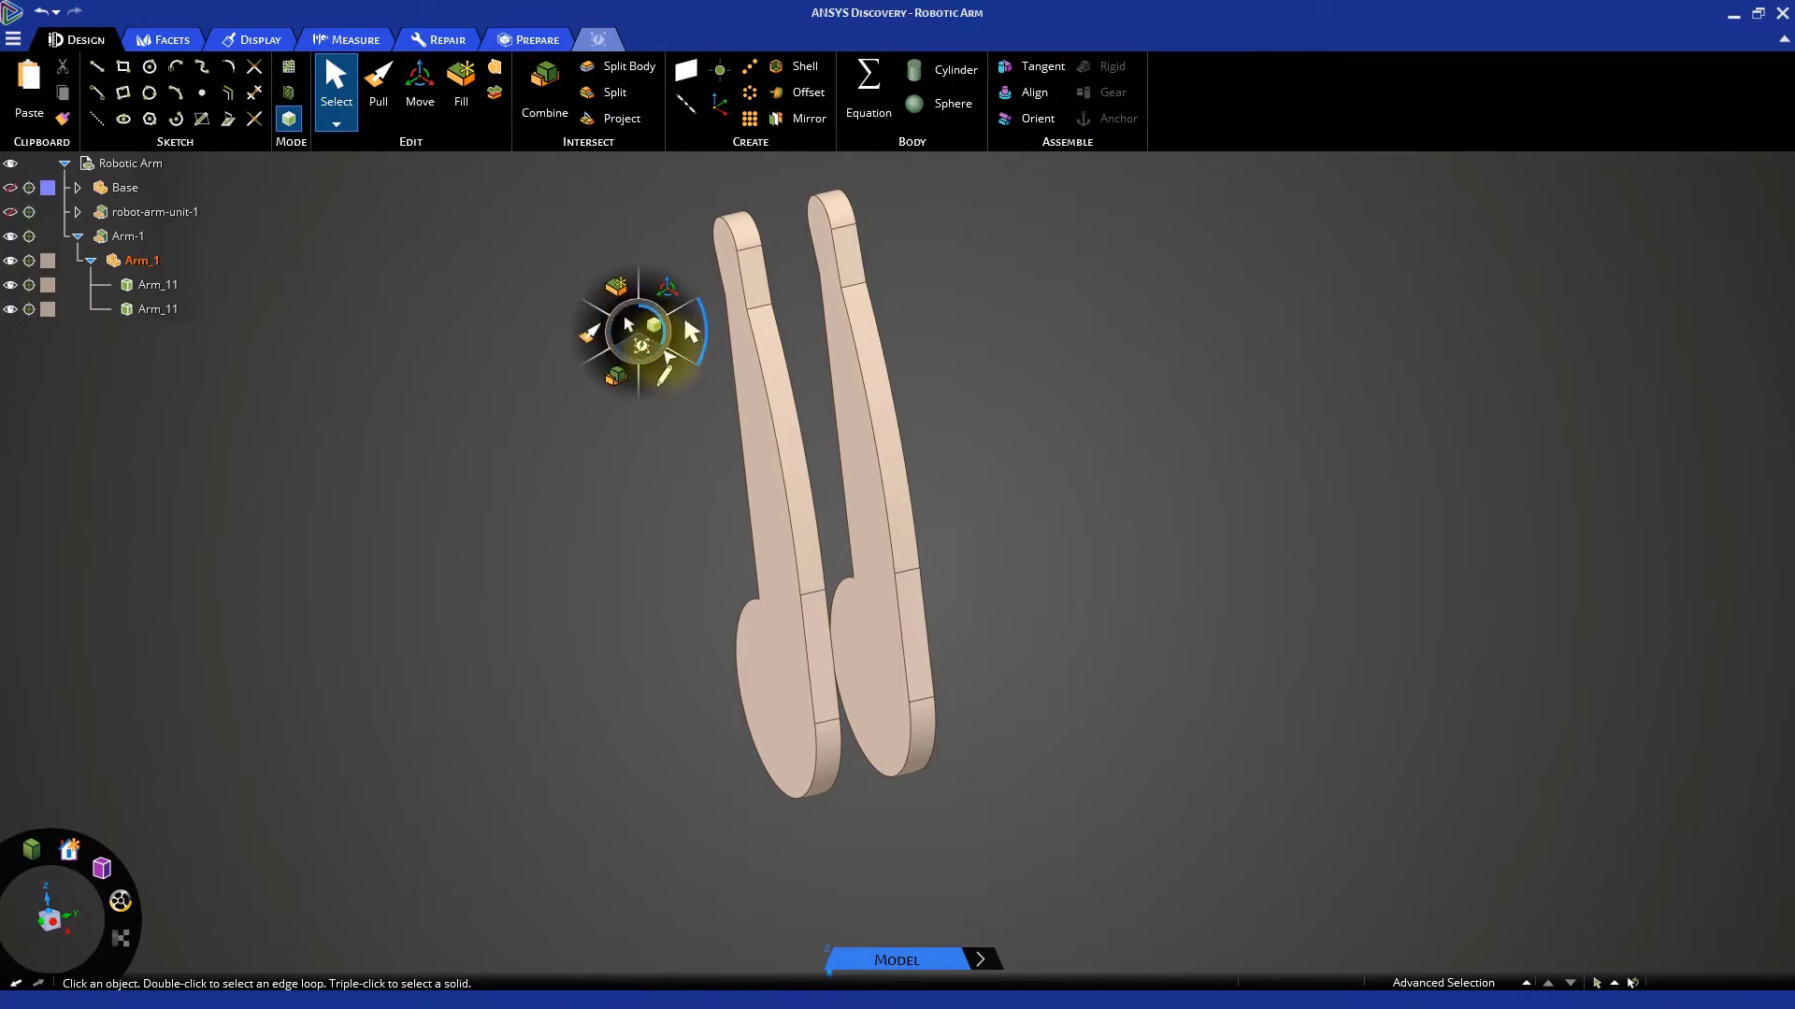
mouse_move(665, 372)
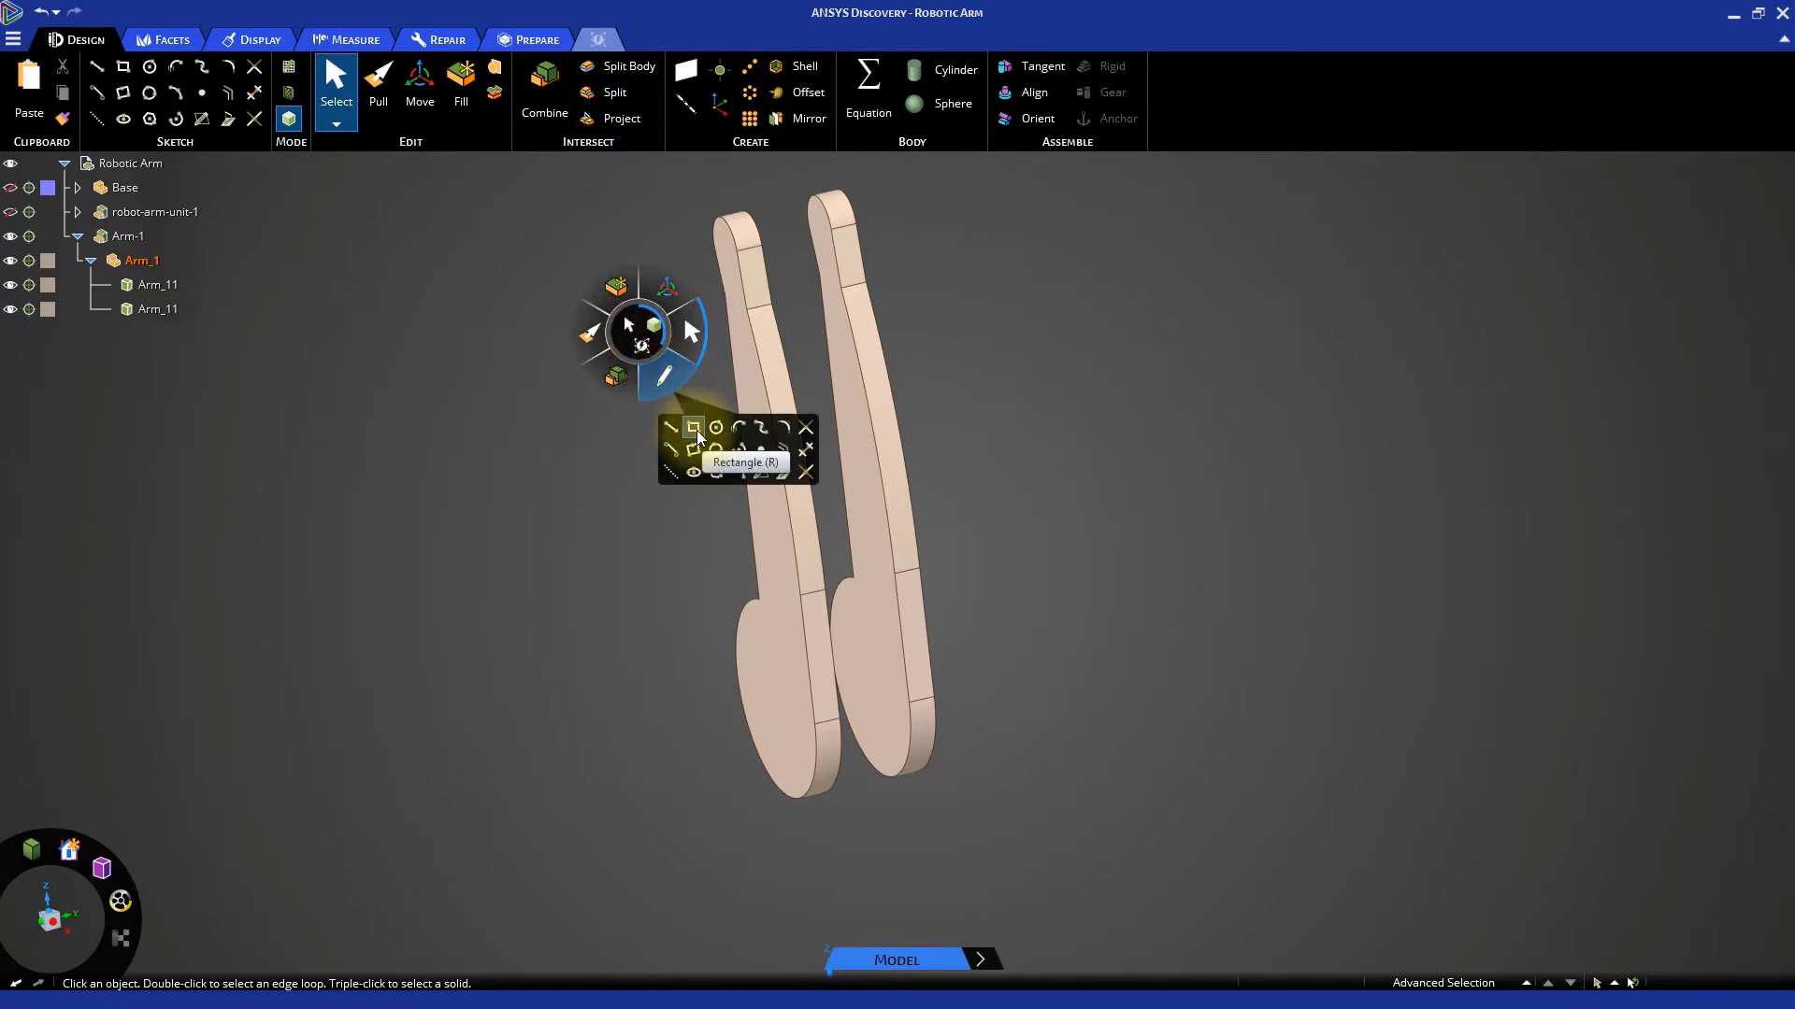
Draw a 166 by 630 mm rectangle between the plates and finish the sketch
left_click(693, 428)
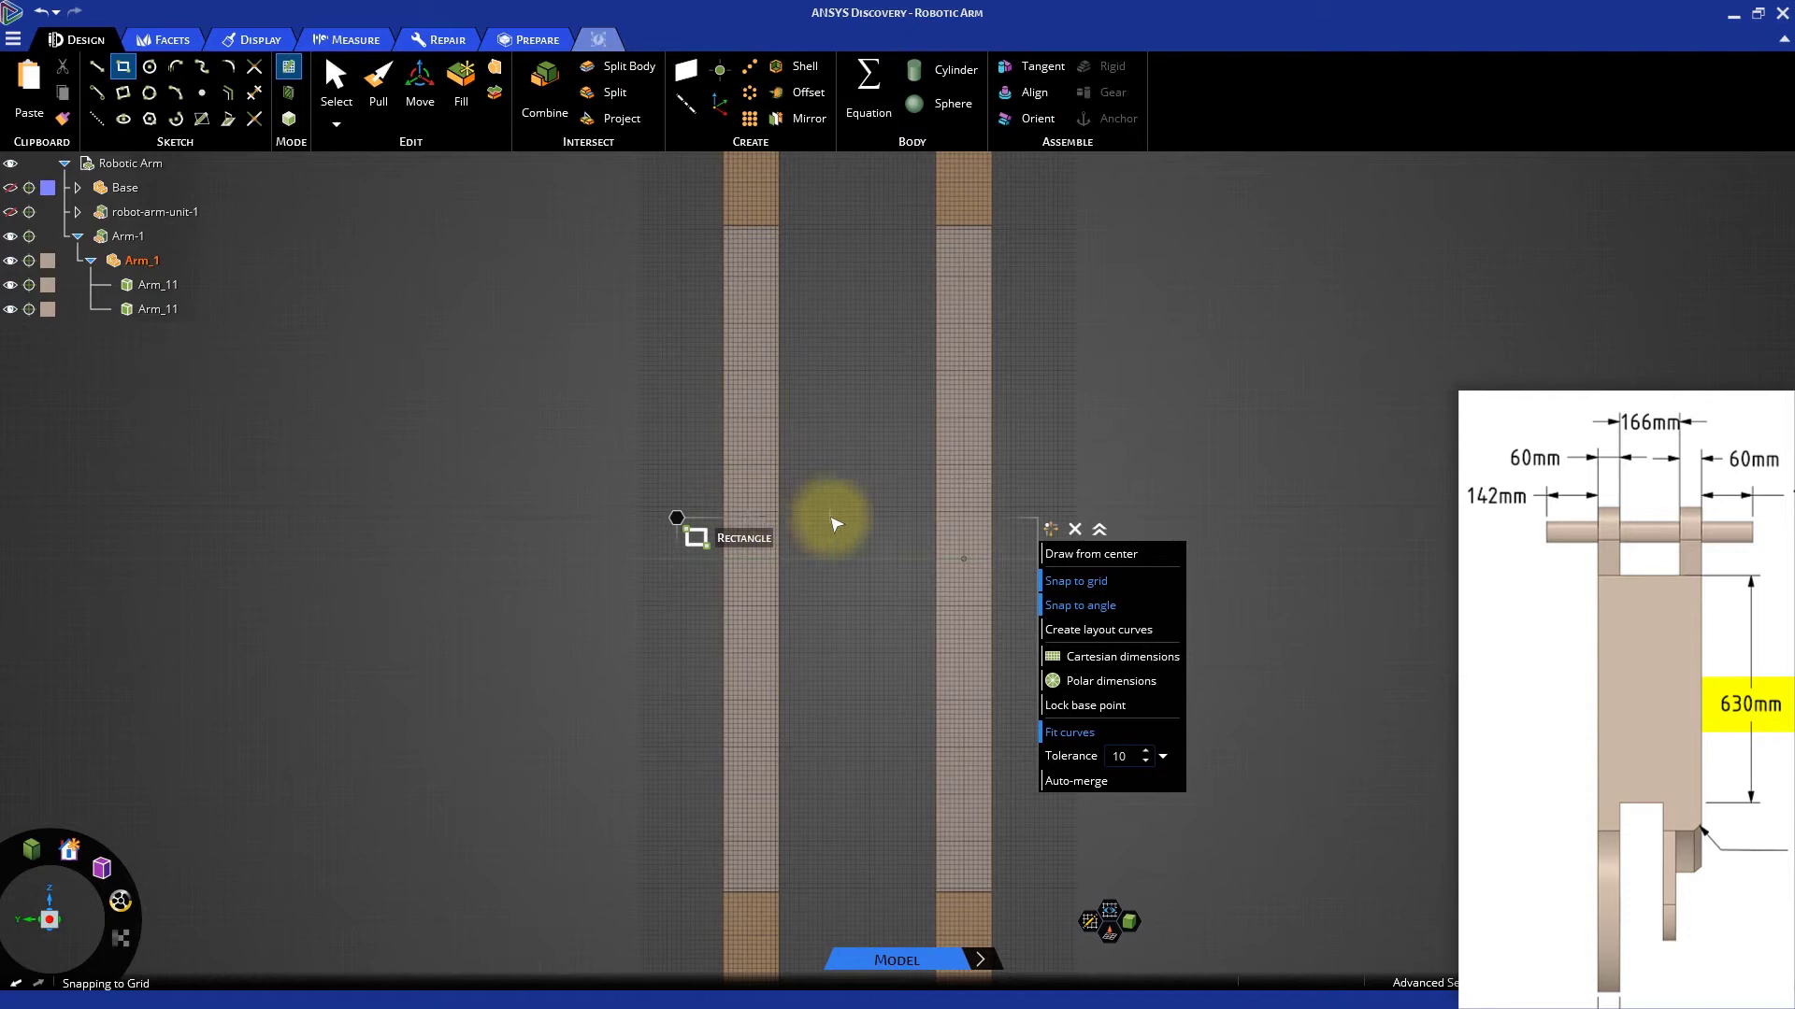
mouse_move(819, 490)
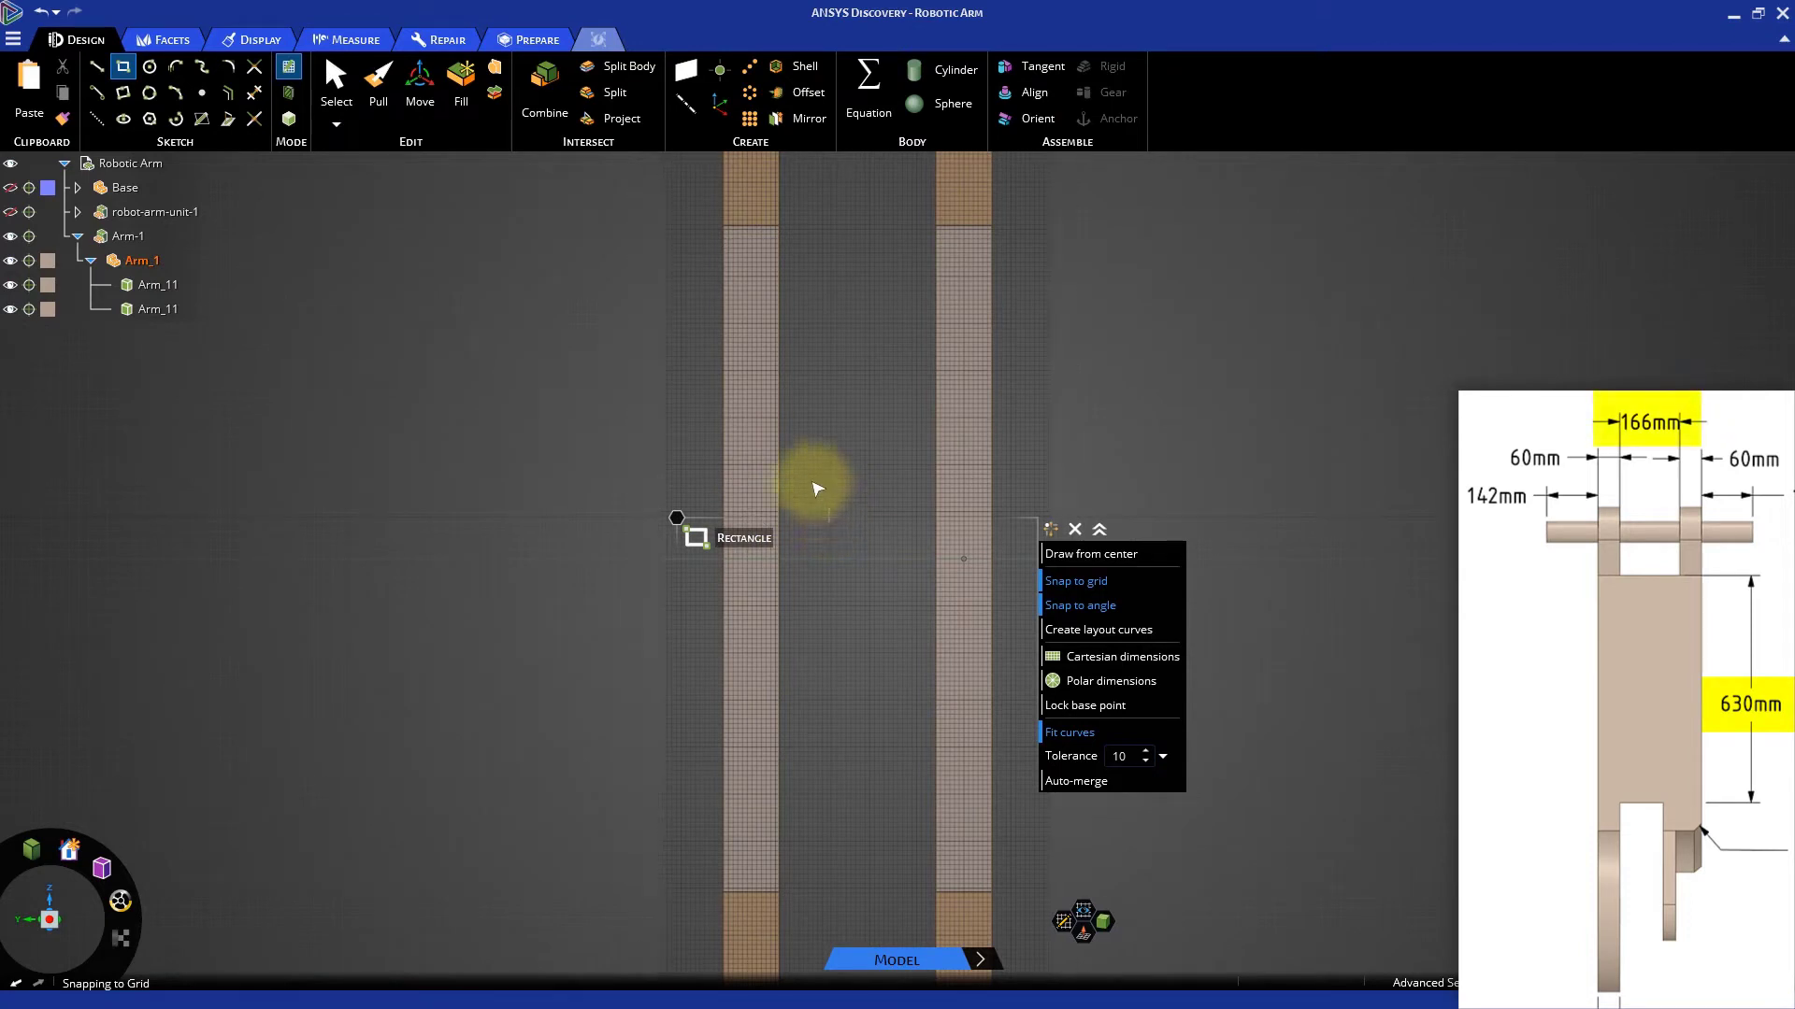
mouse_move(786, 234)
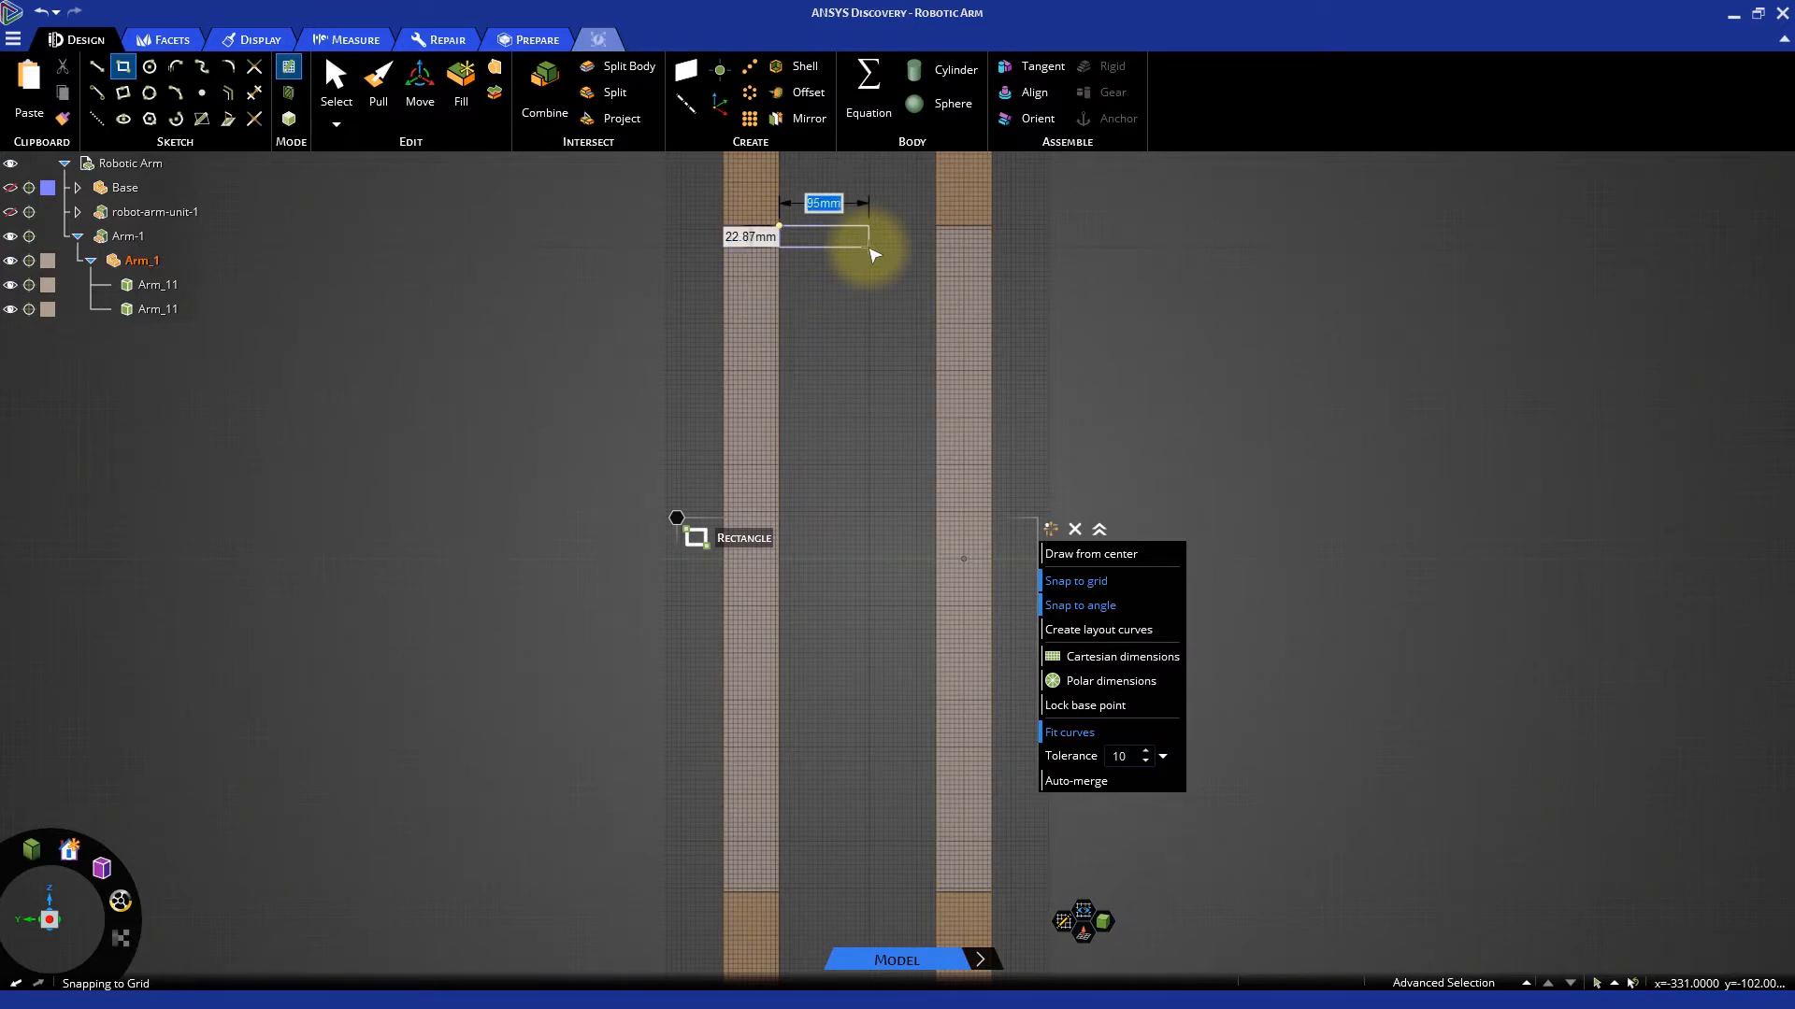
type("166")
left_click(750, 236)
type("63")
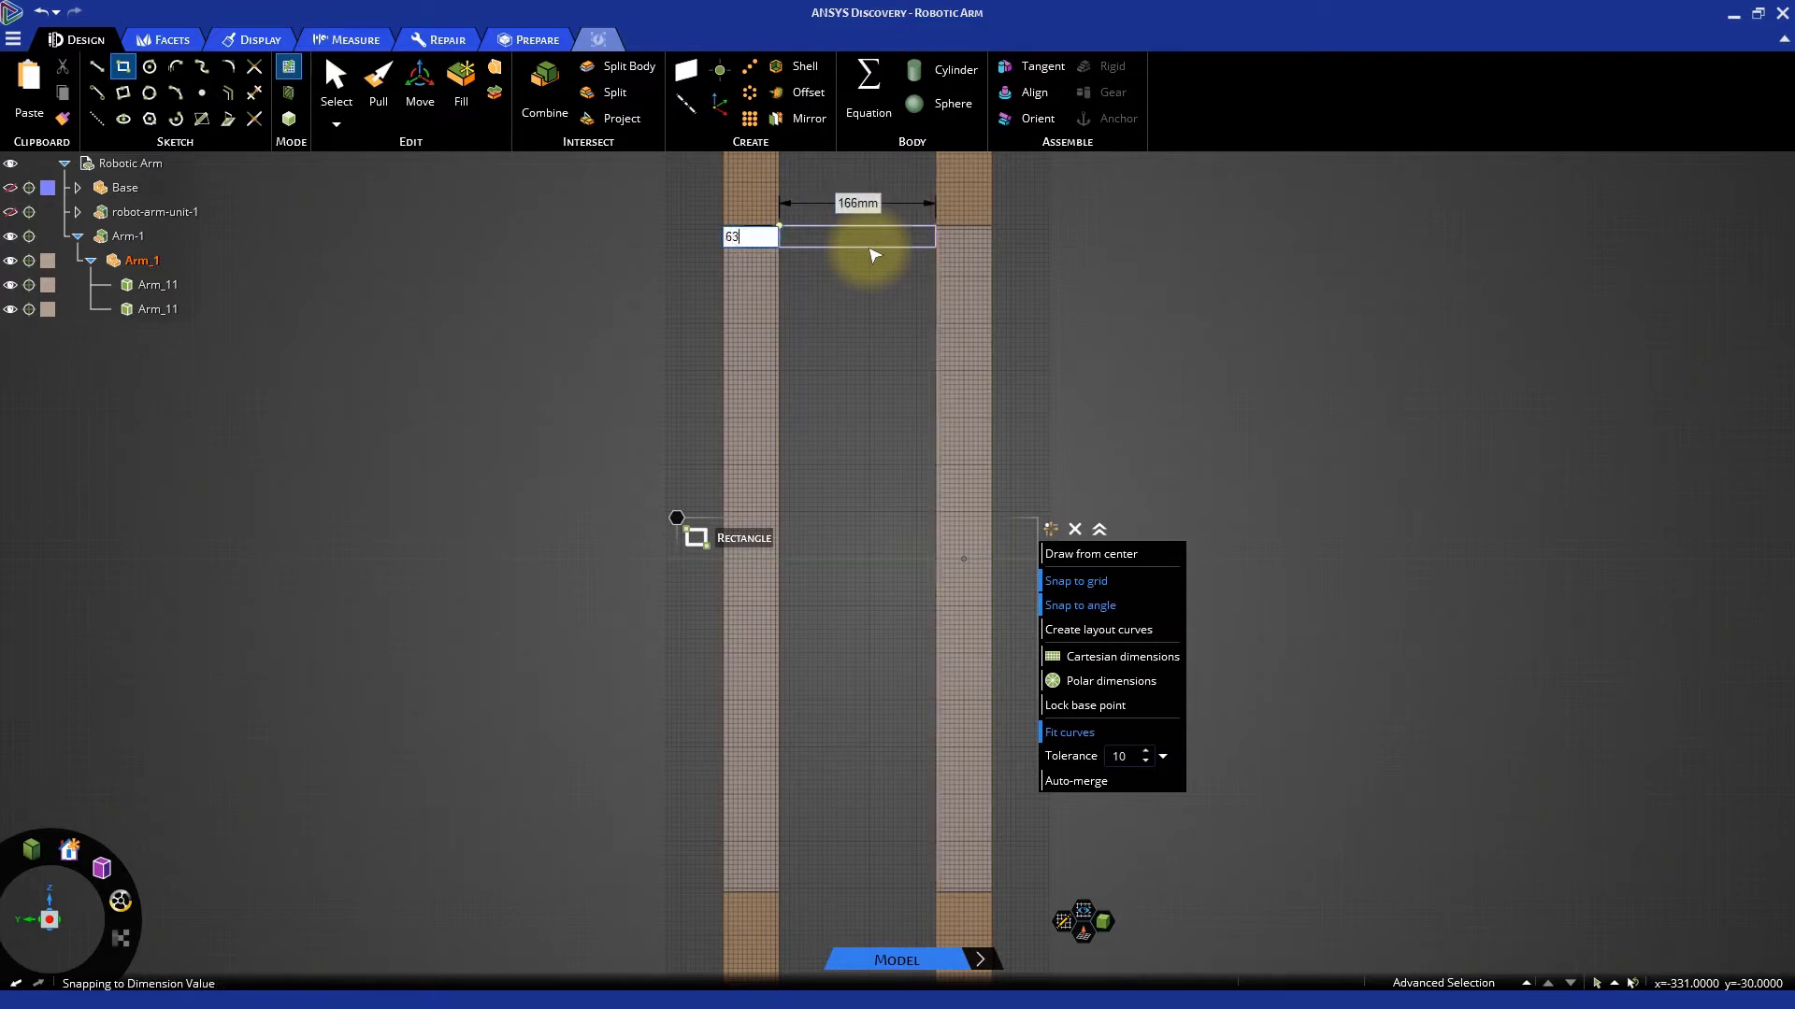
key("Return")
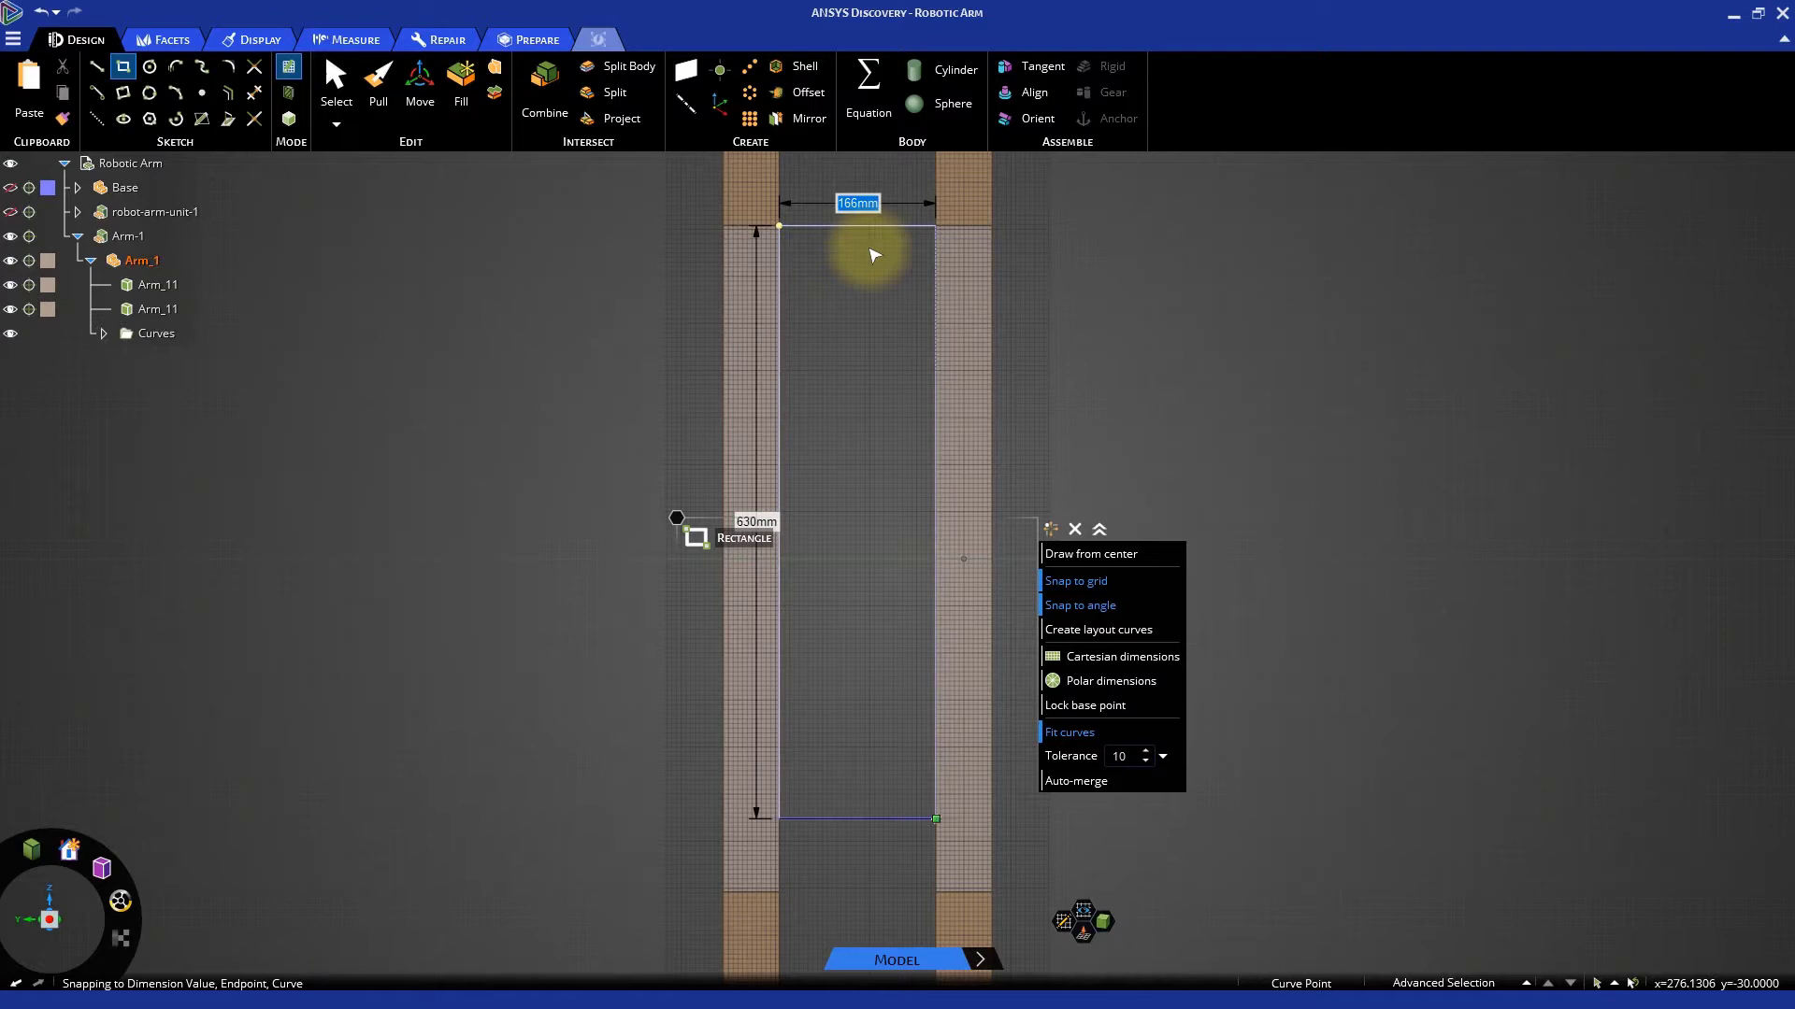
left_click(378, 75)
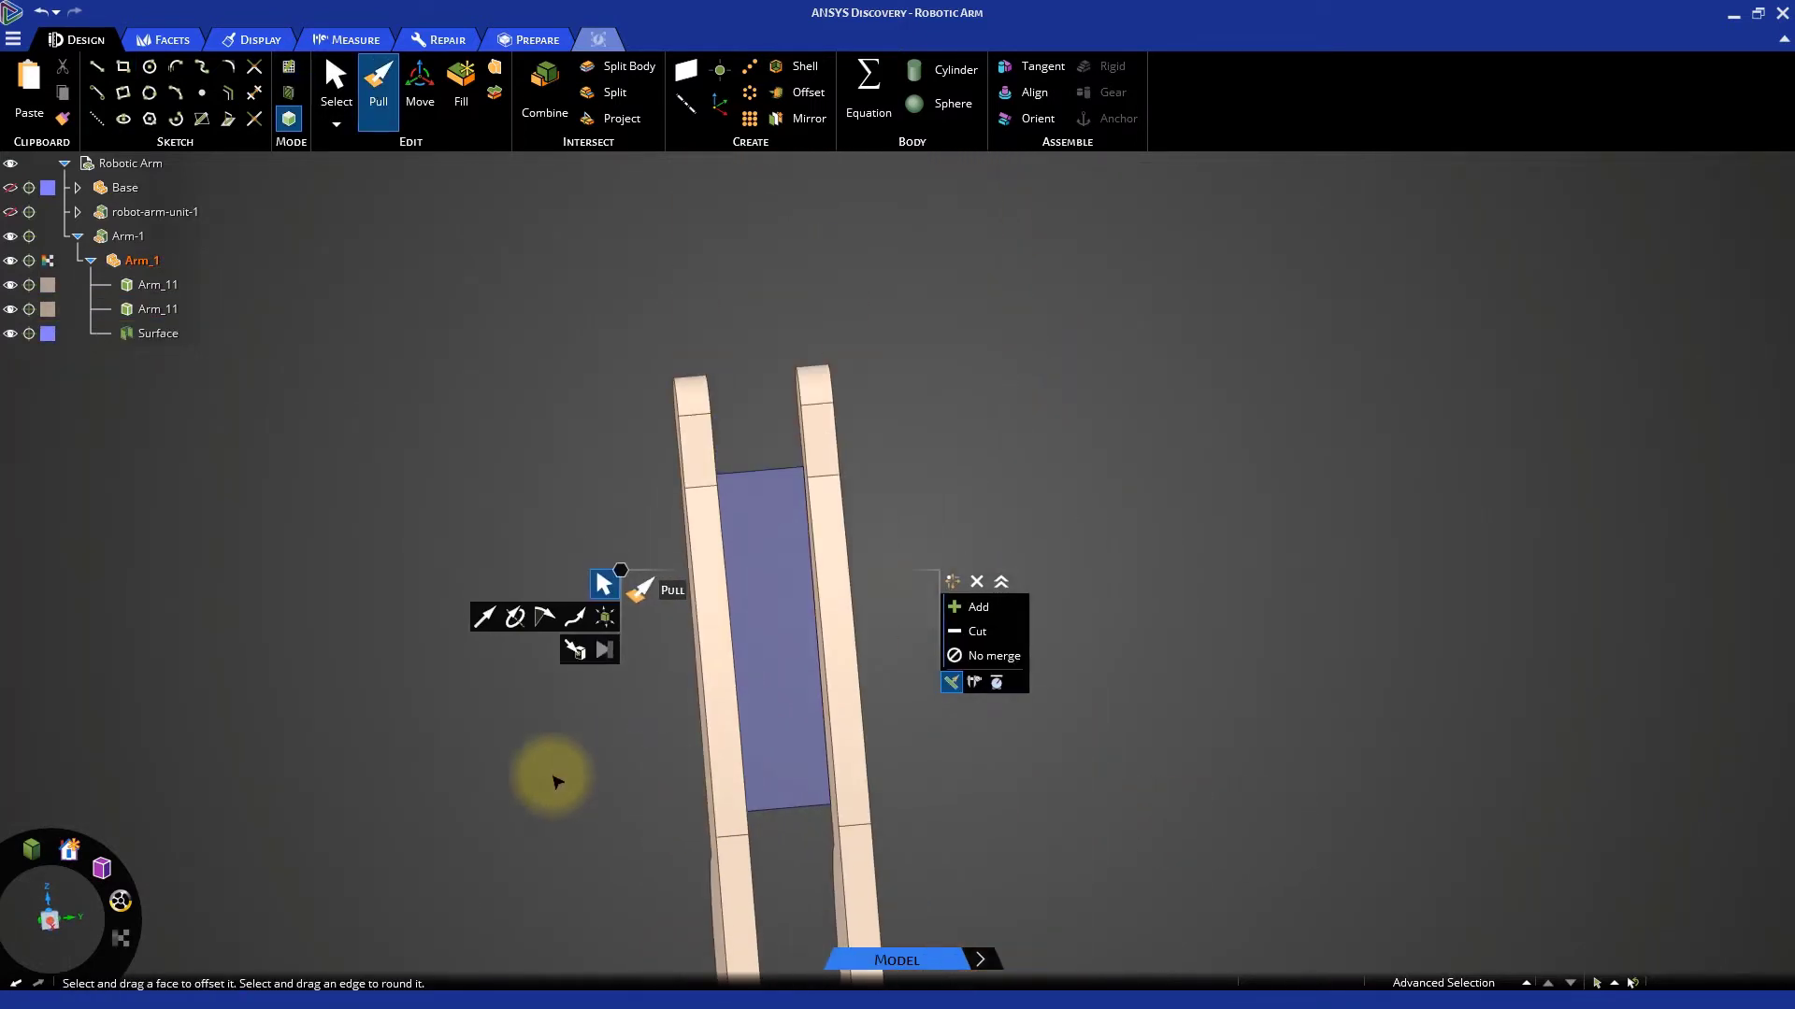
mouse_move(500, 832)
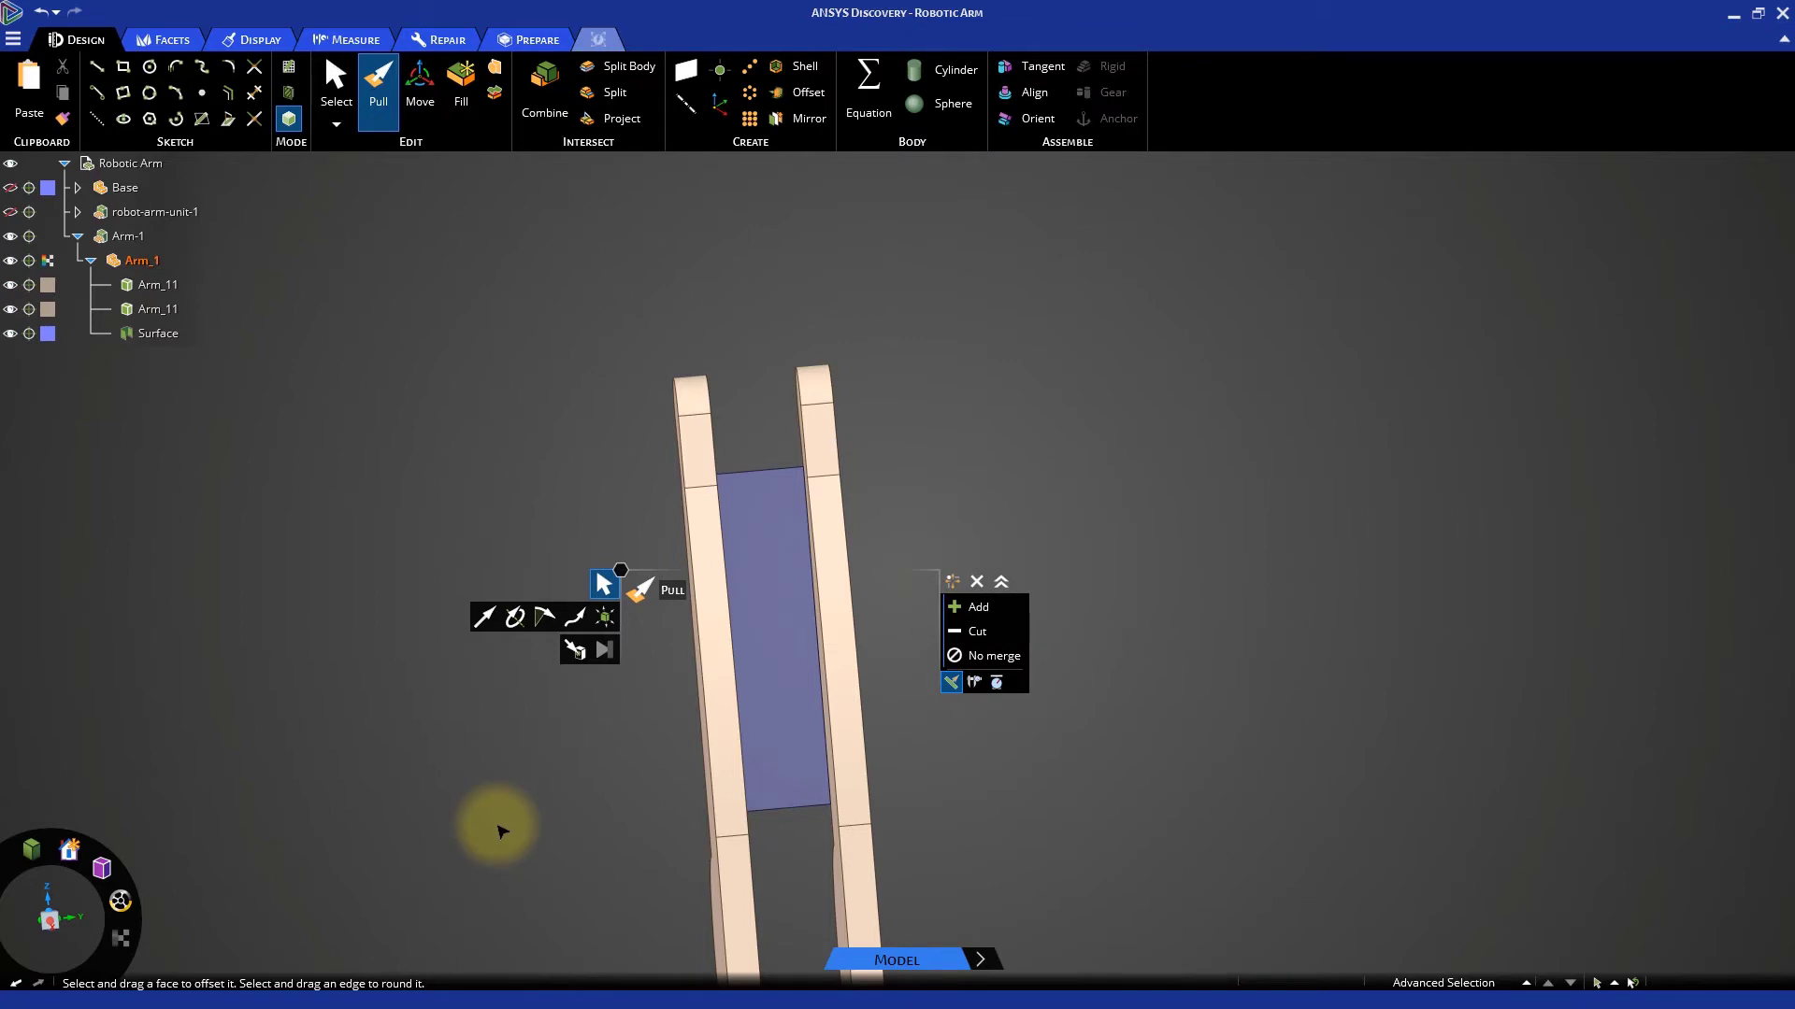
Pull the rectangular surface into a web joining both plates into one Arm_11 body
left_click(767, 641)
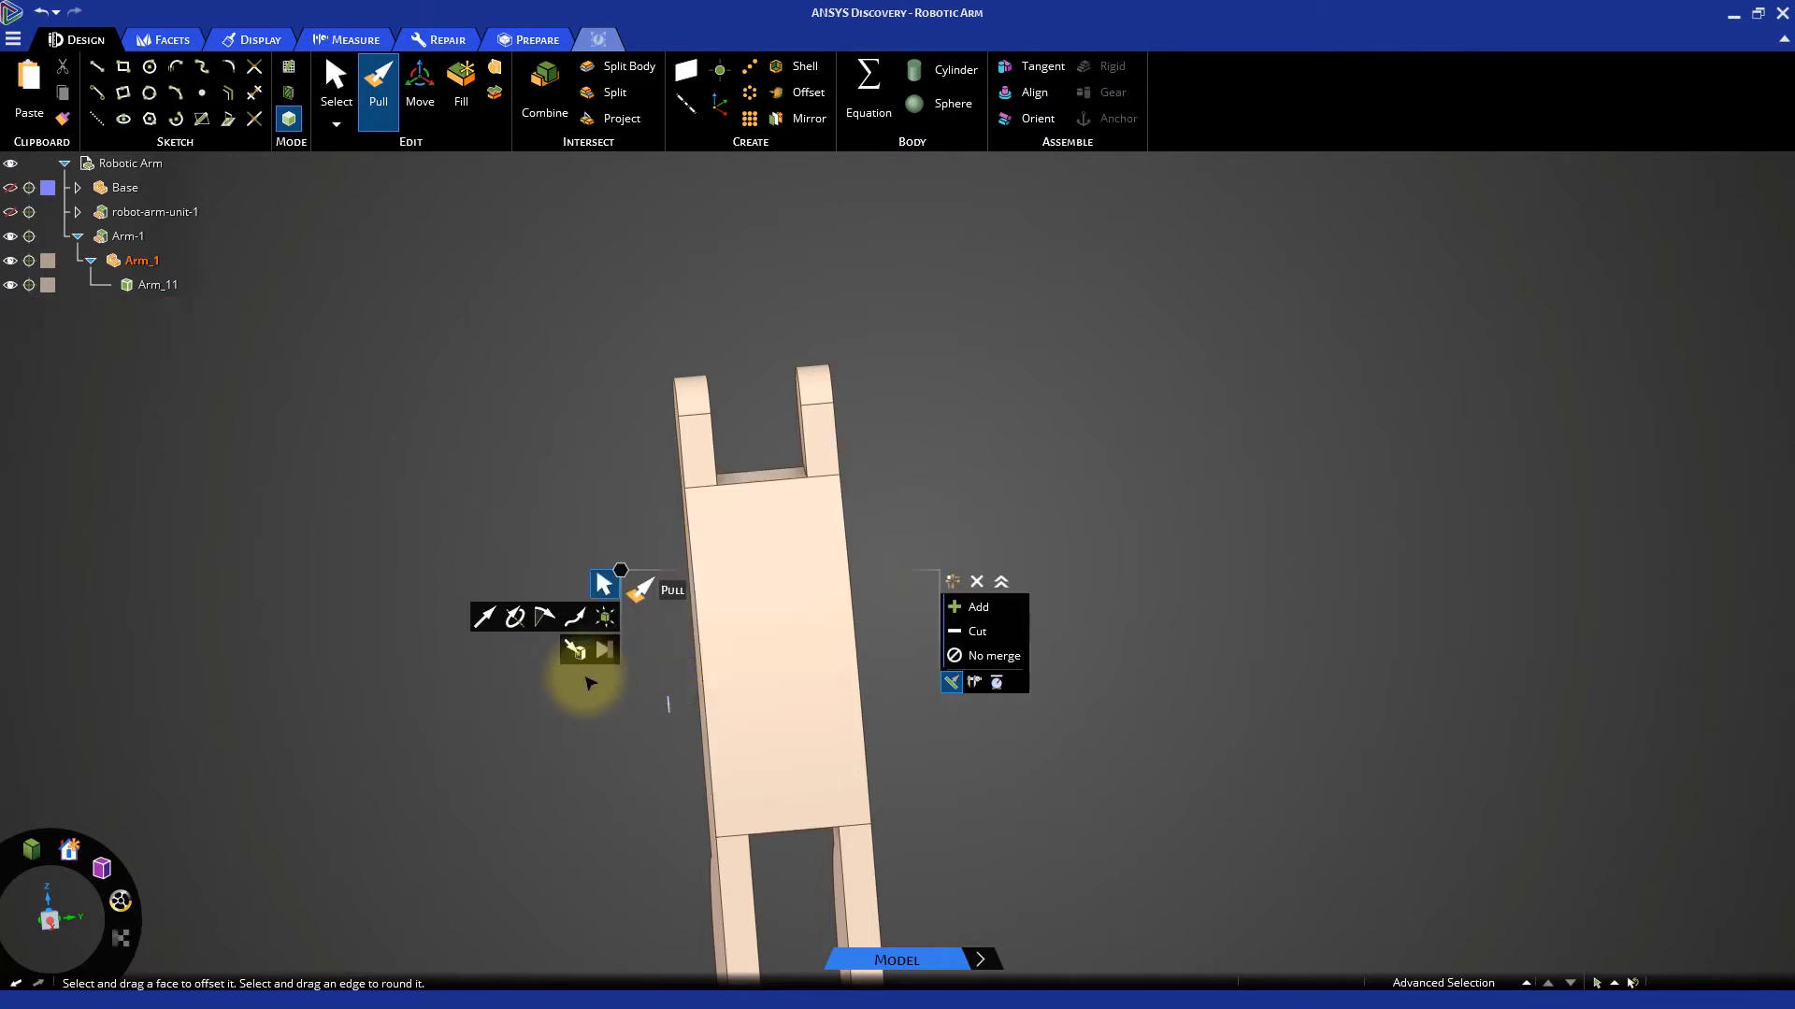
mouse_move(754, 816)
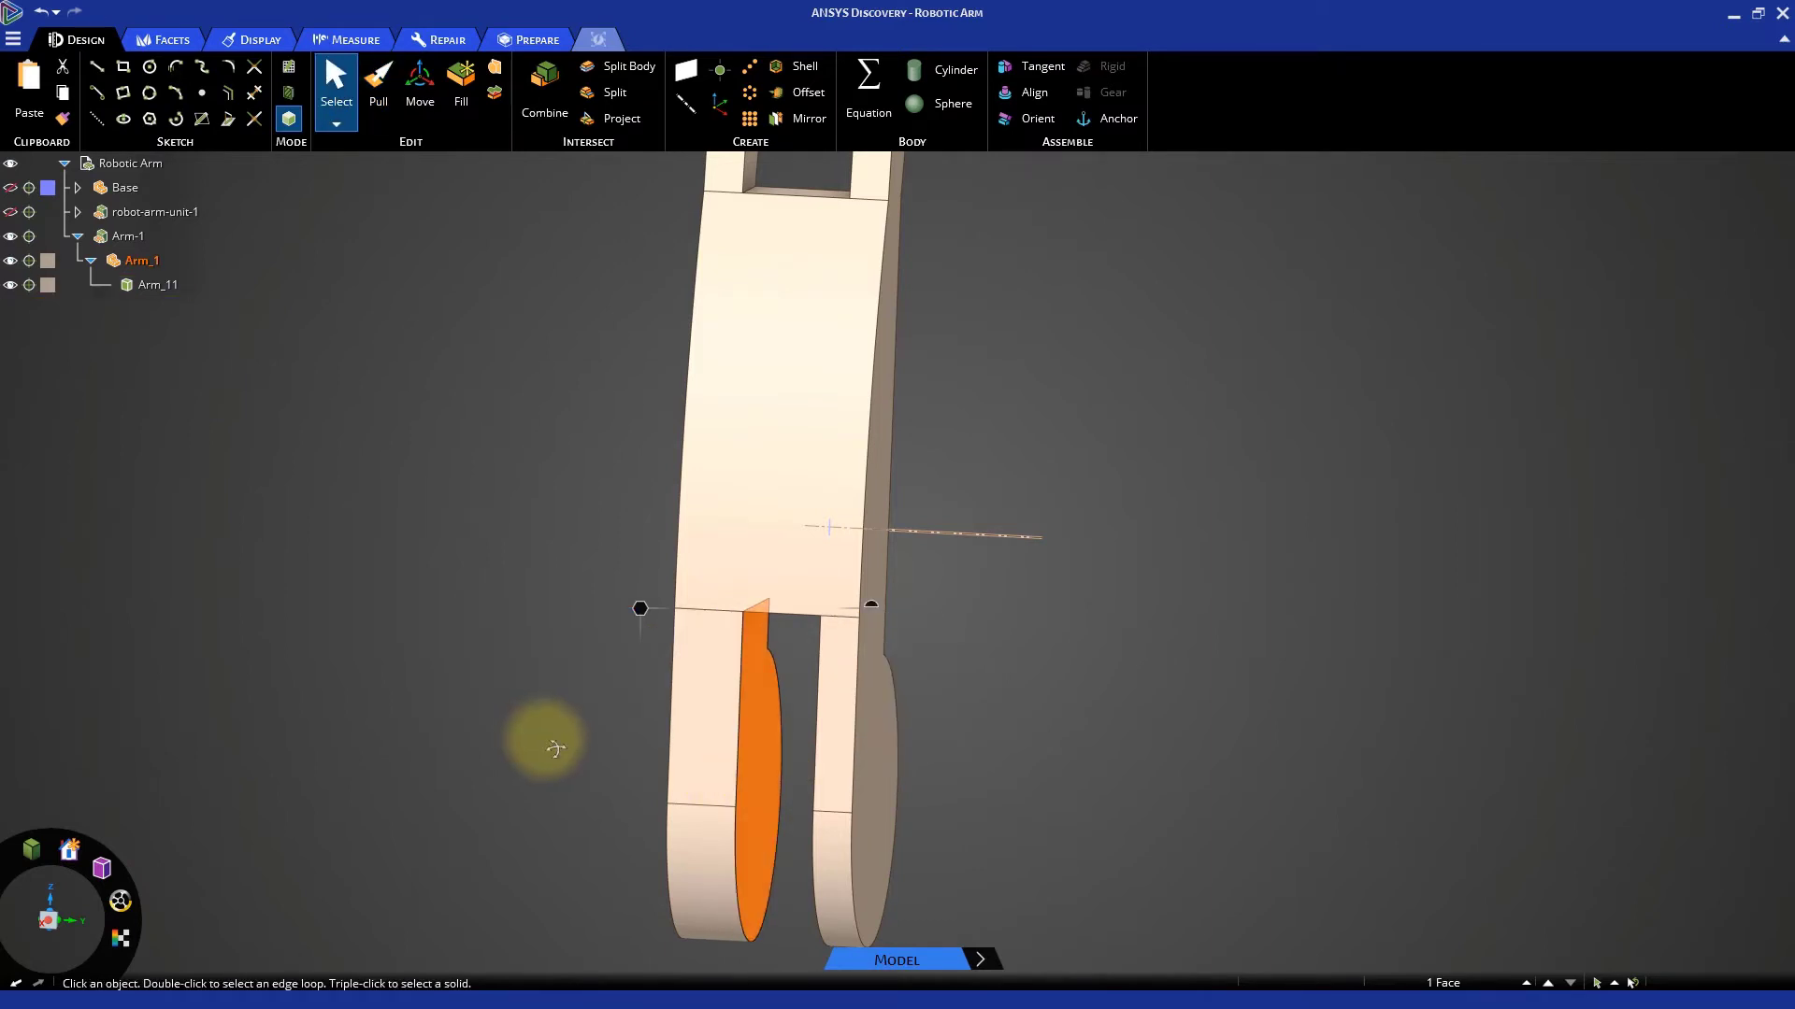
Start a sketch on the arm's side face and view the sketch plane head-on
key("k")
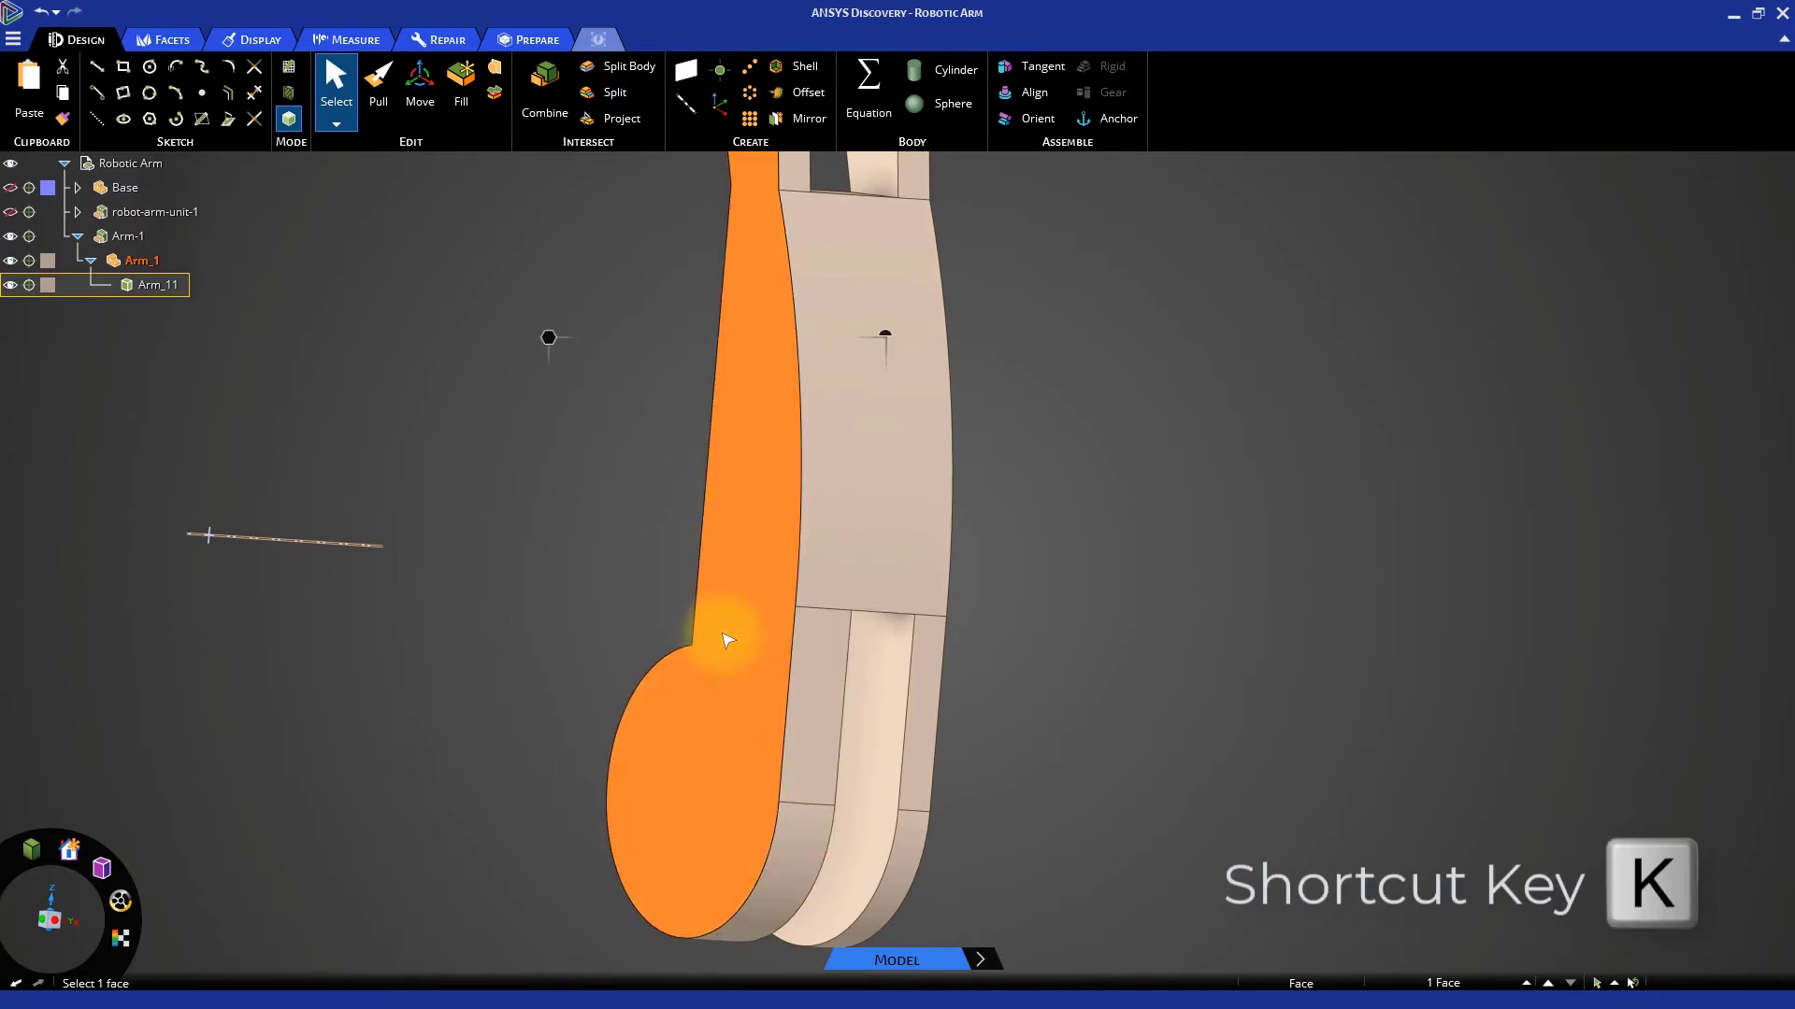
key("k")
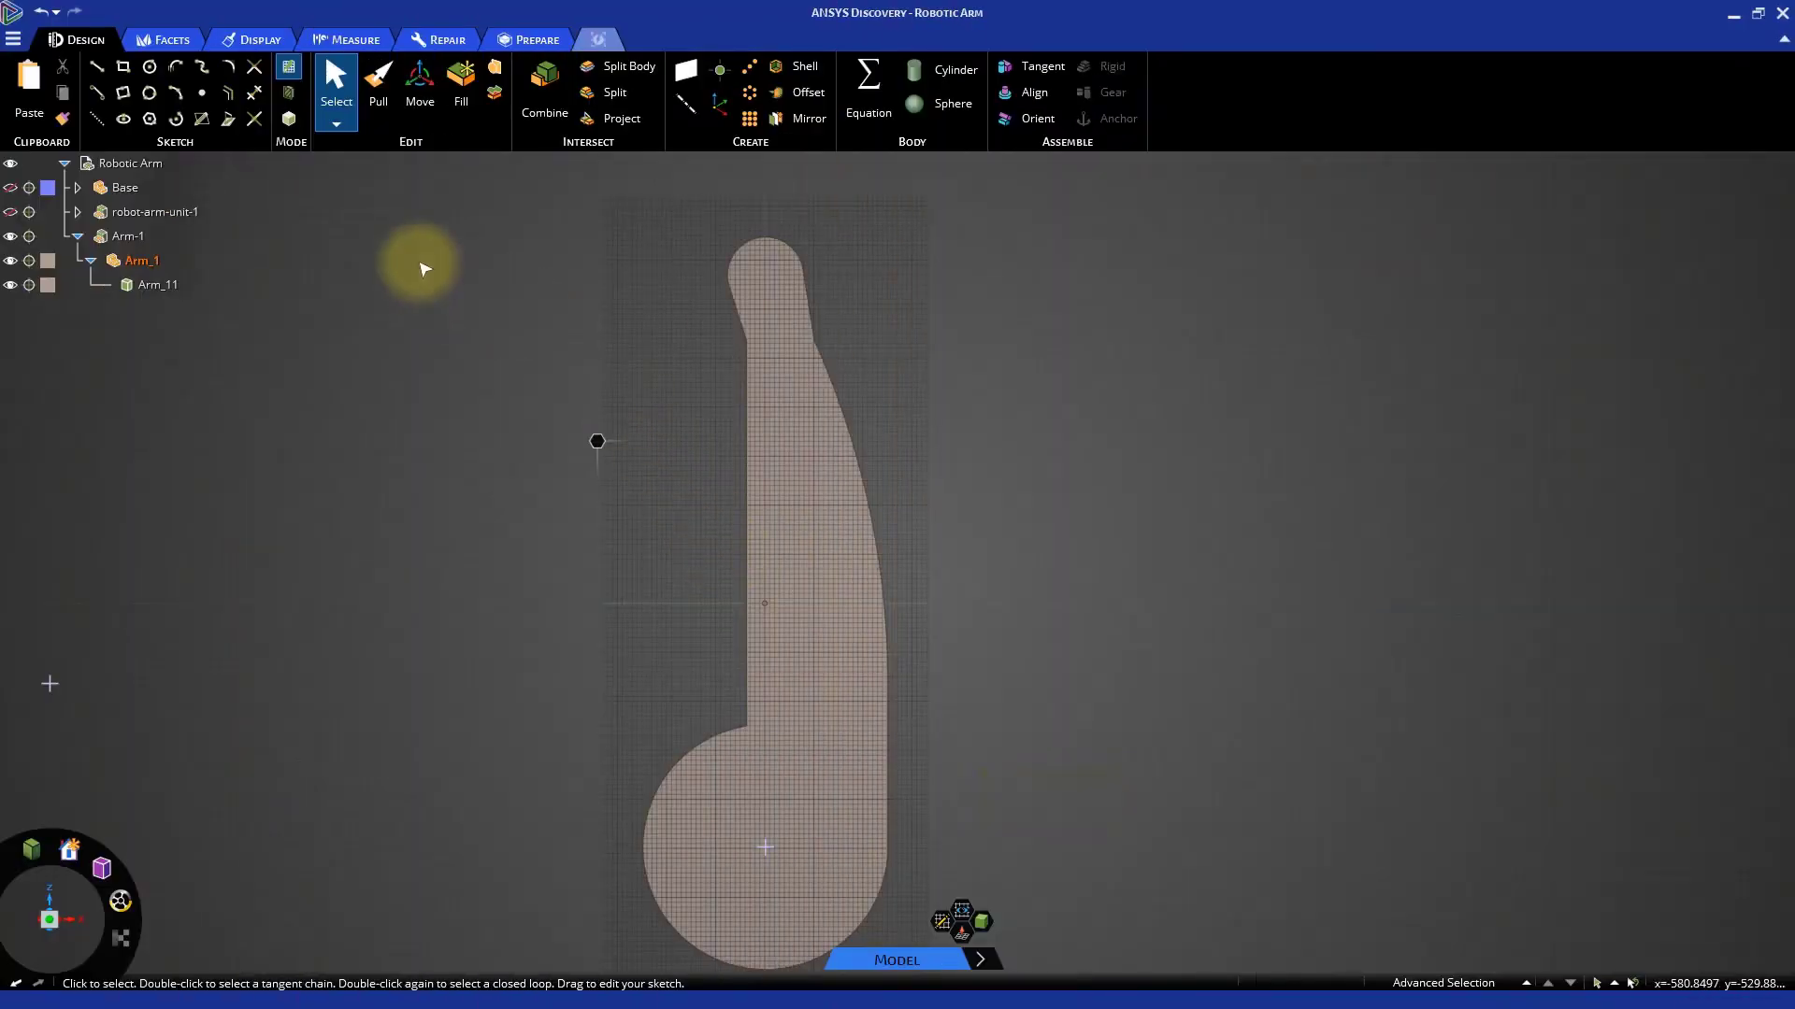
mouse_move(150, 66)
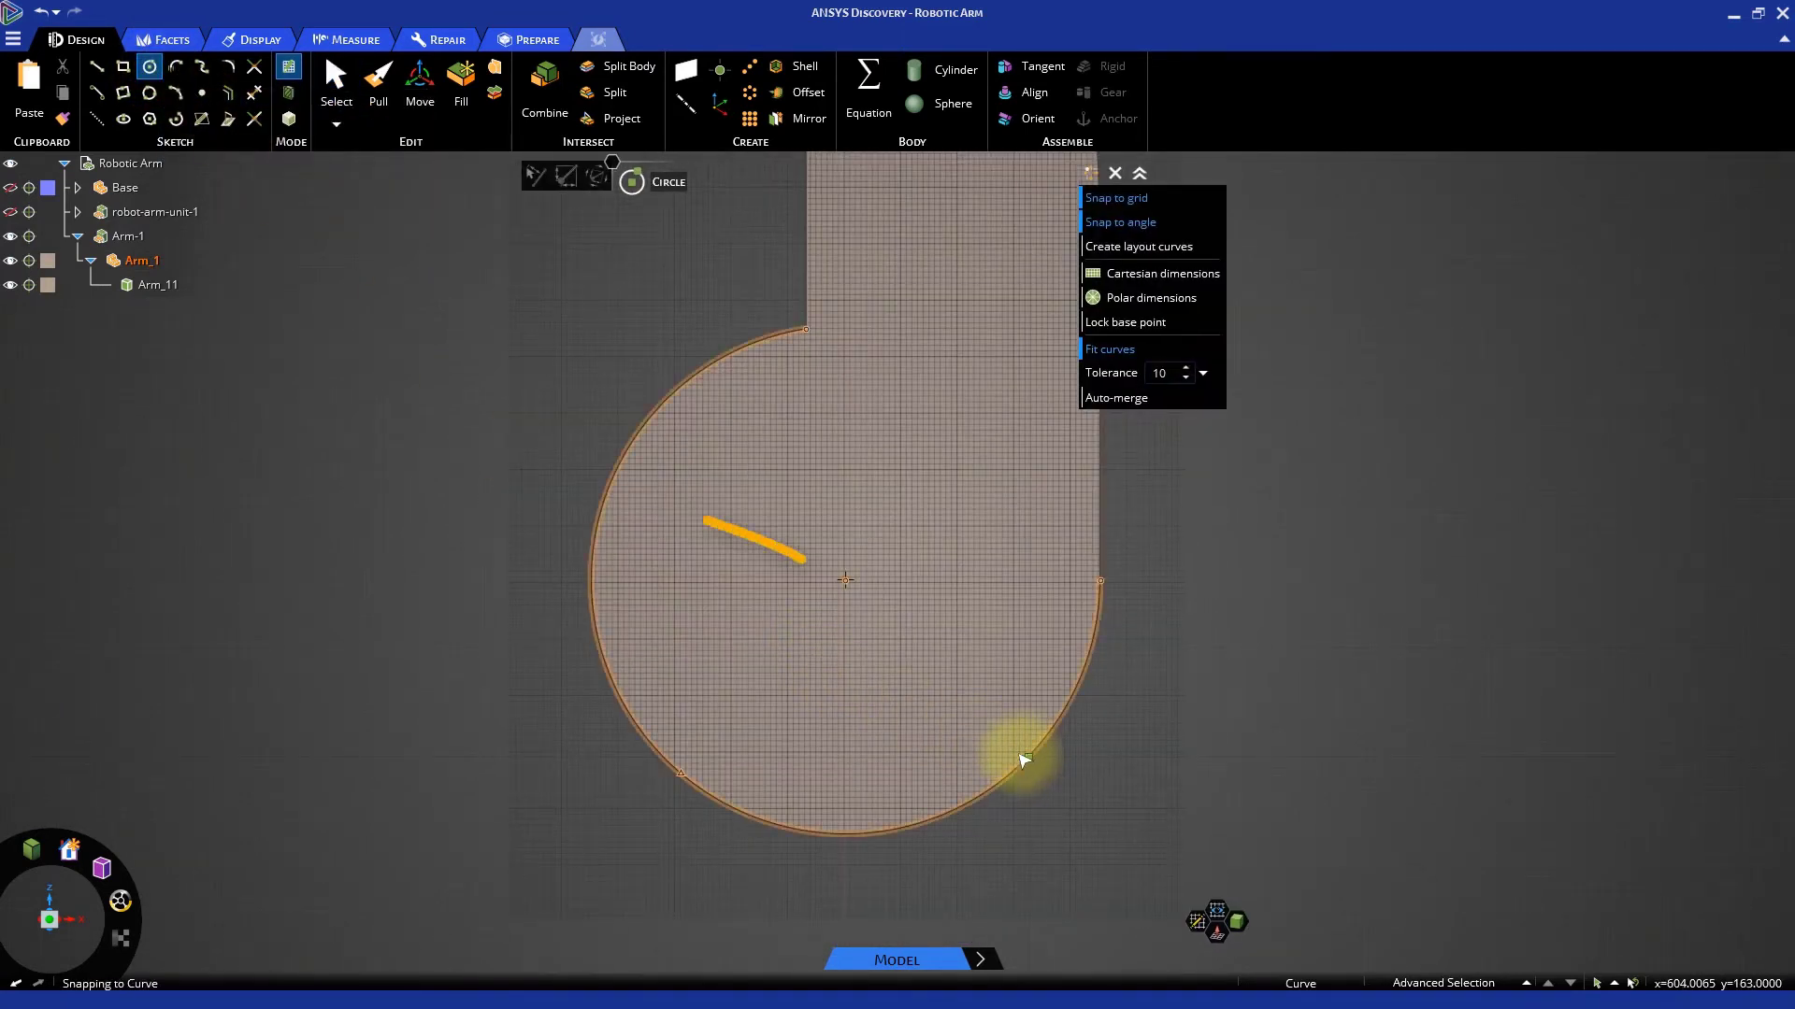
mouse_move(847, 583)
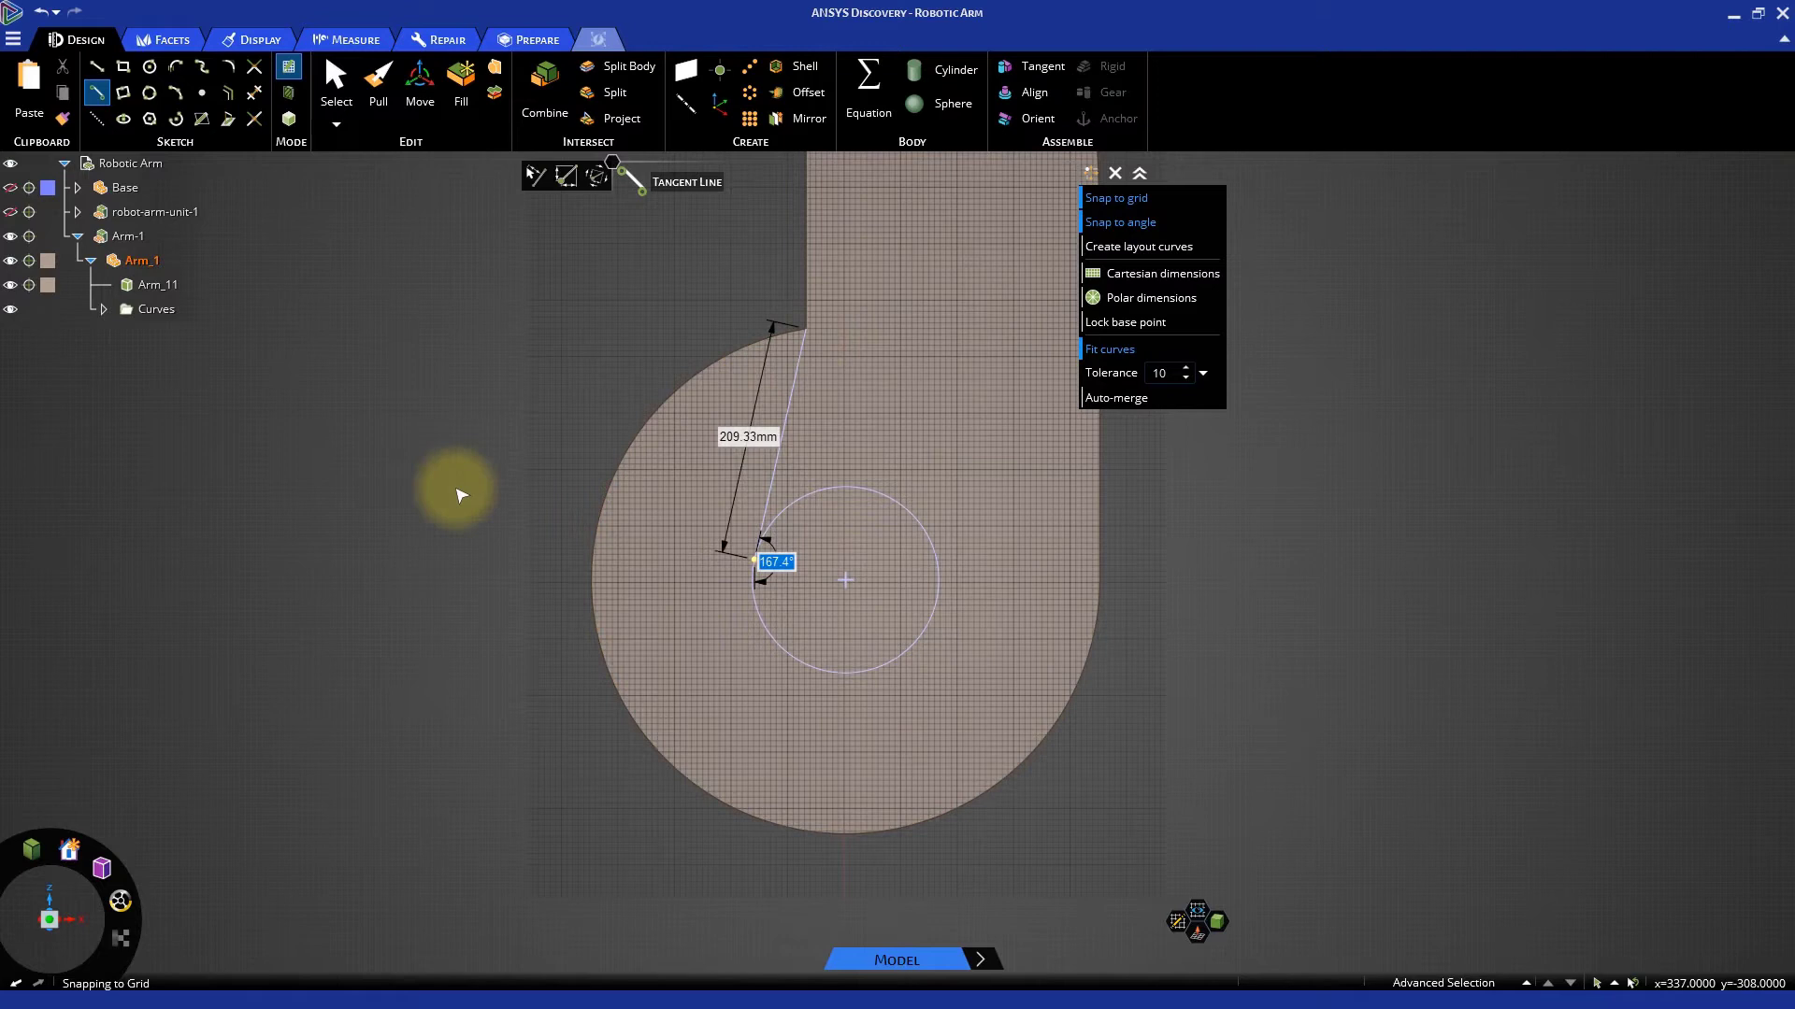
Add construction and 50° tangent lines, delete the construction line, and trim the circle's upper arc
left_click(96, 95)
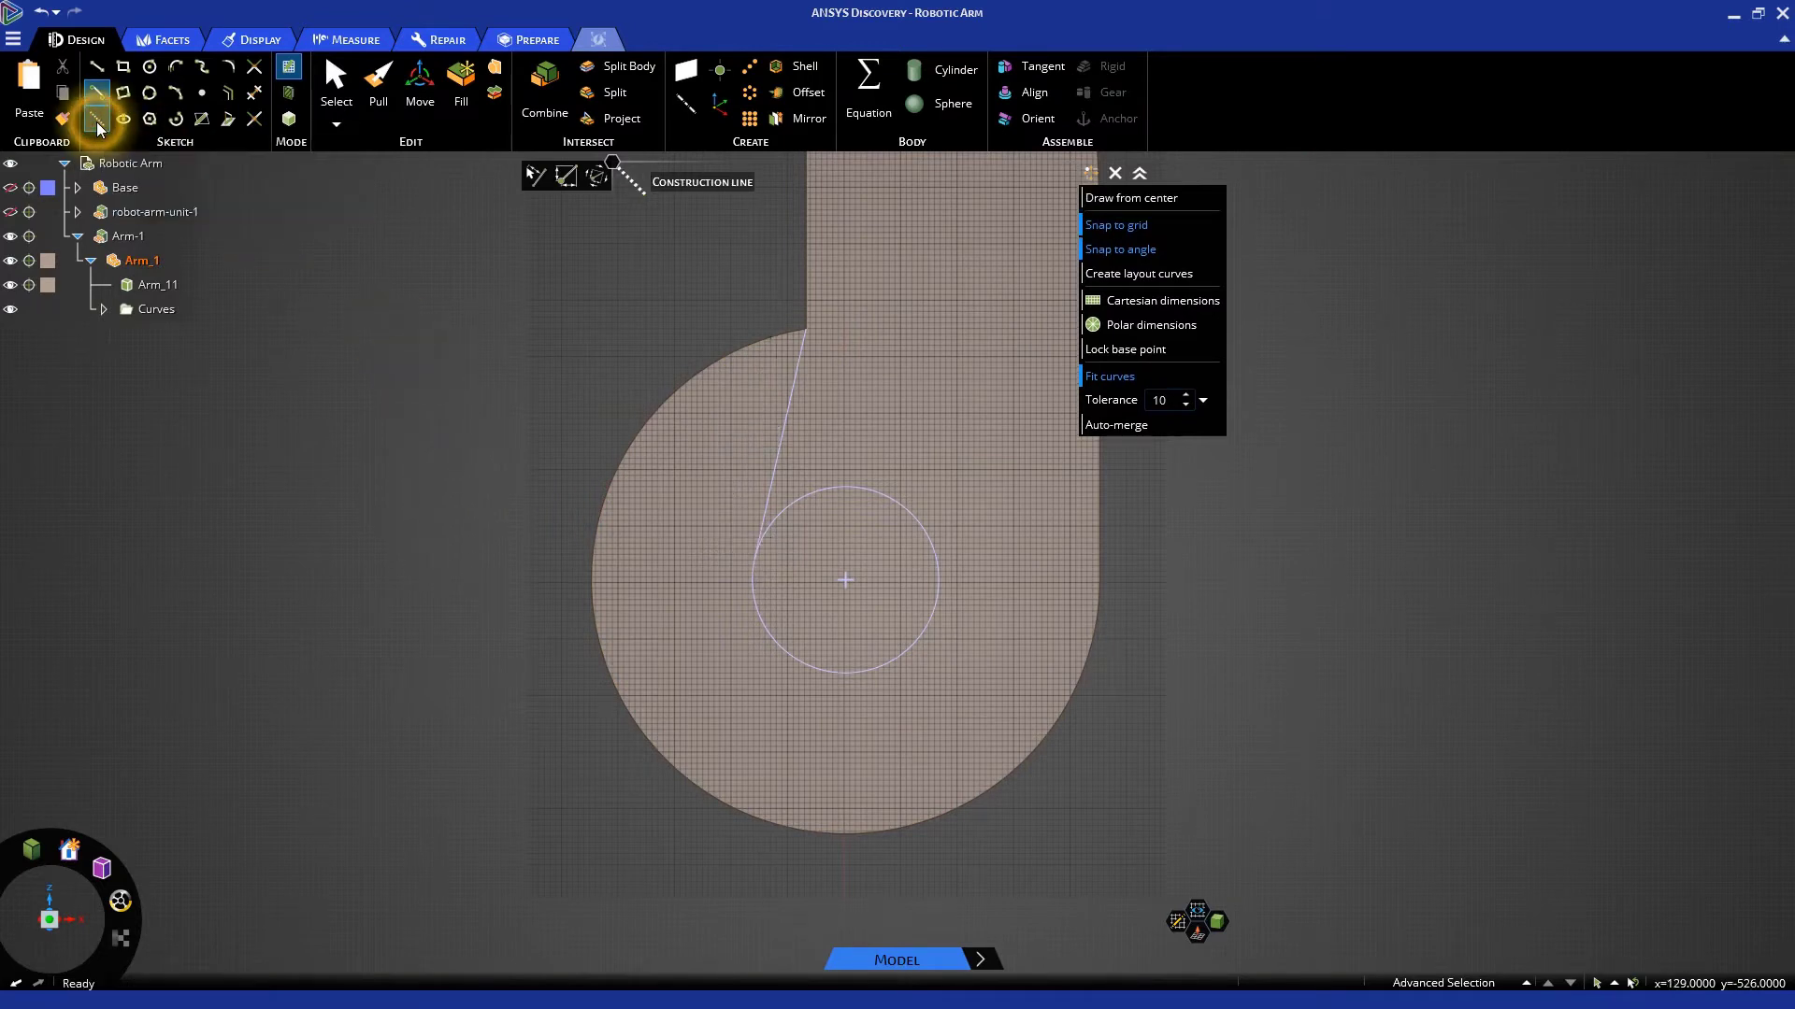
mouse_move(845, 591)
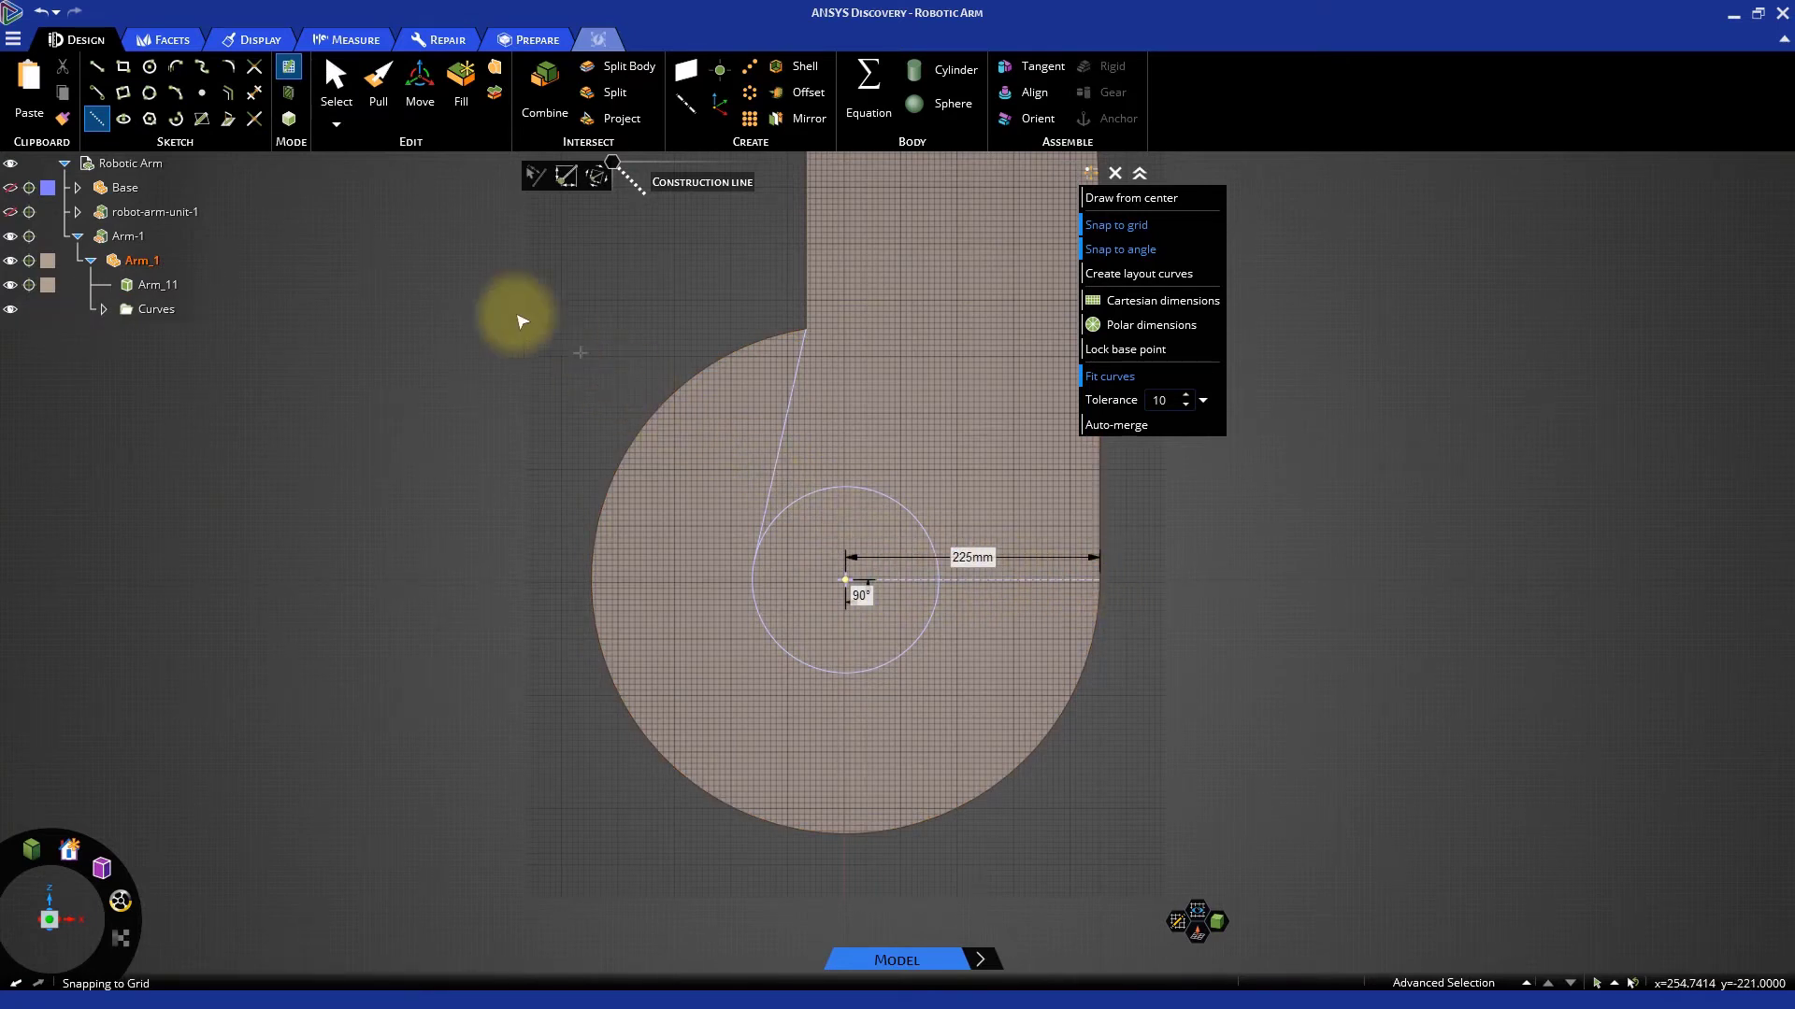
mouse_move(96, 103)
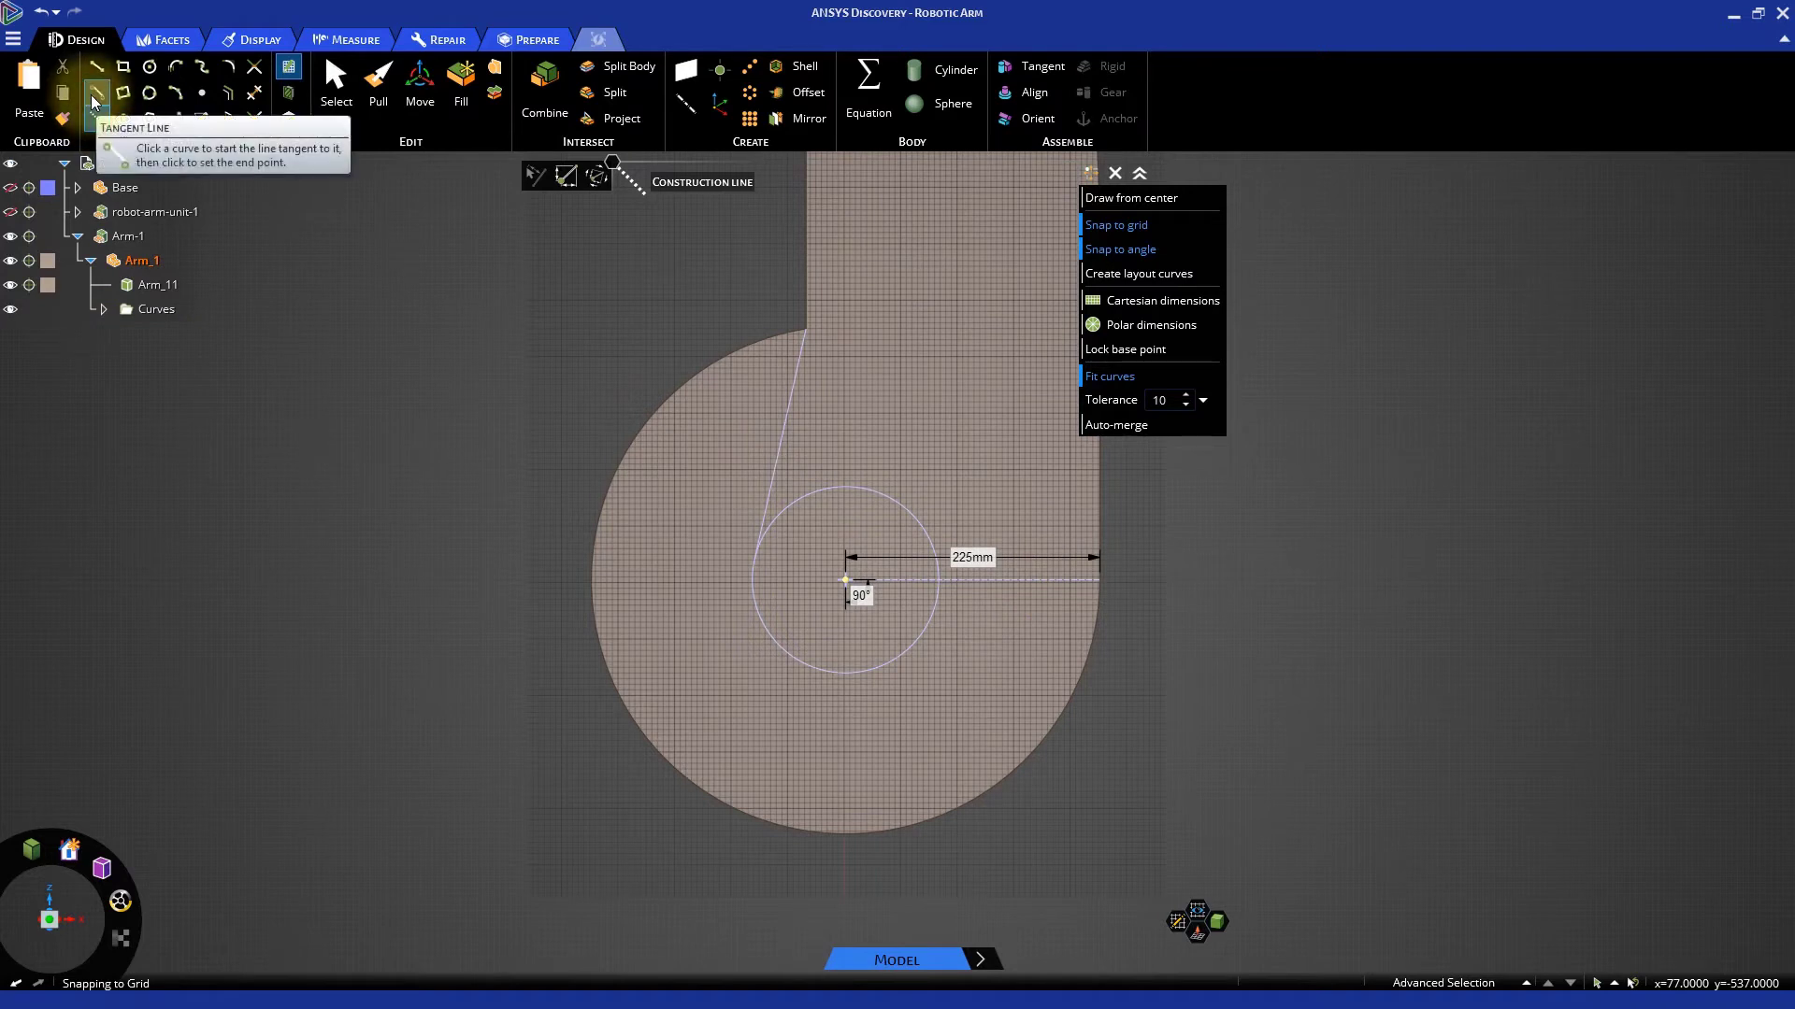
left_click(97, 92)
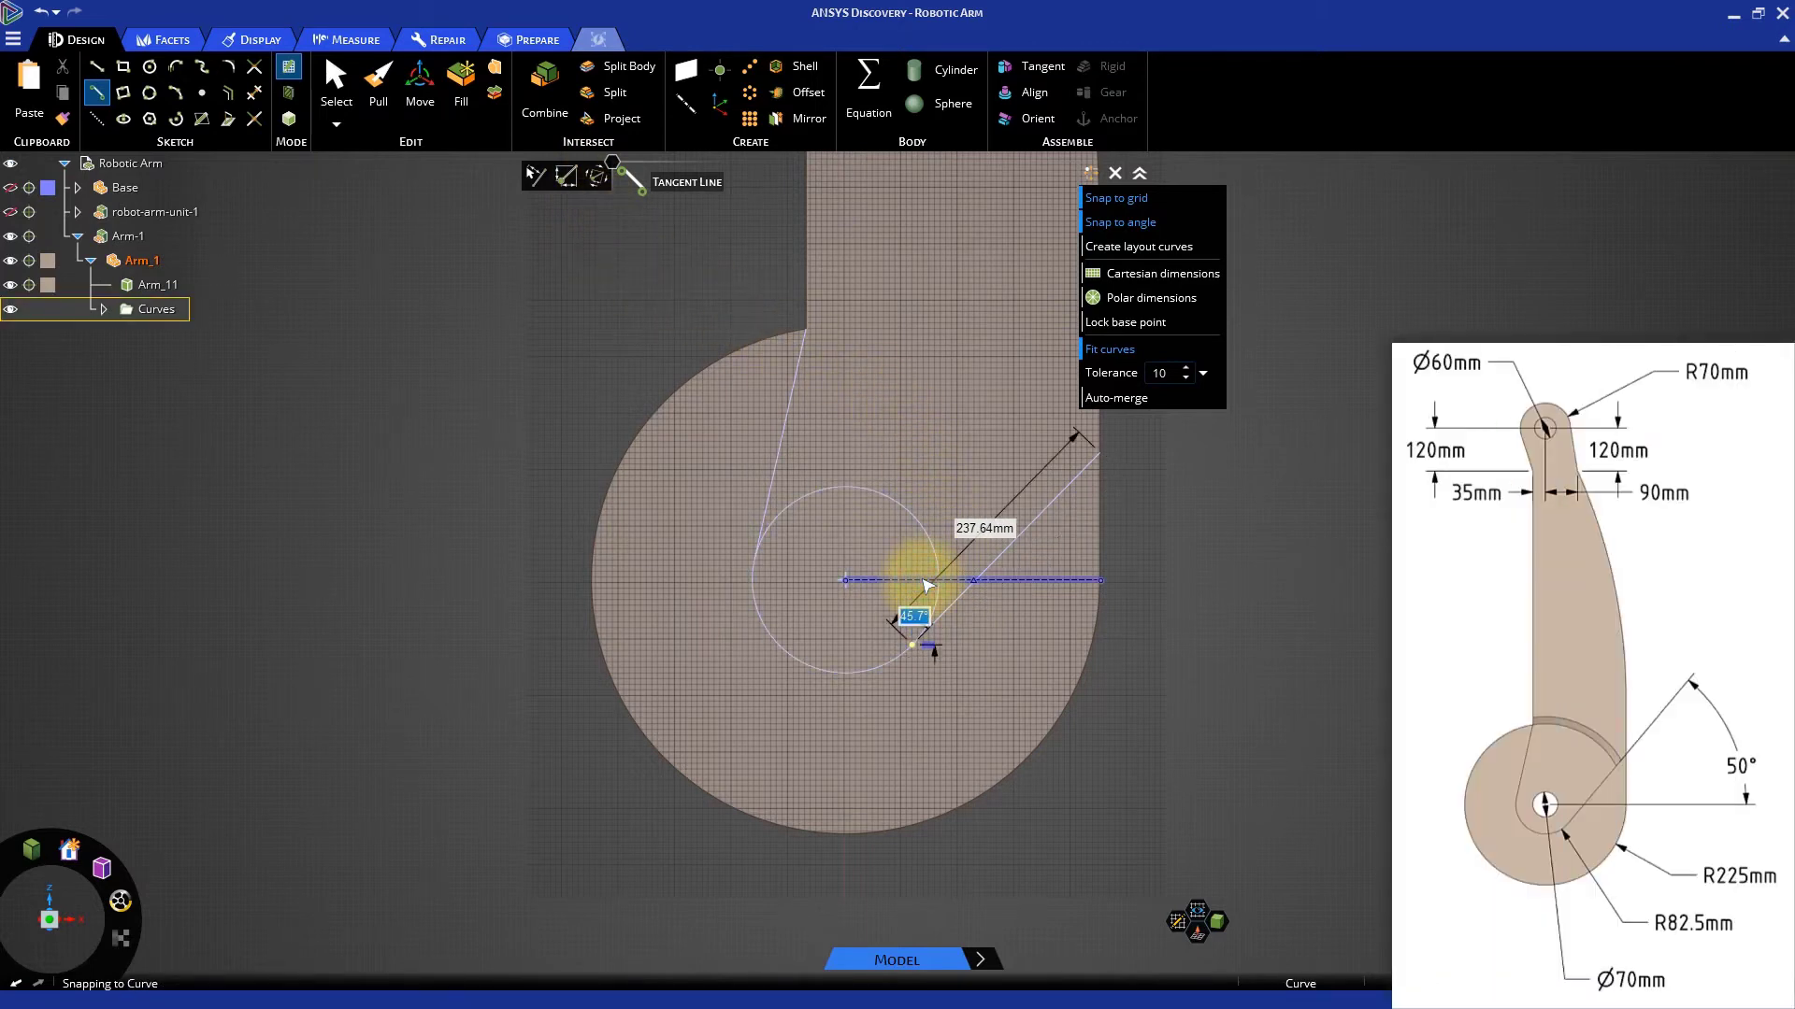
mouse_move(561, 535)
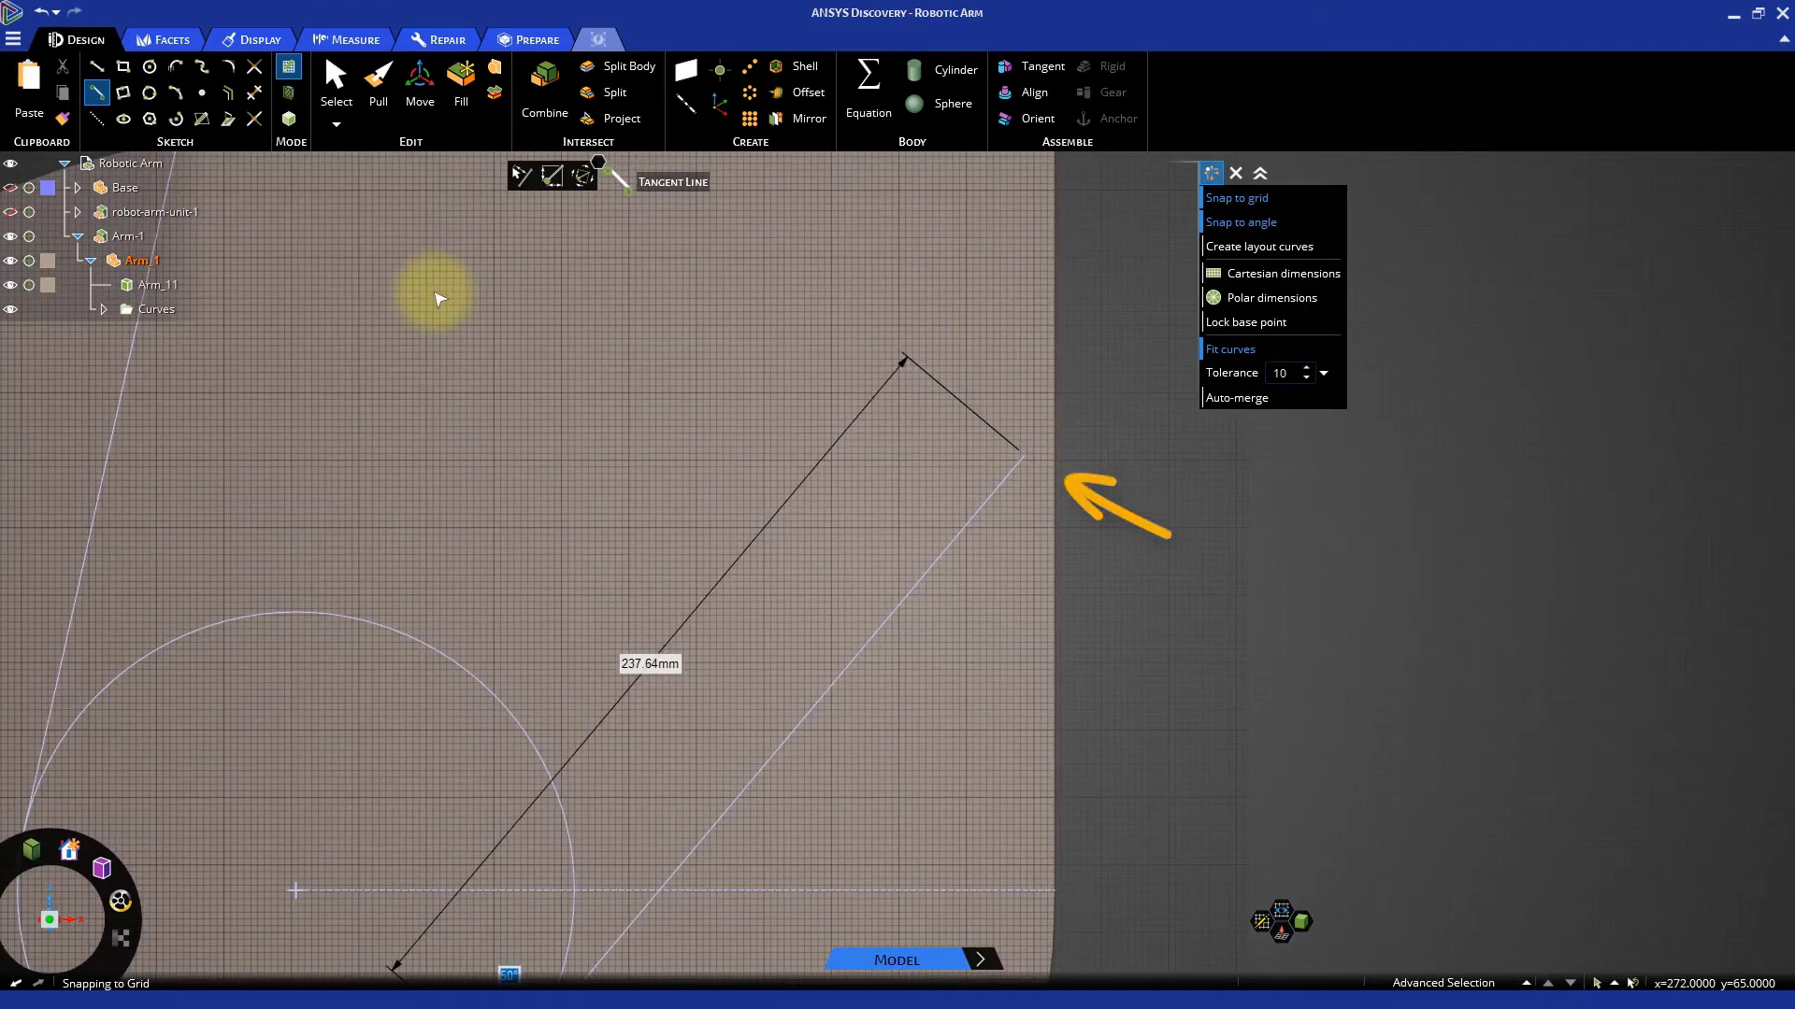
mouse_move(293, 172)
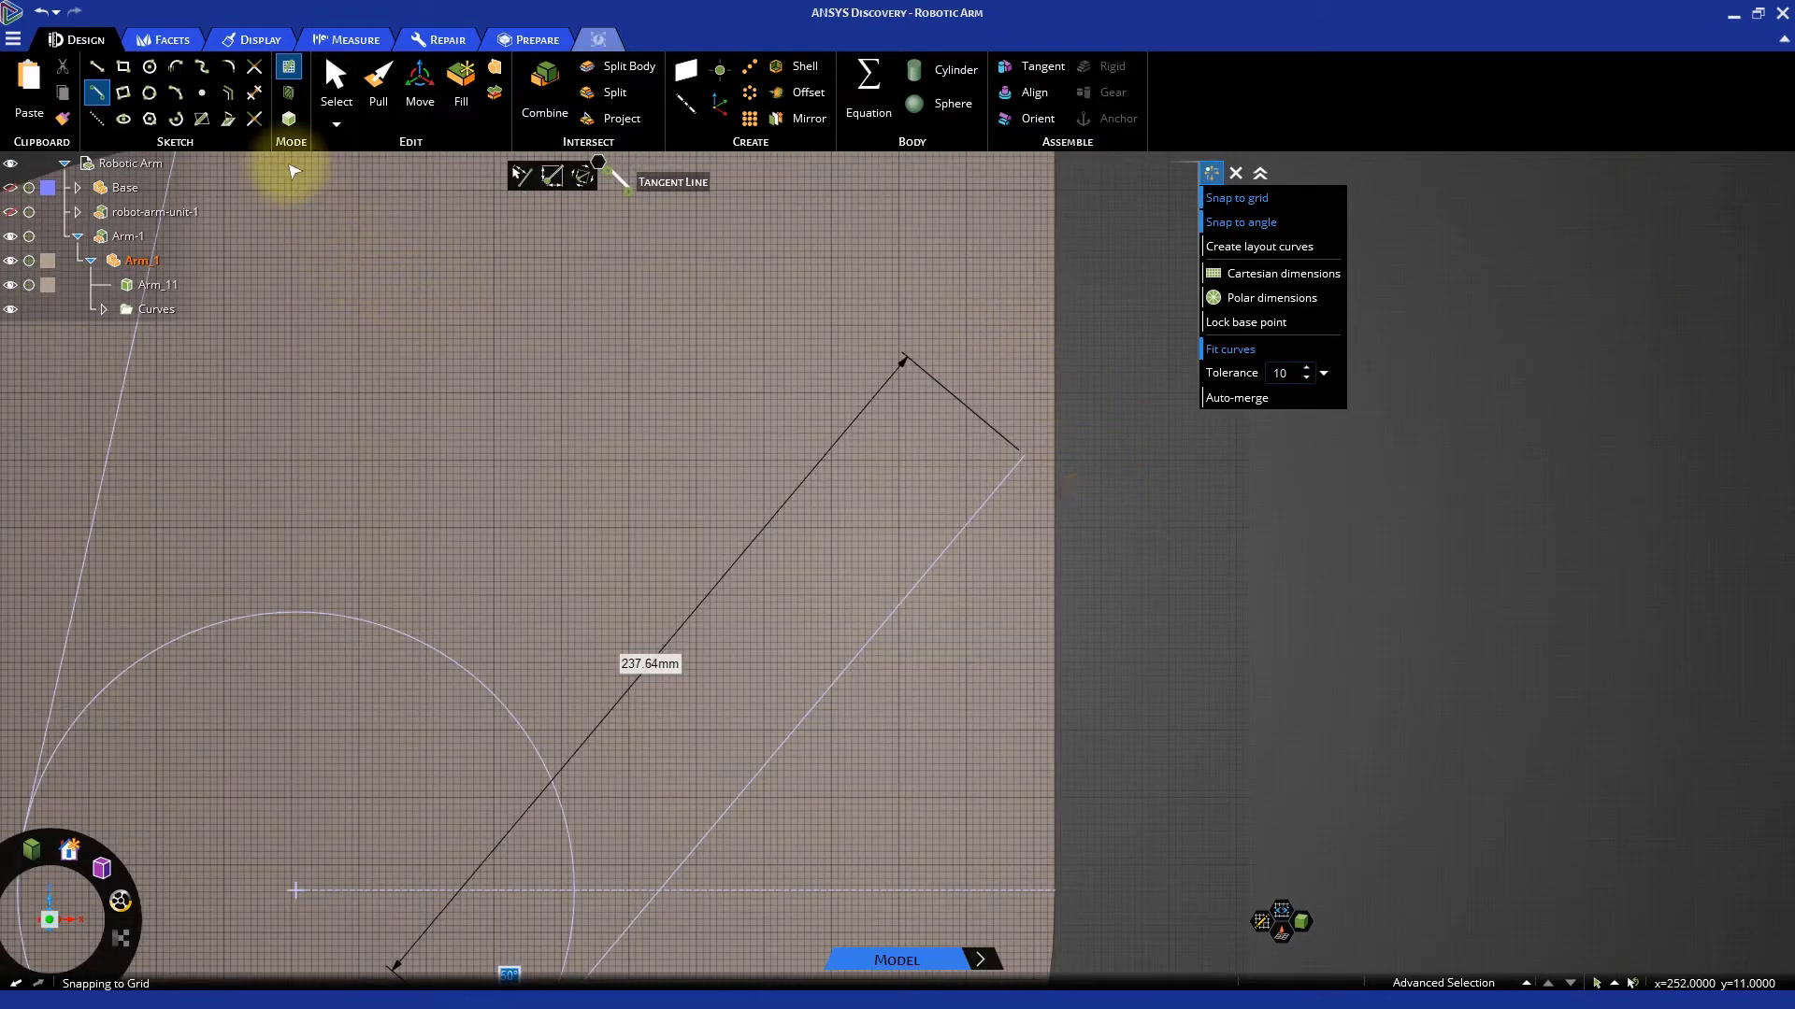
mouse_move(253, 65)
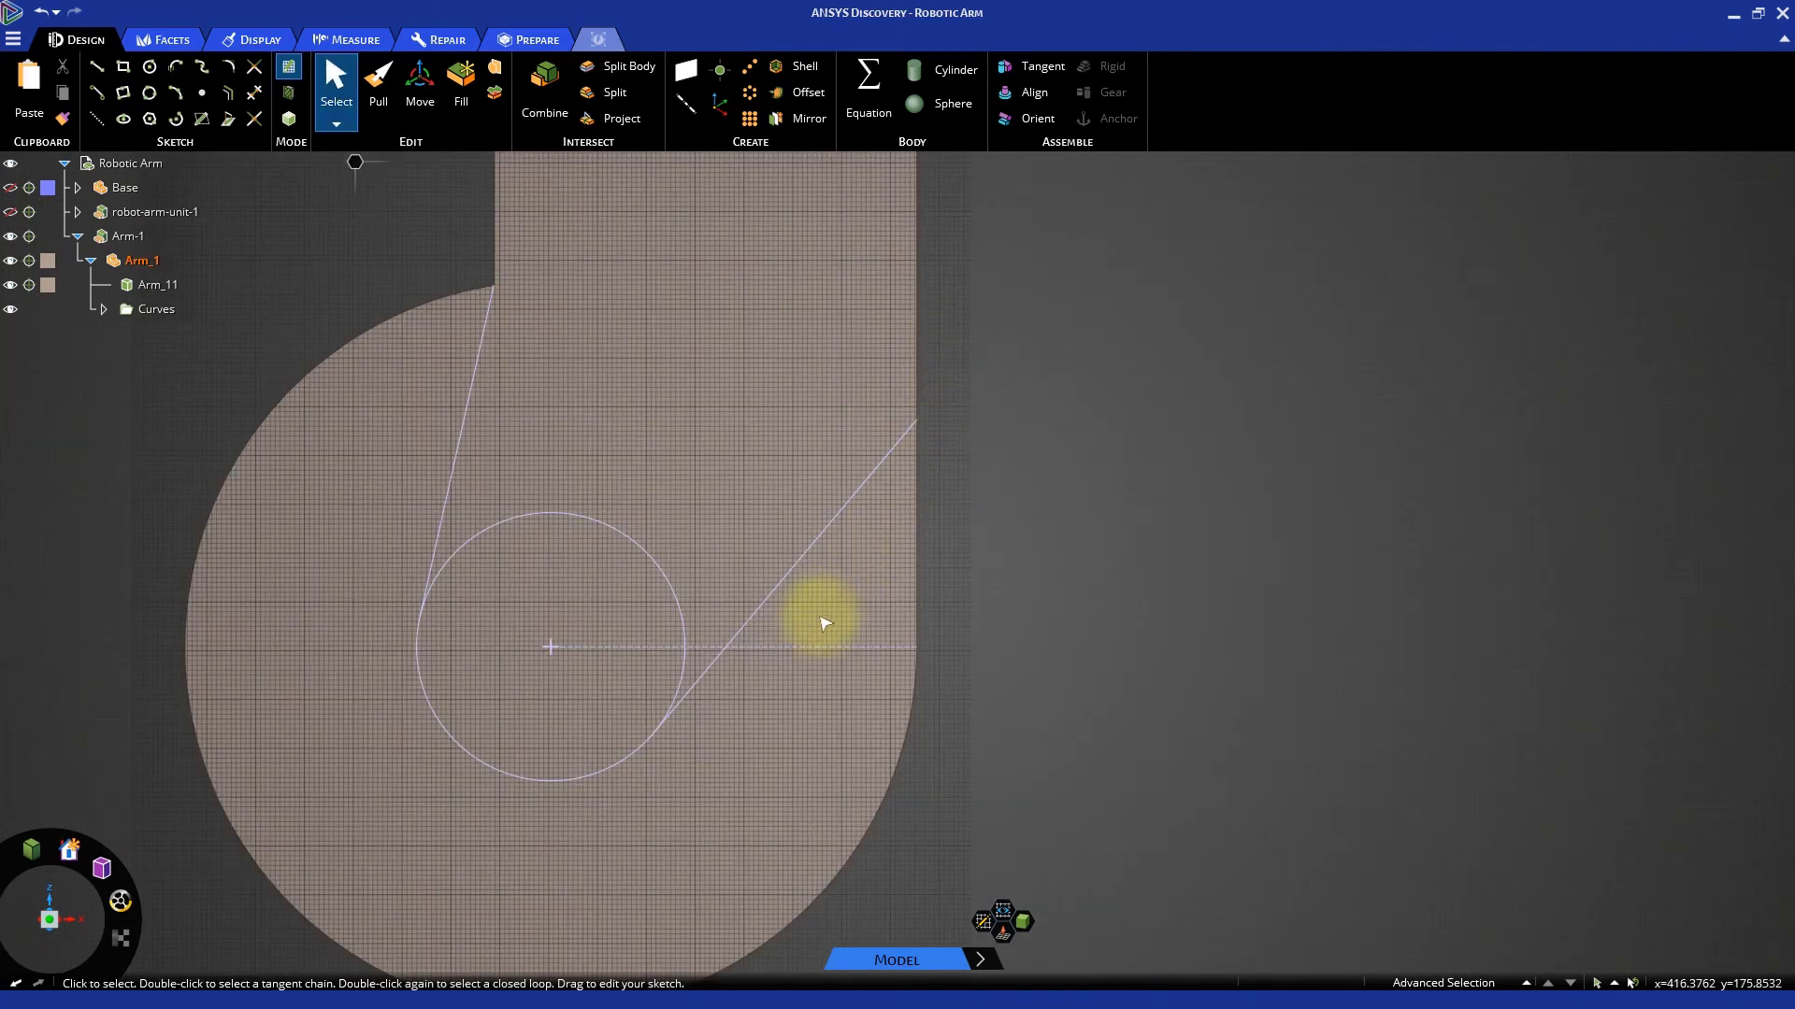
left_click(819, 646)
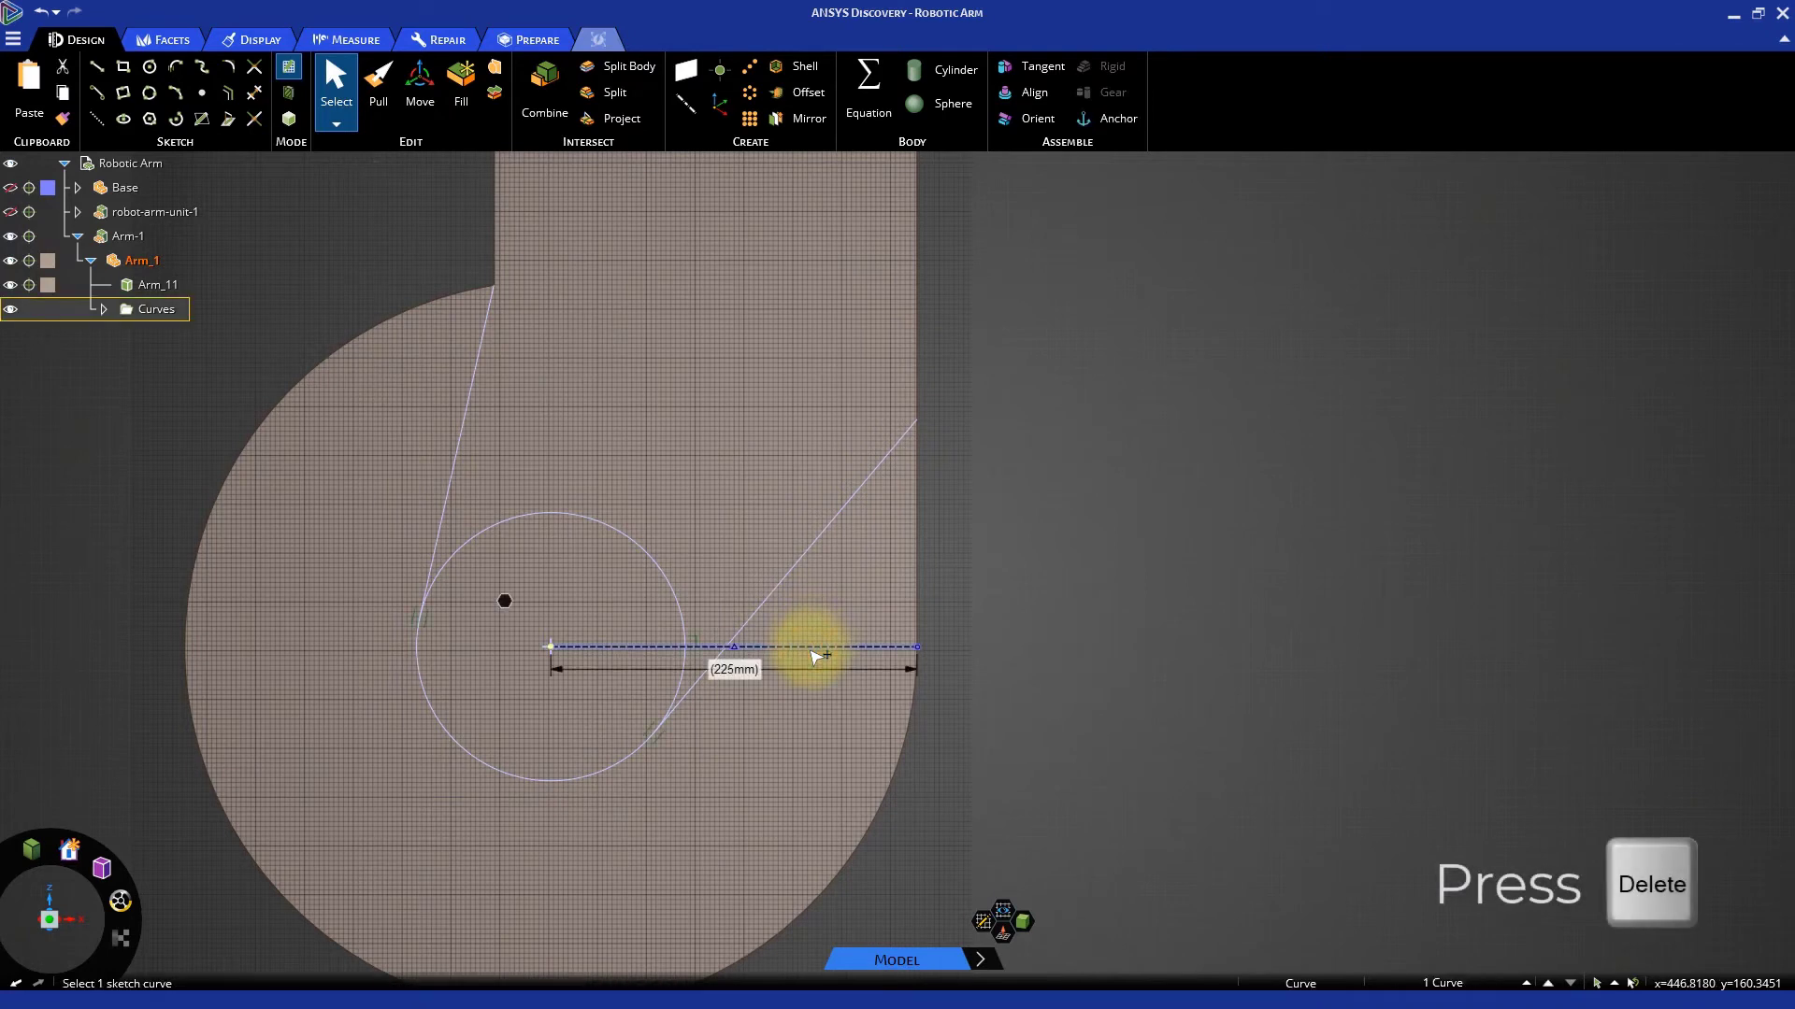
key("Delete")
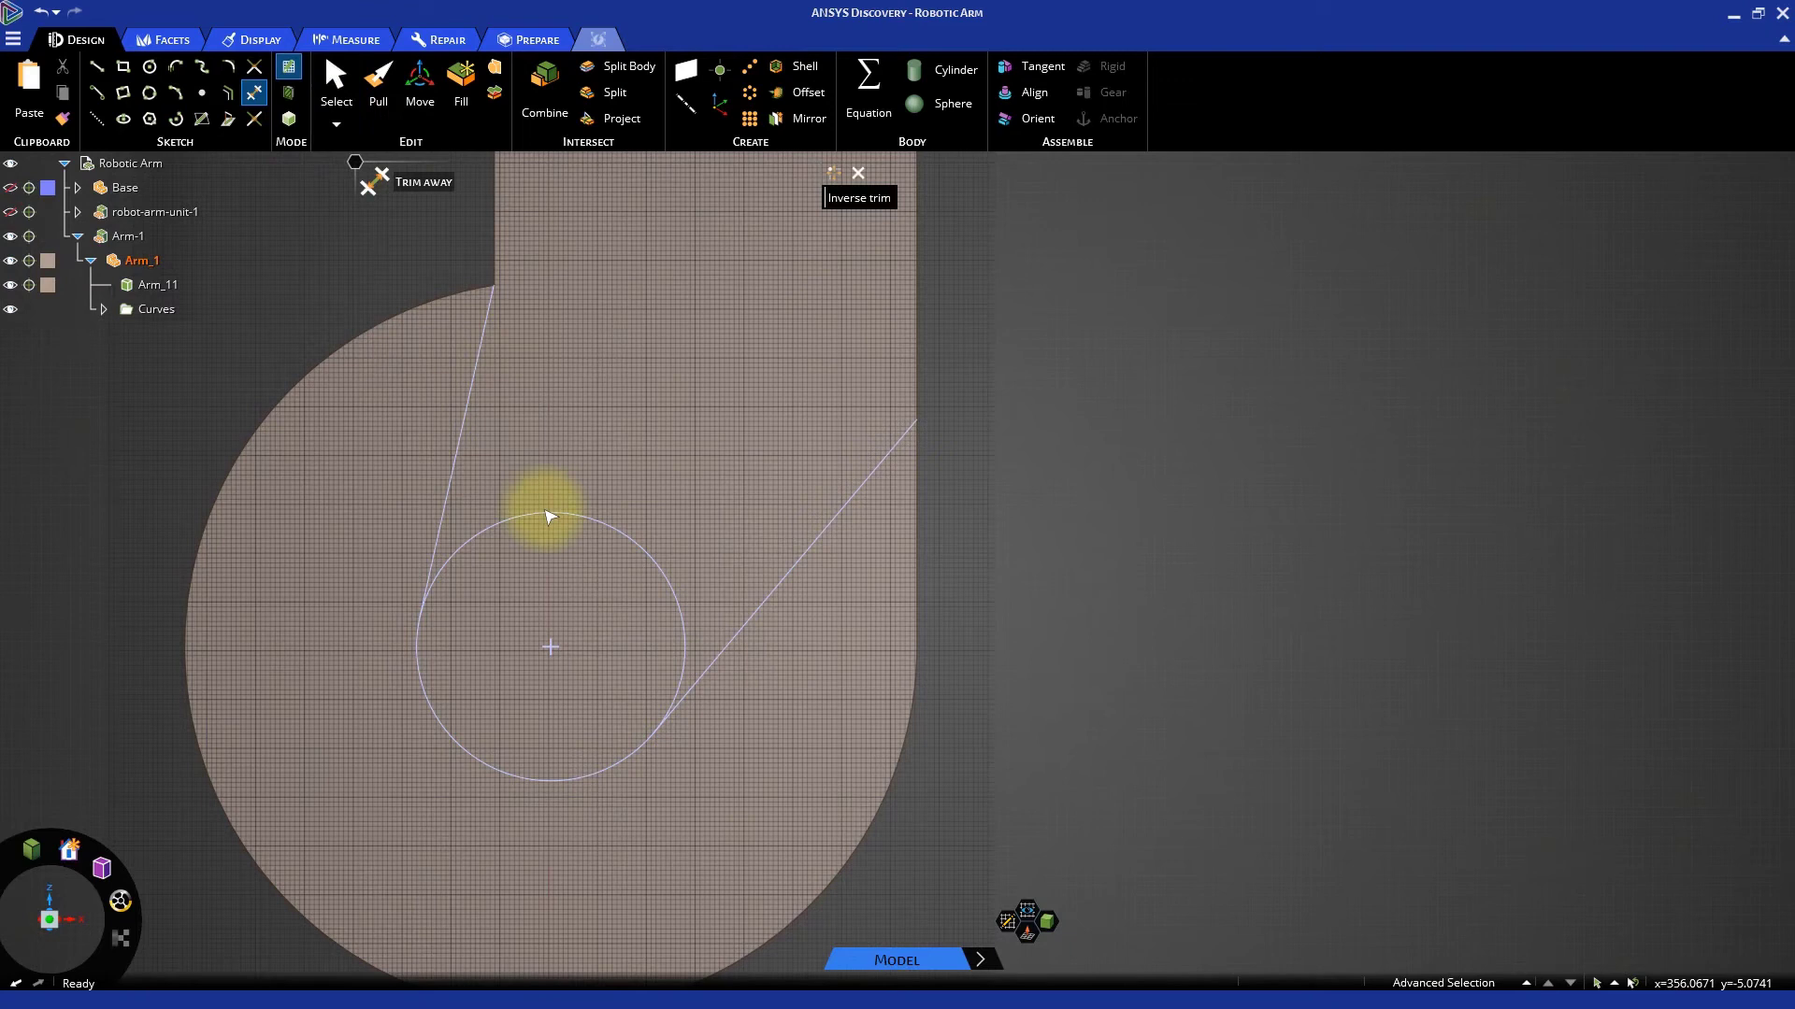
left_click(549, 515)
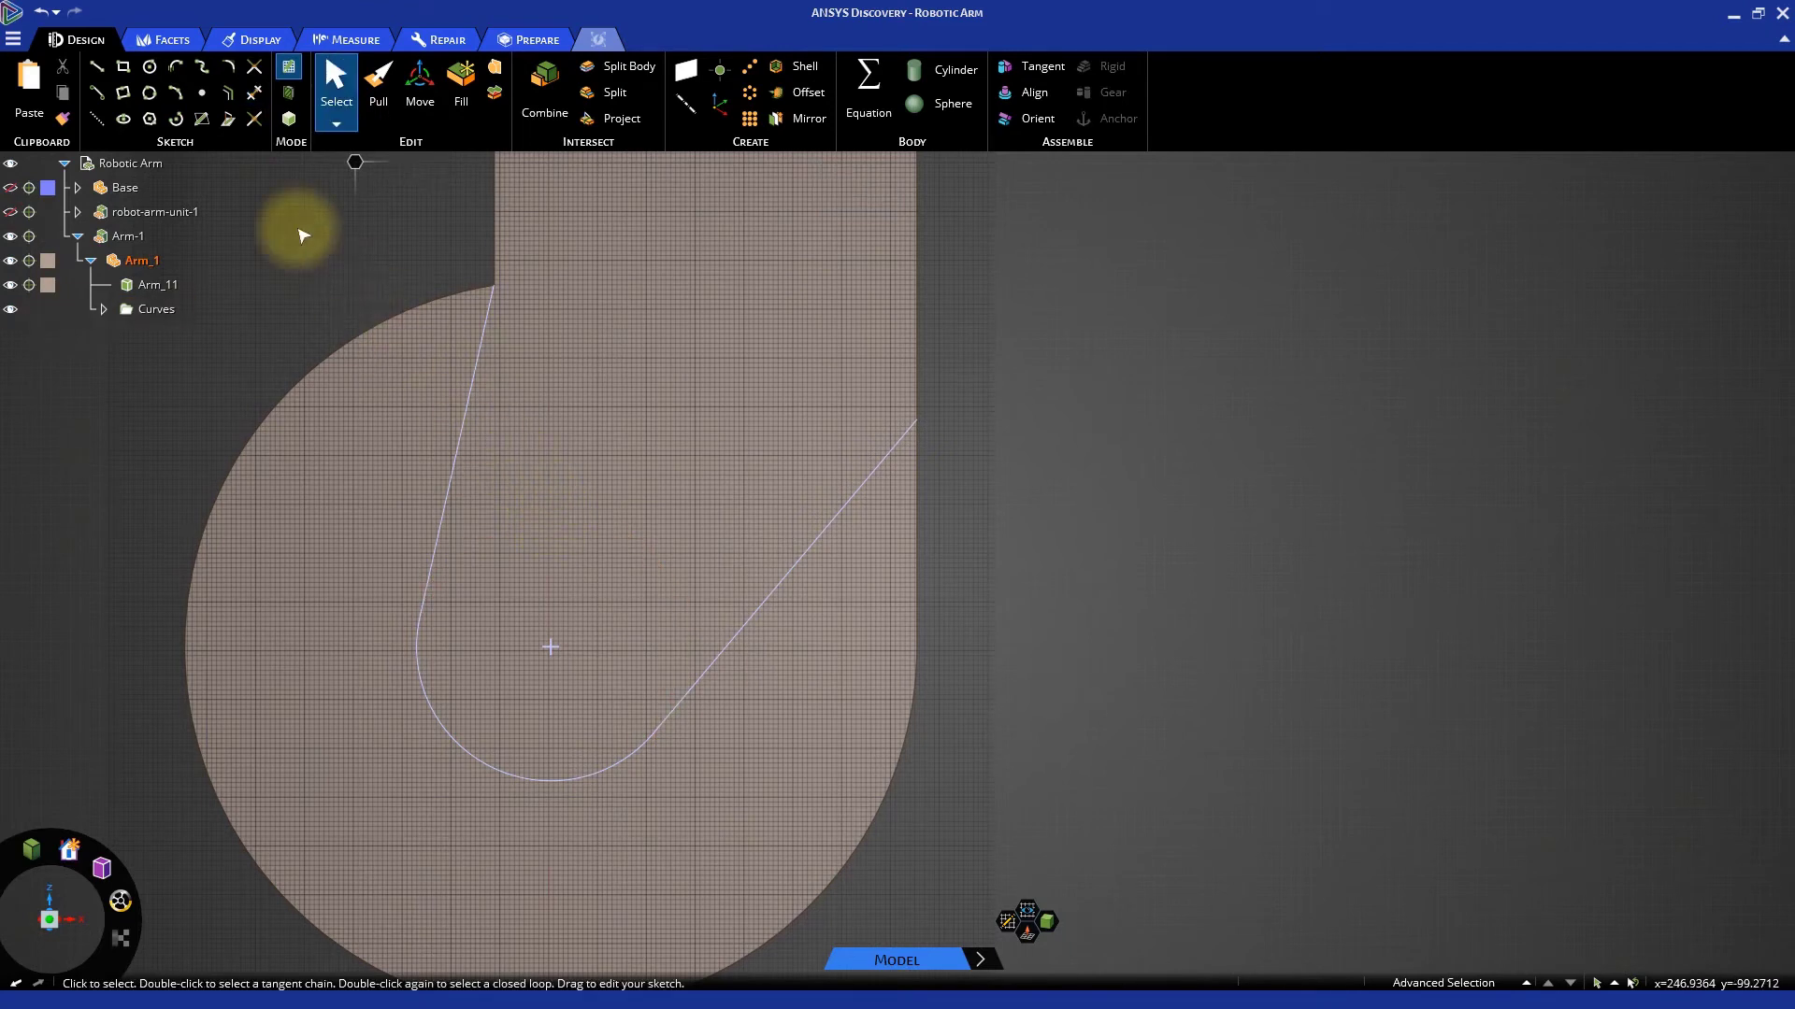
left_click(149, 65)
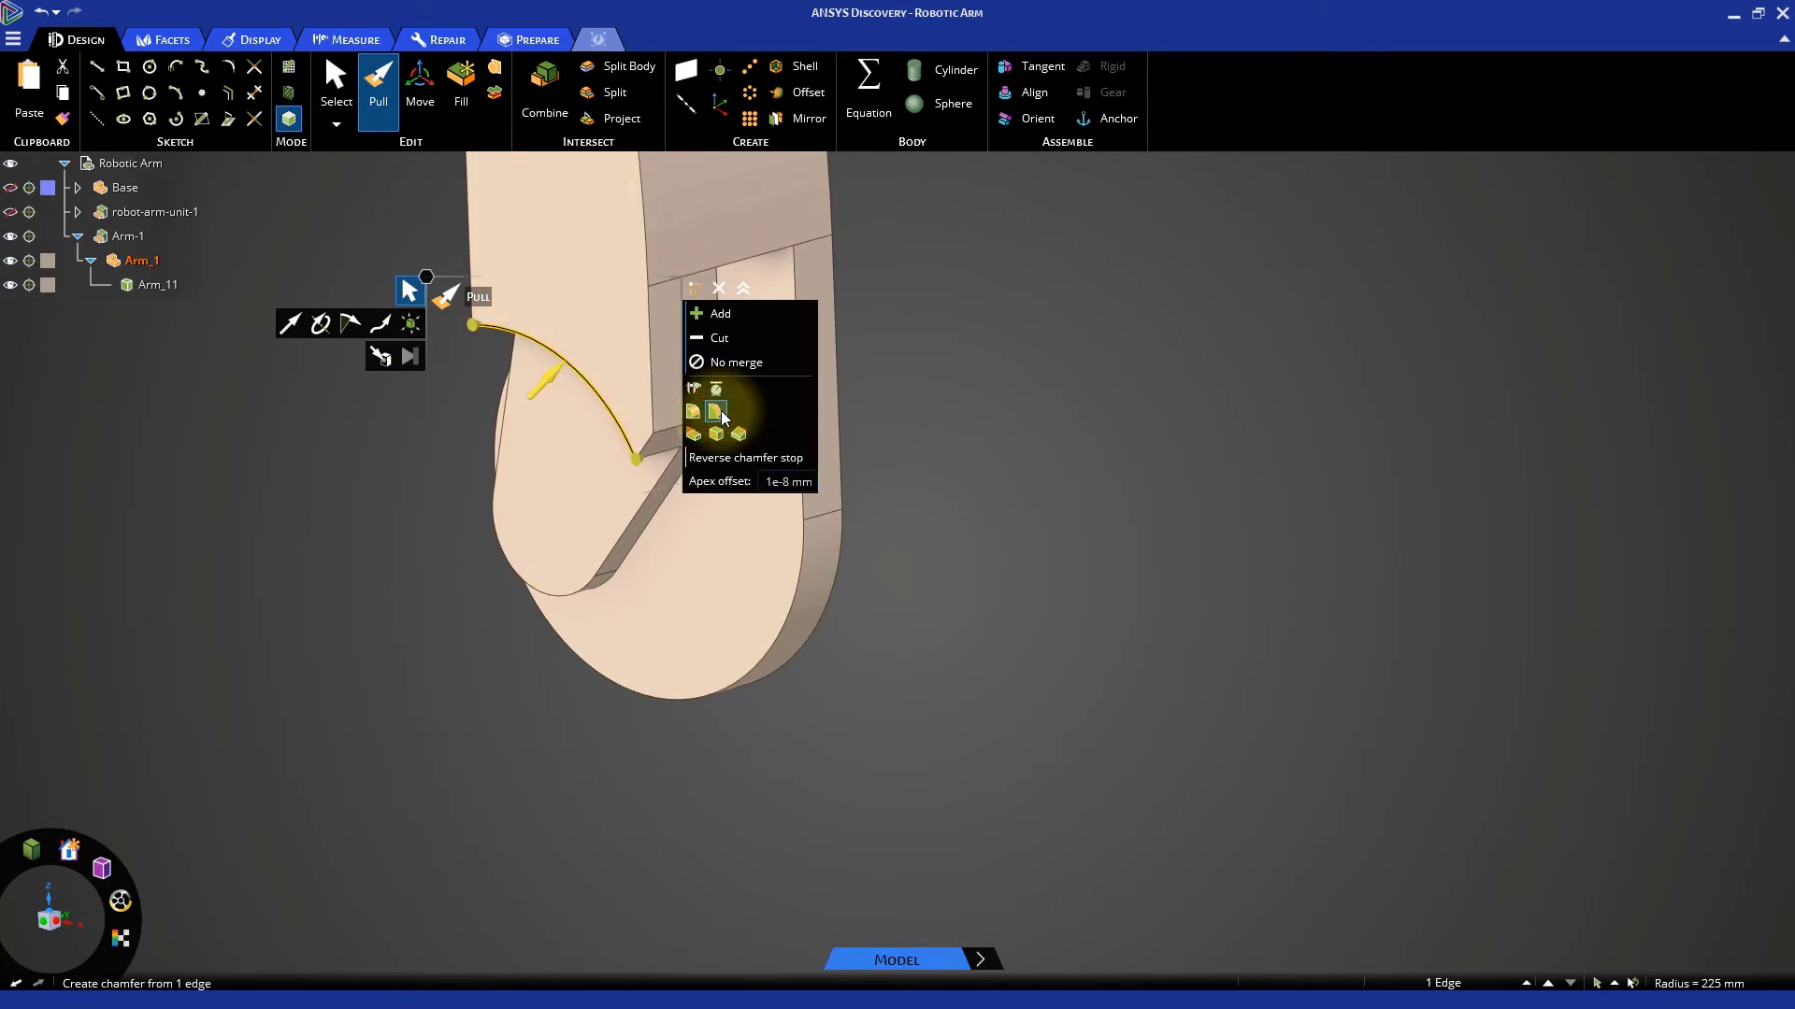
mouse_move(714, 422)
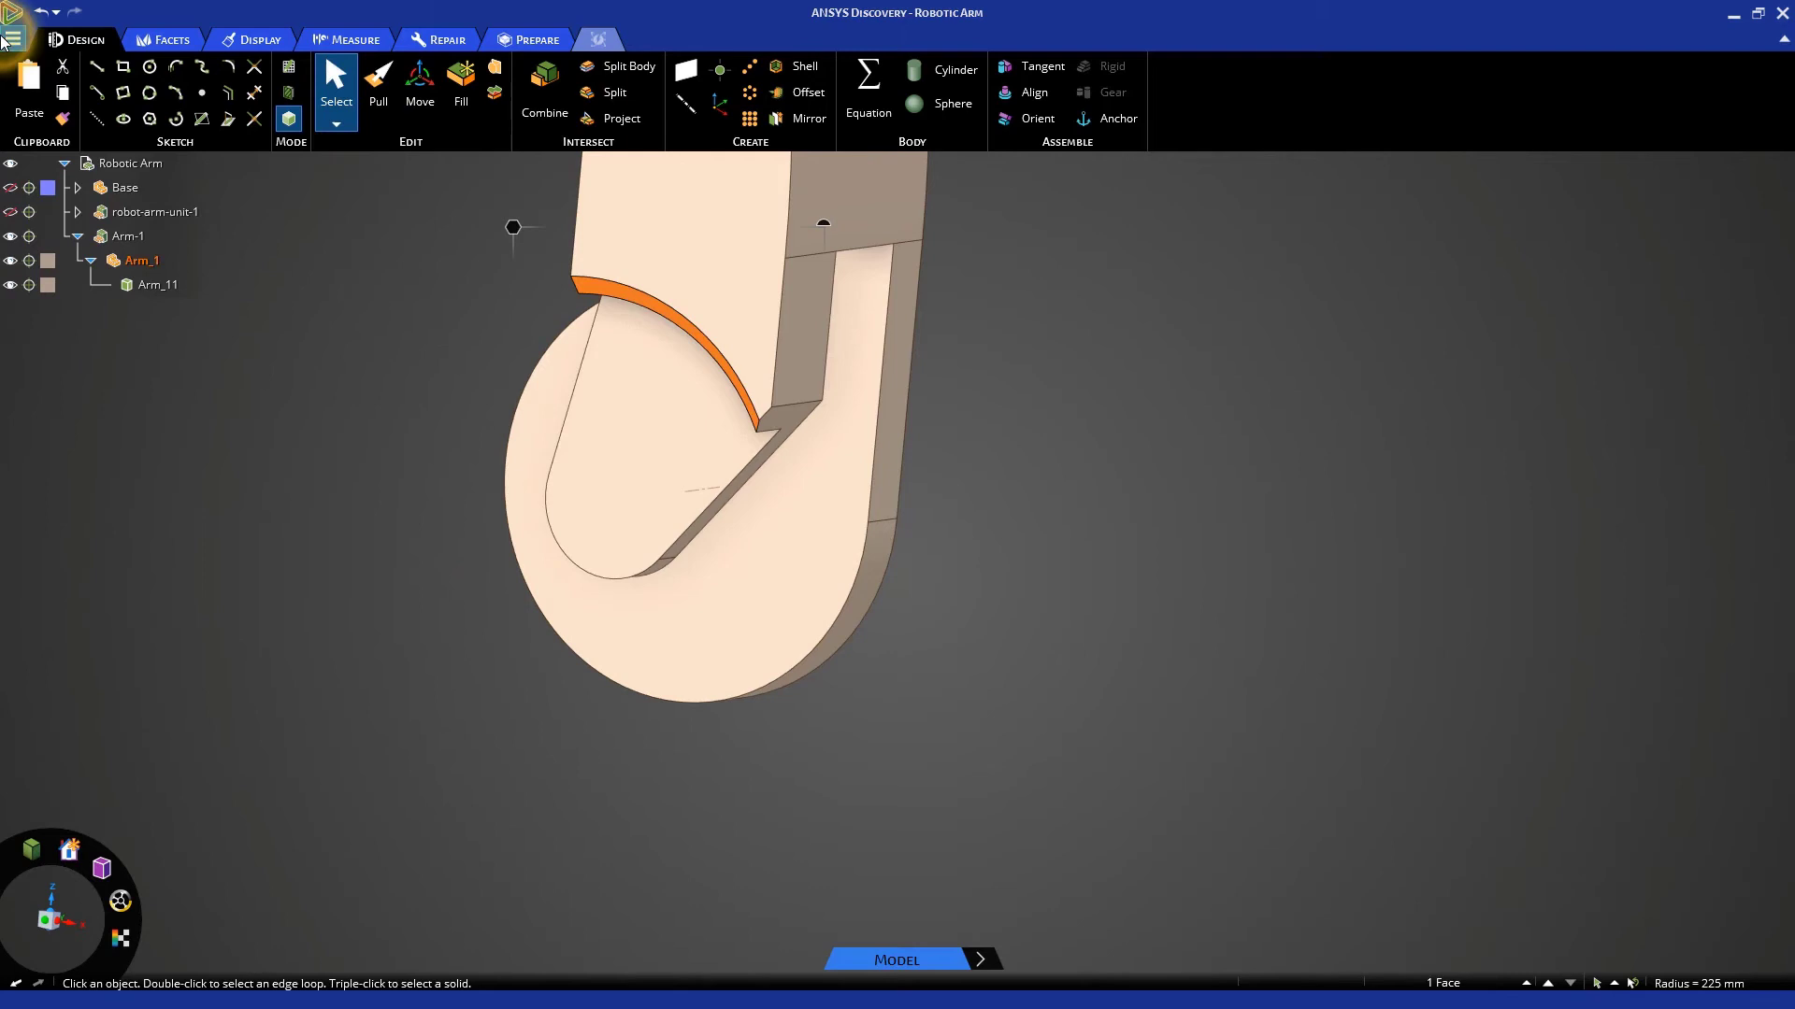
Open the File menu after finishing the chamfered recess
left_click(15, 38)
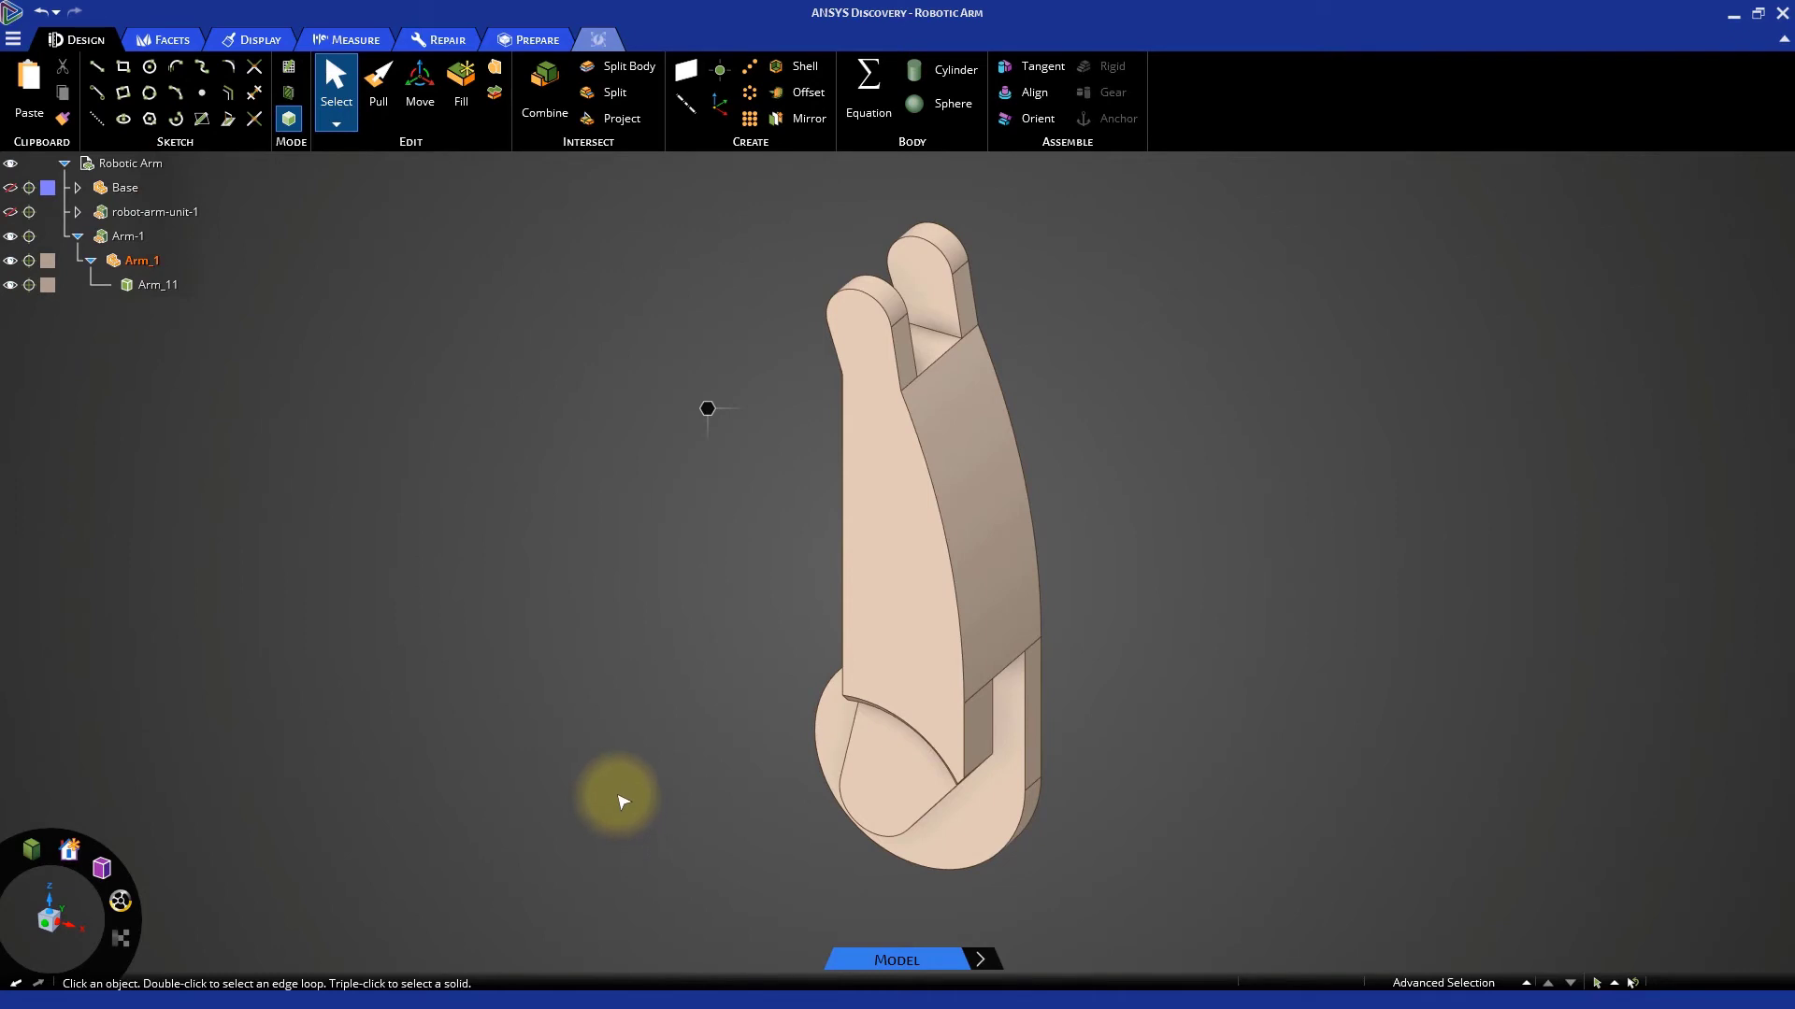
Sketch on the upper prong face, project its edges, and draw a 60 mm tip circle
left_click(931, 297)
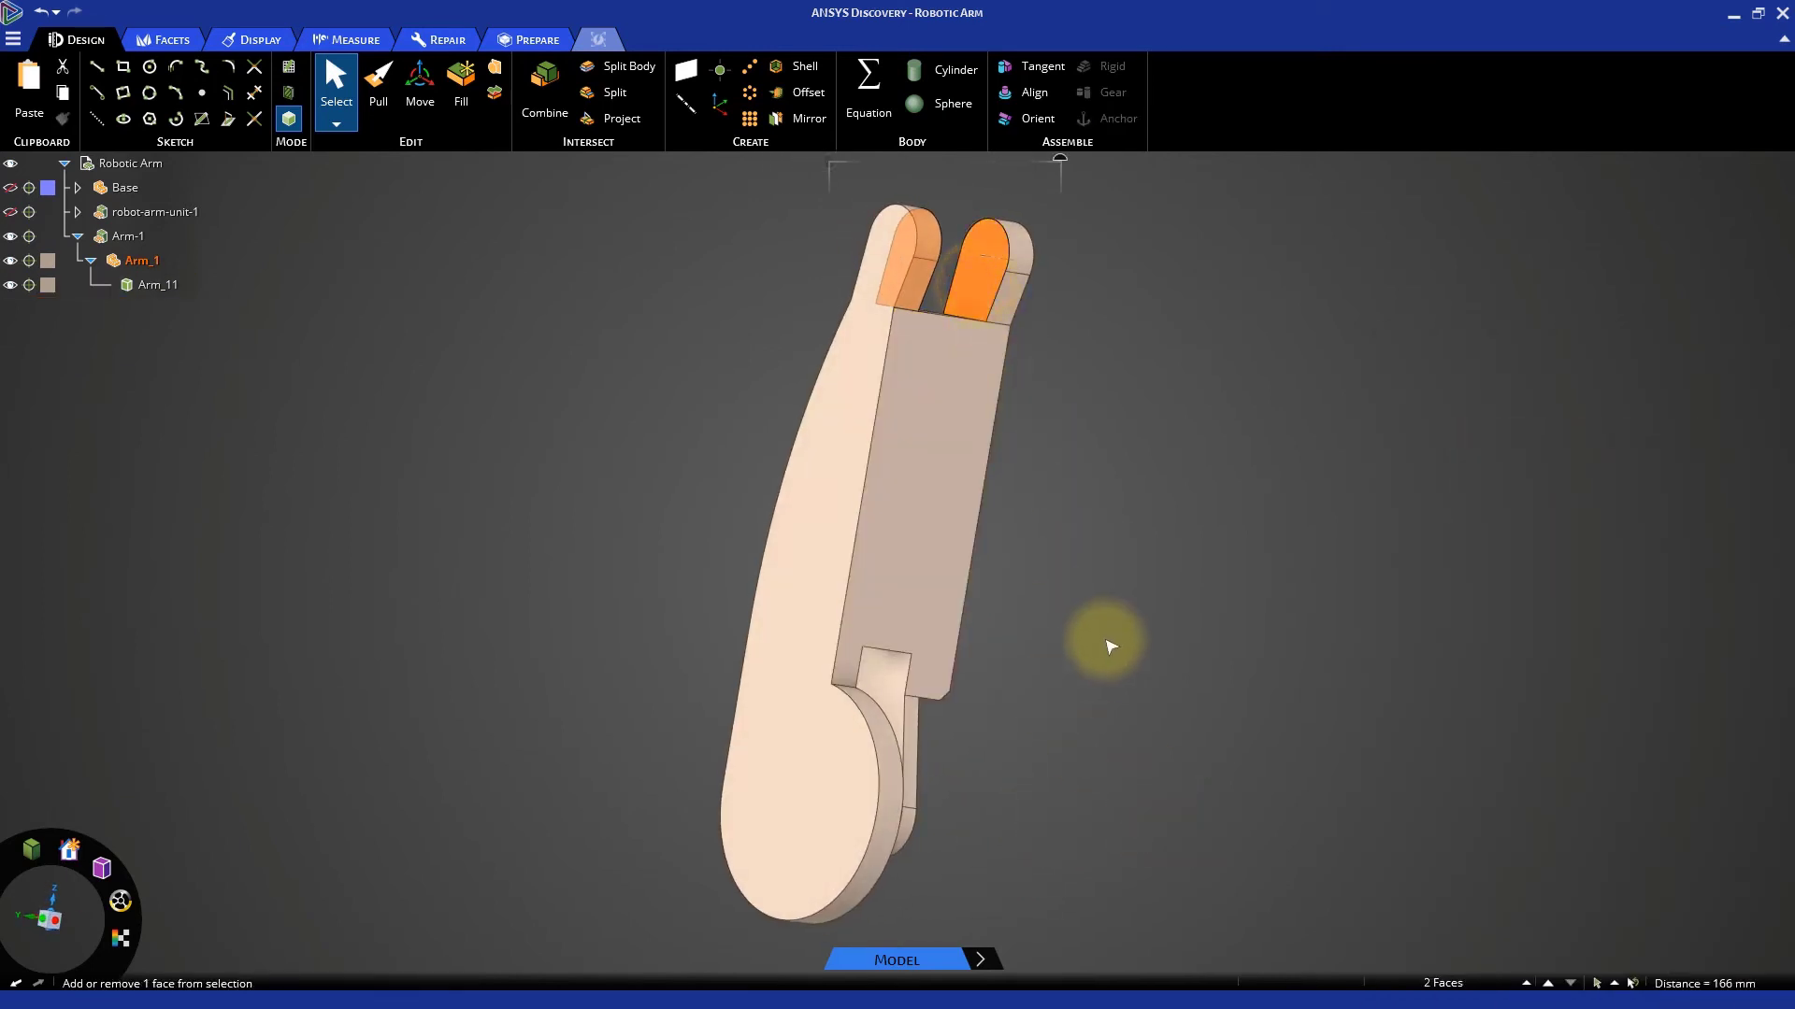
key("k")
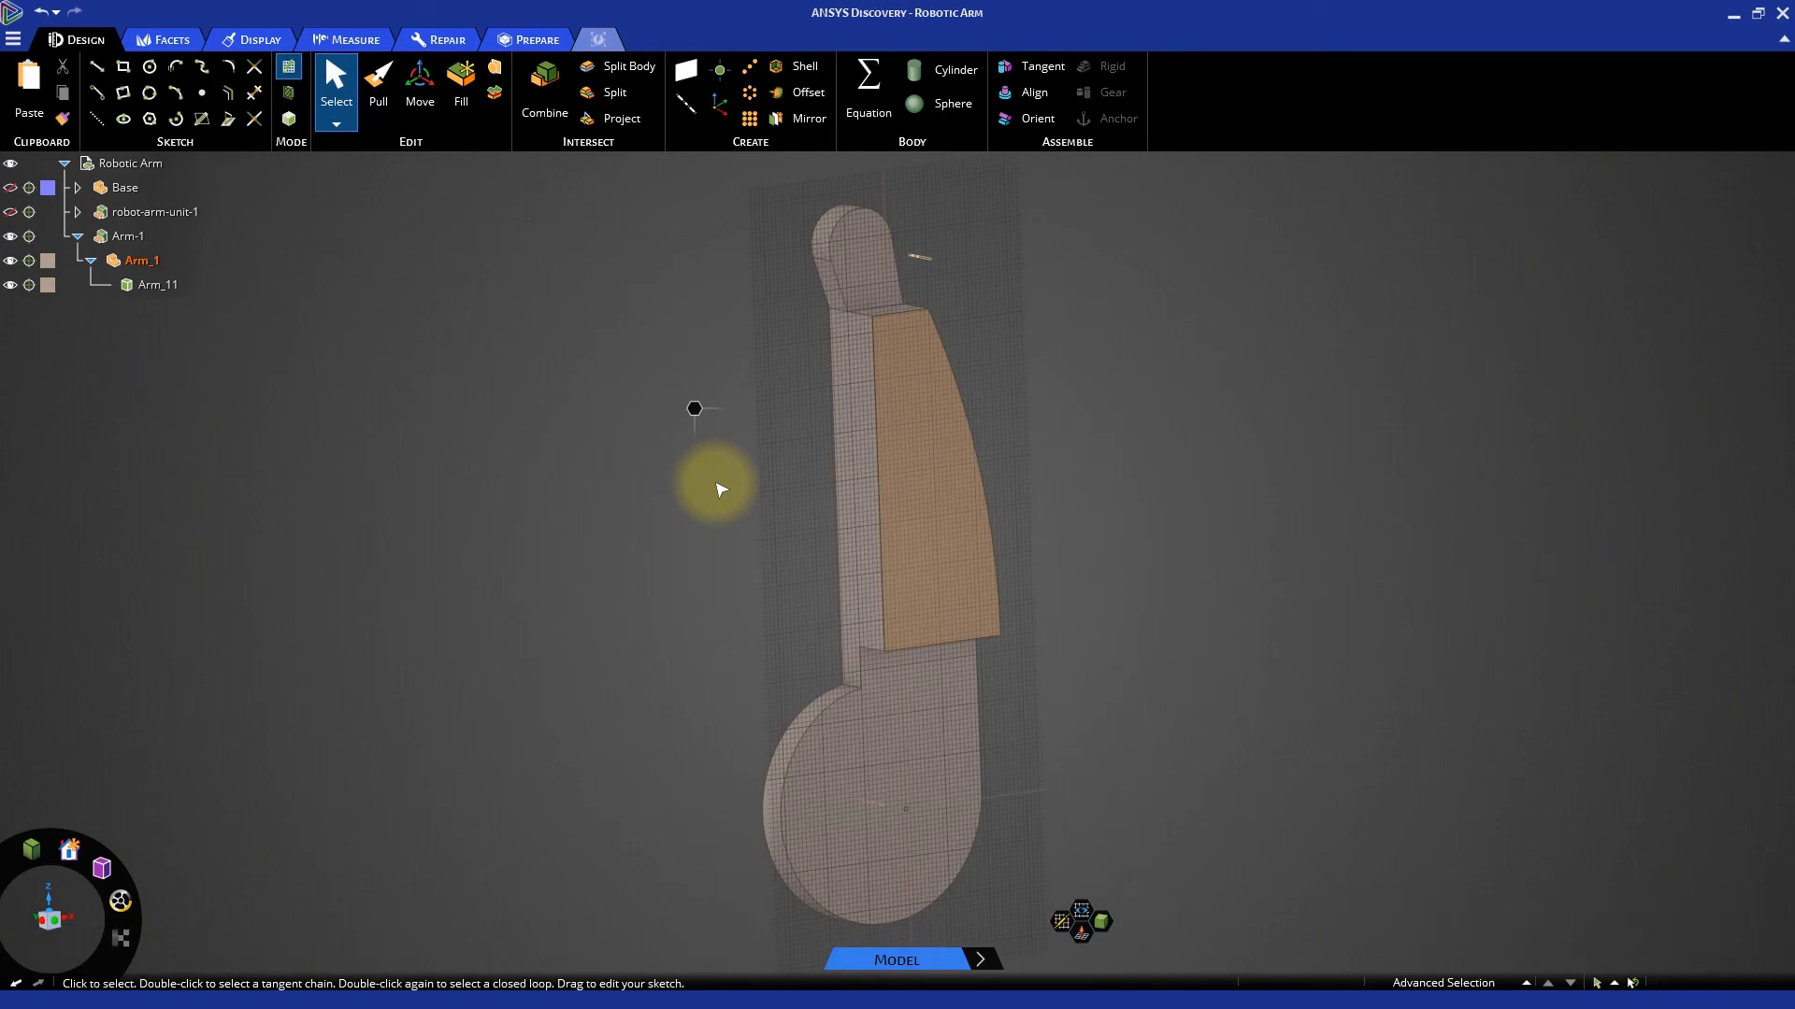
key("v")
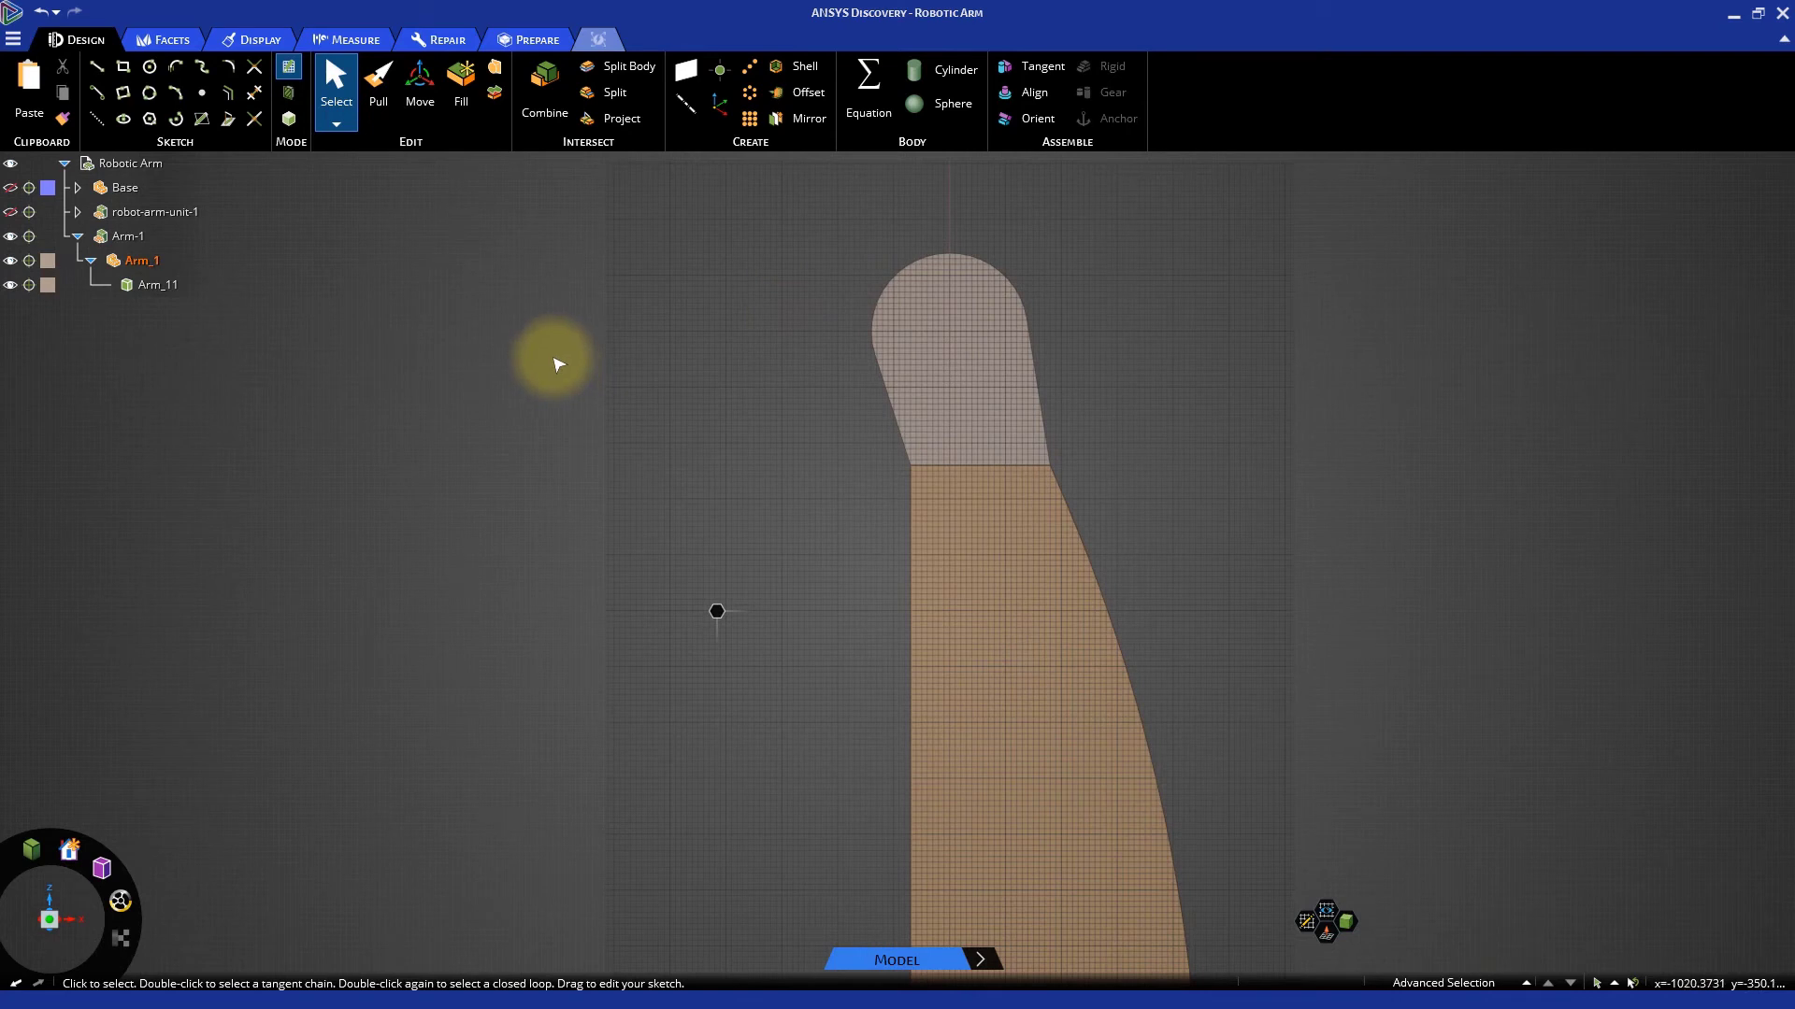
mouse_move(228, 119)
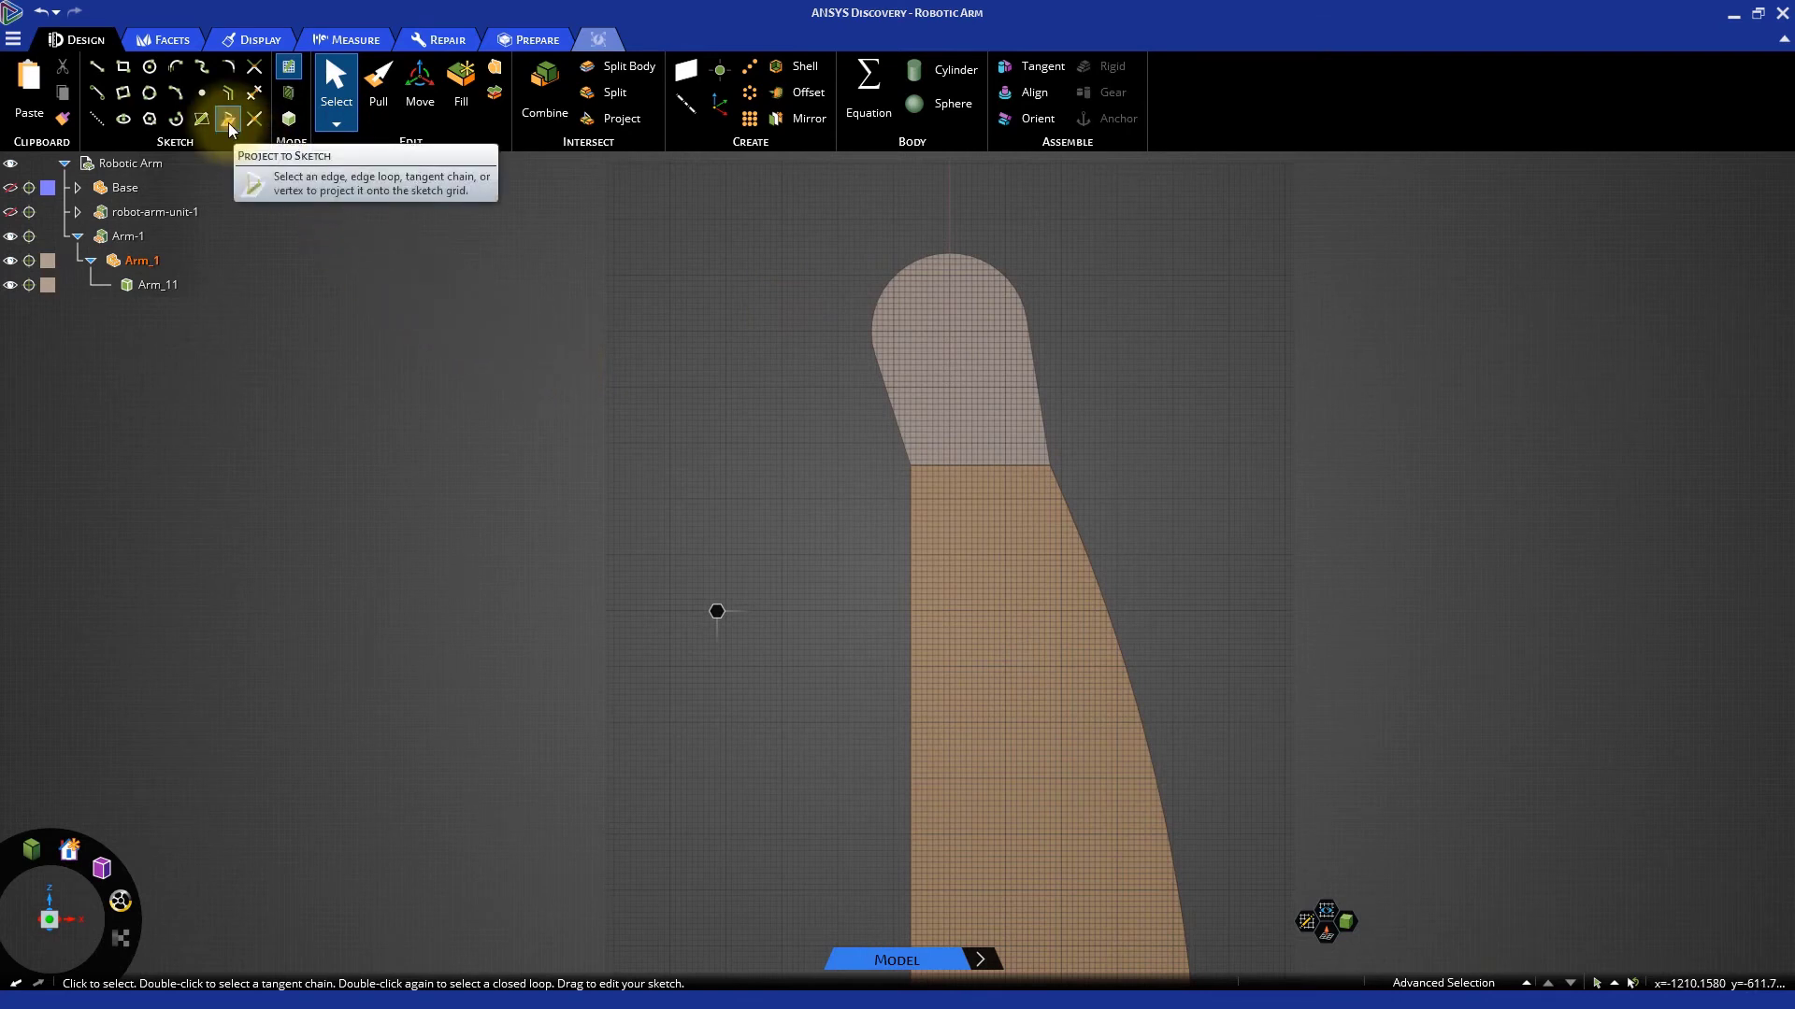
left_click(226, 119)
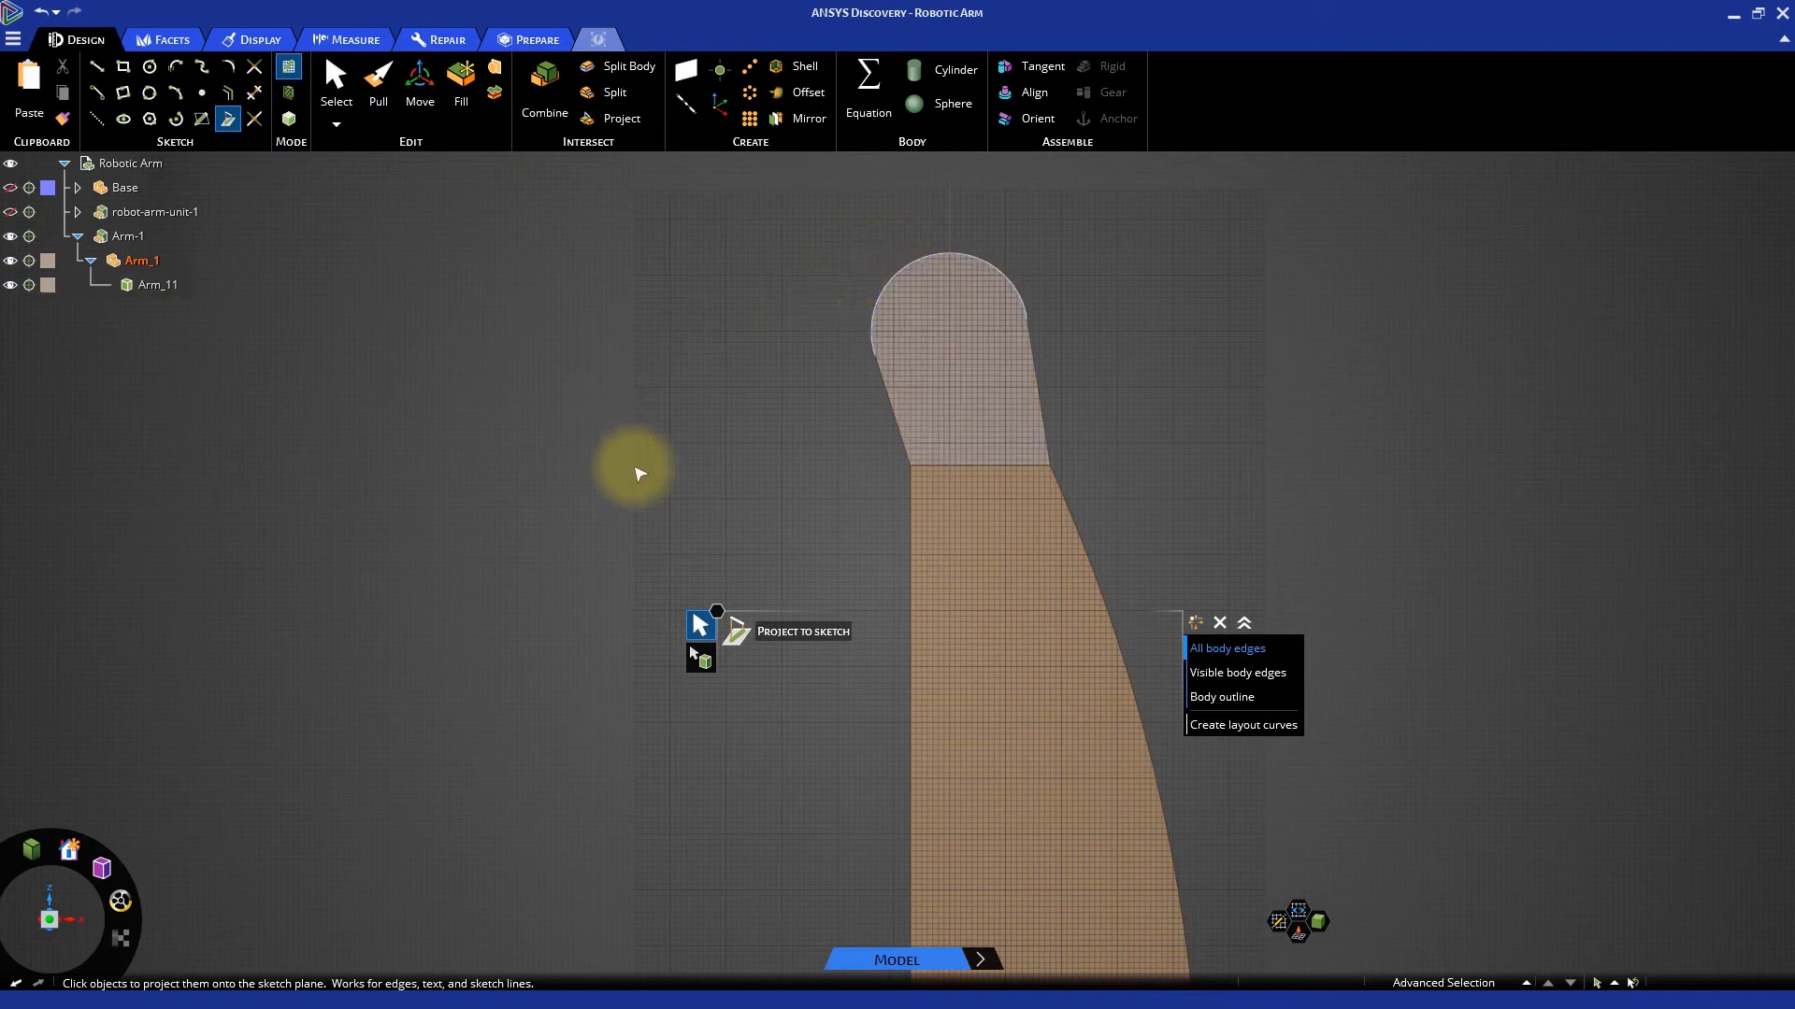
left_click(1225, 648)
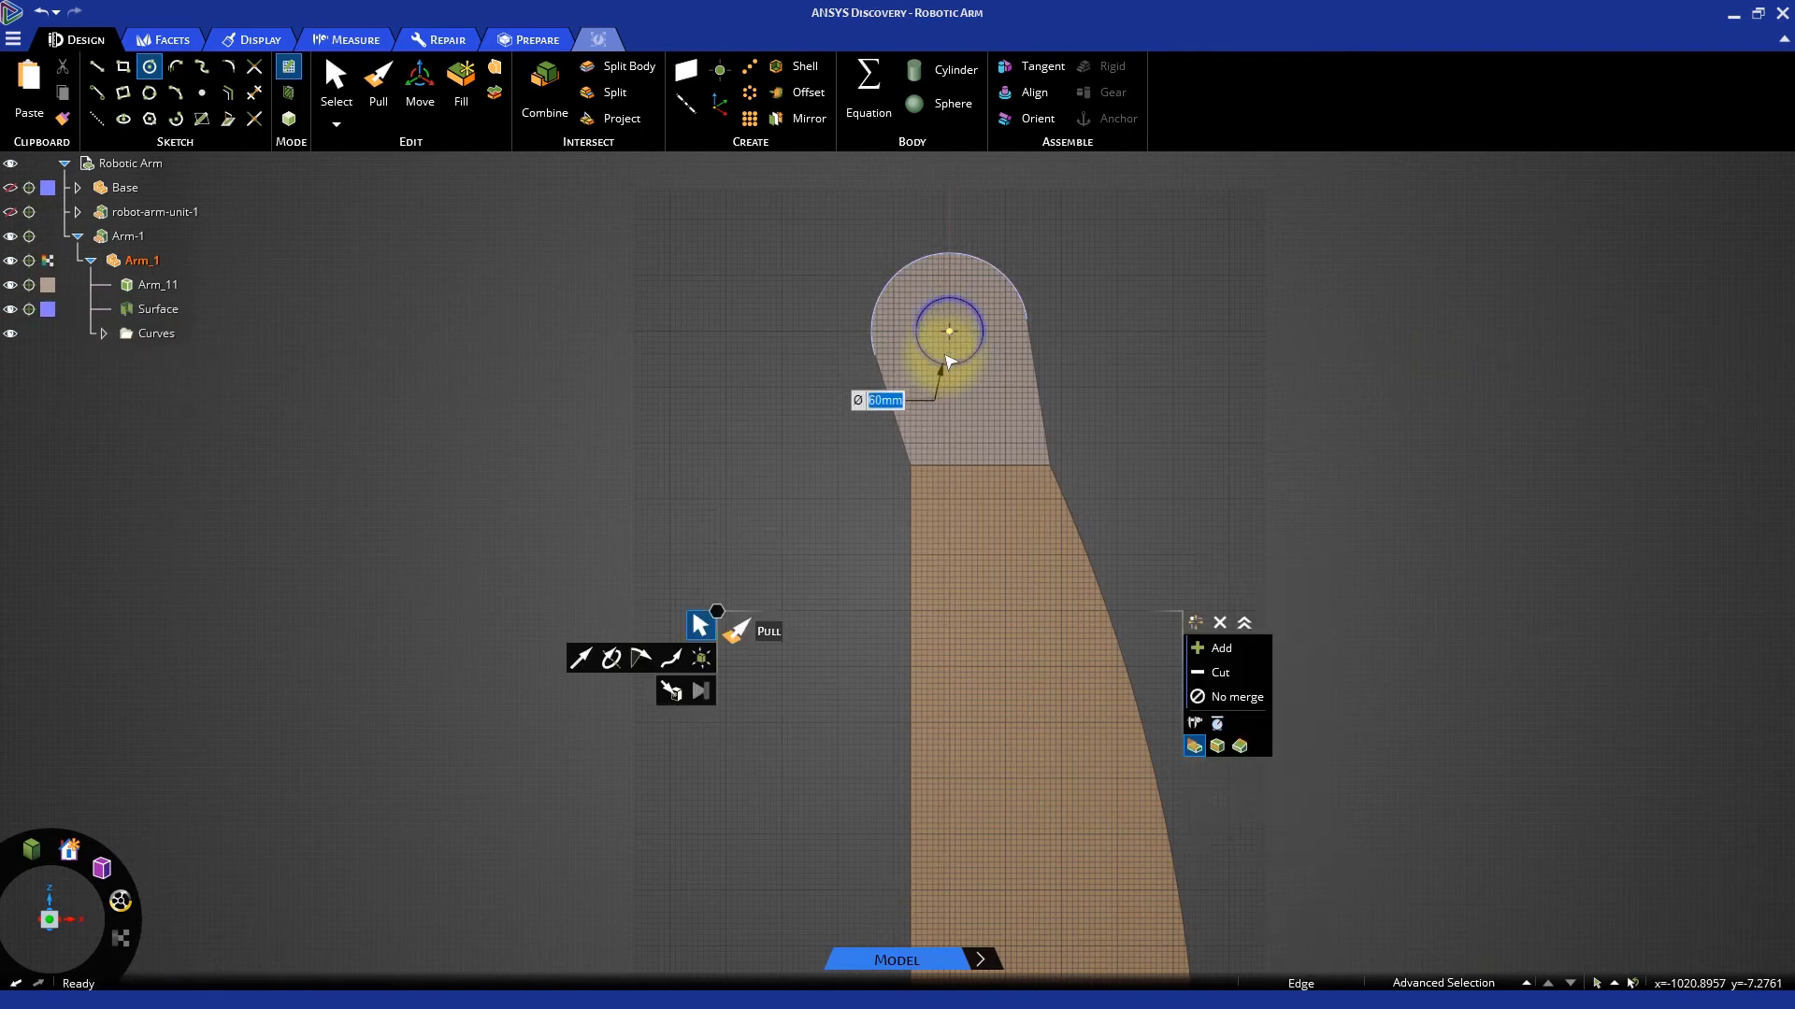
left_click(335, 80)
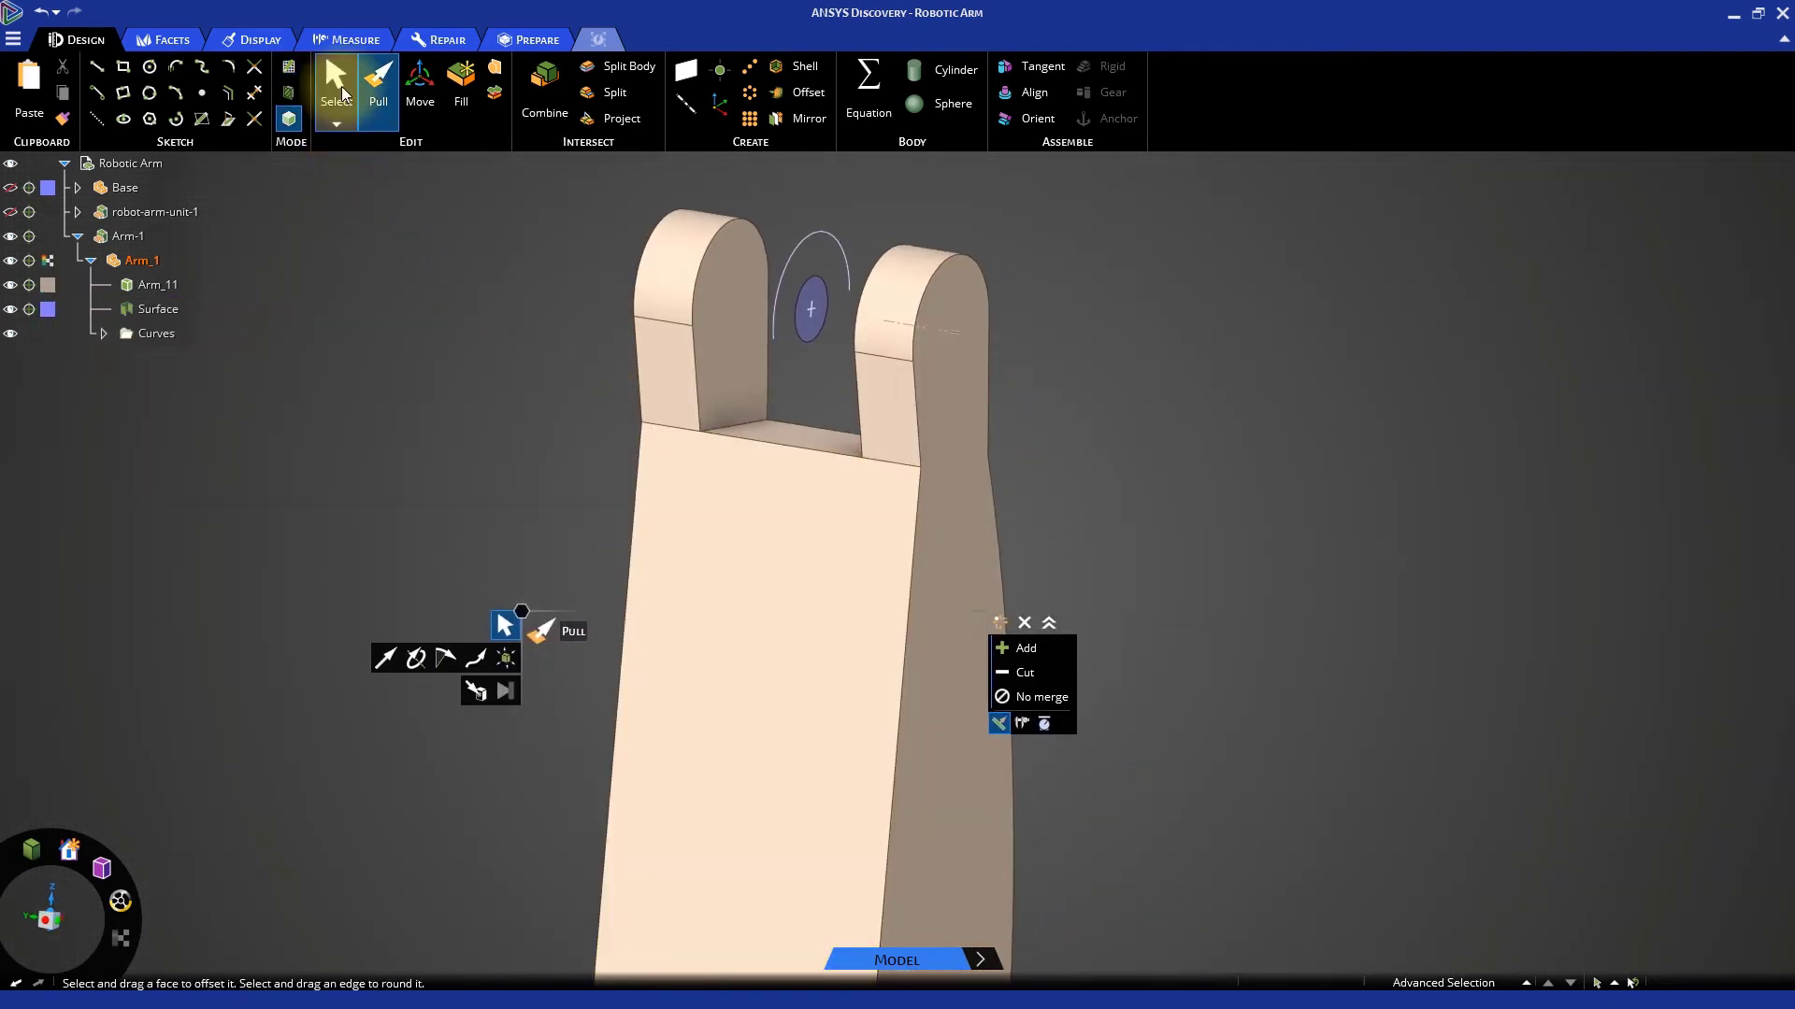
Delete the leftover curves folder and paint Arm_11's colour onto the circle surface
left_click(154, 333)
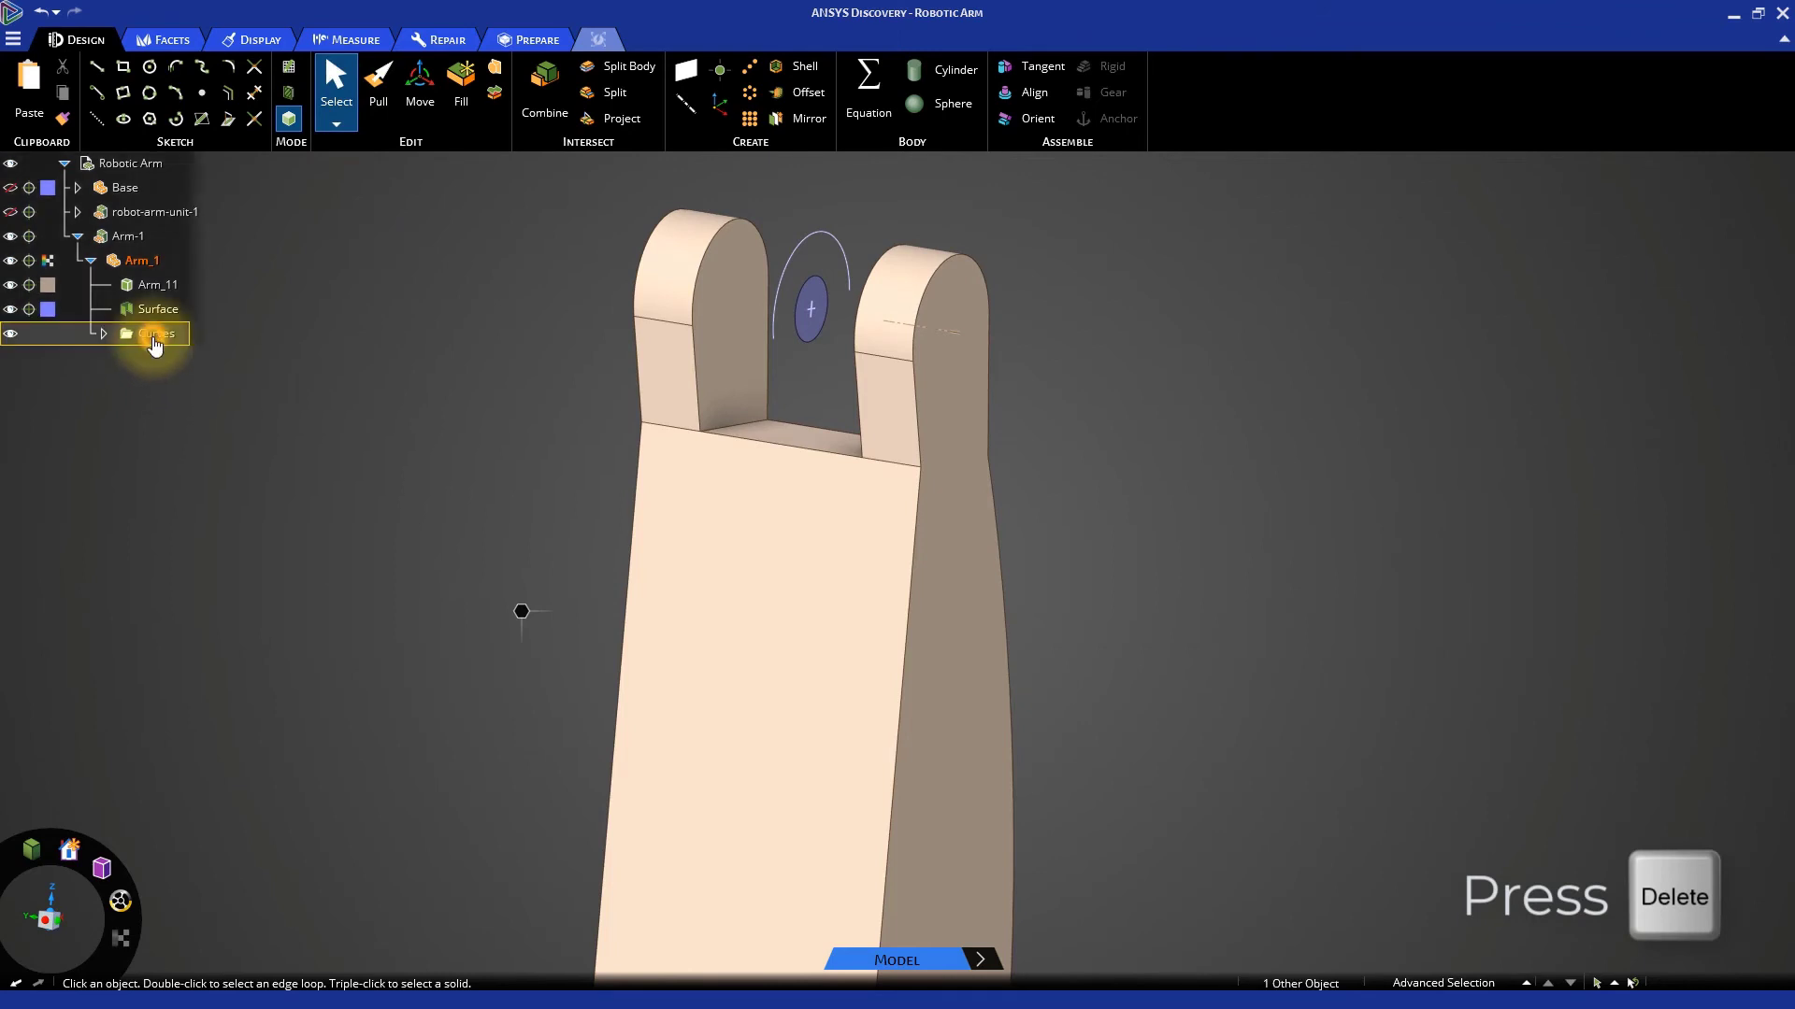
key("Delete")
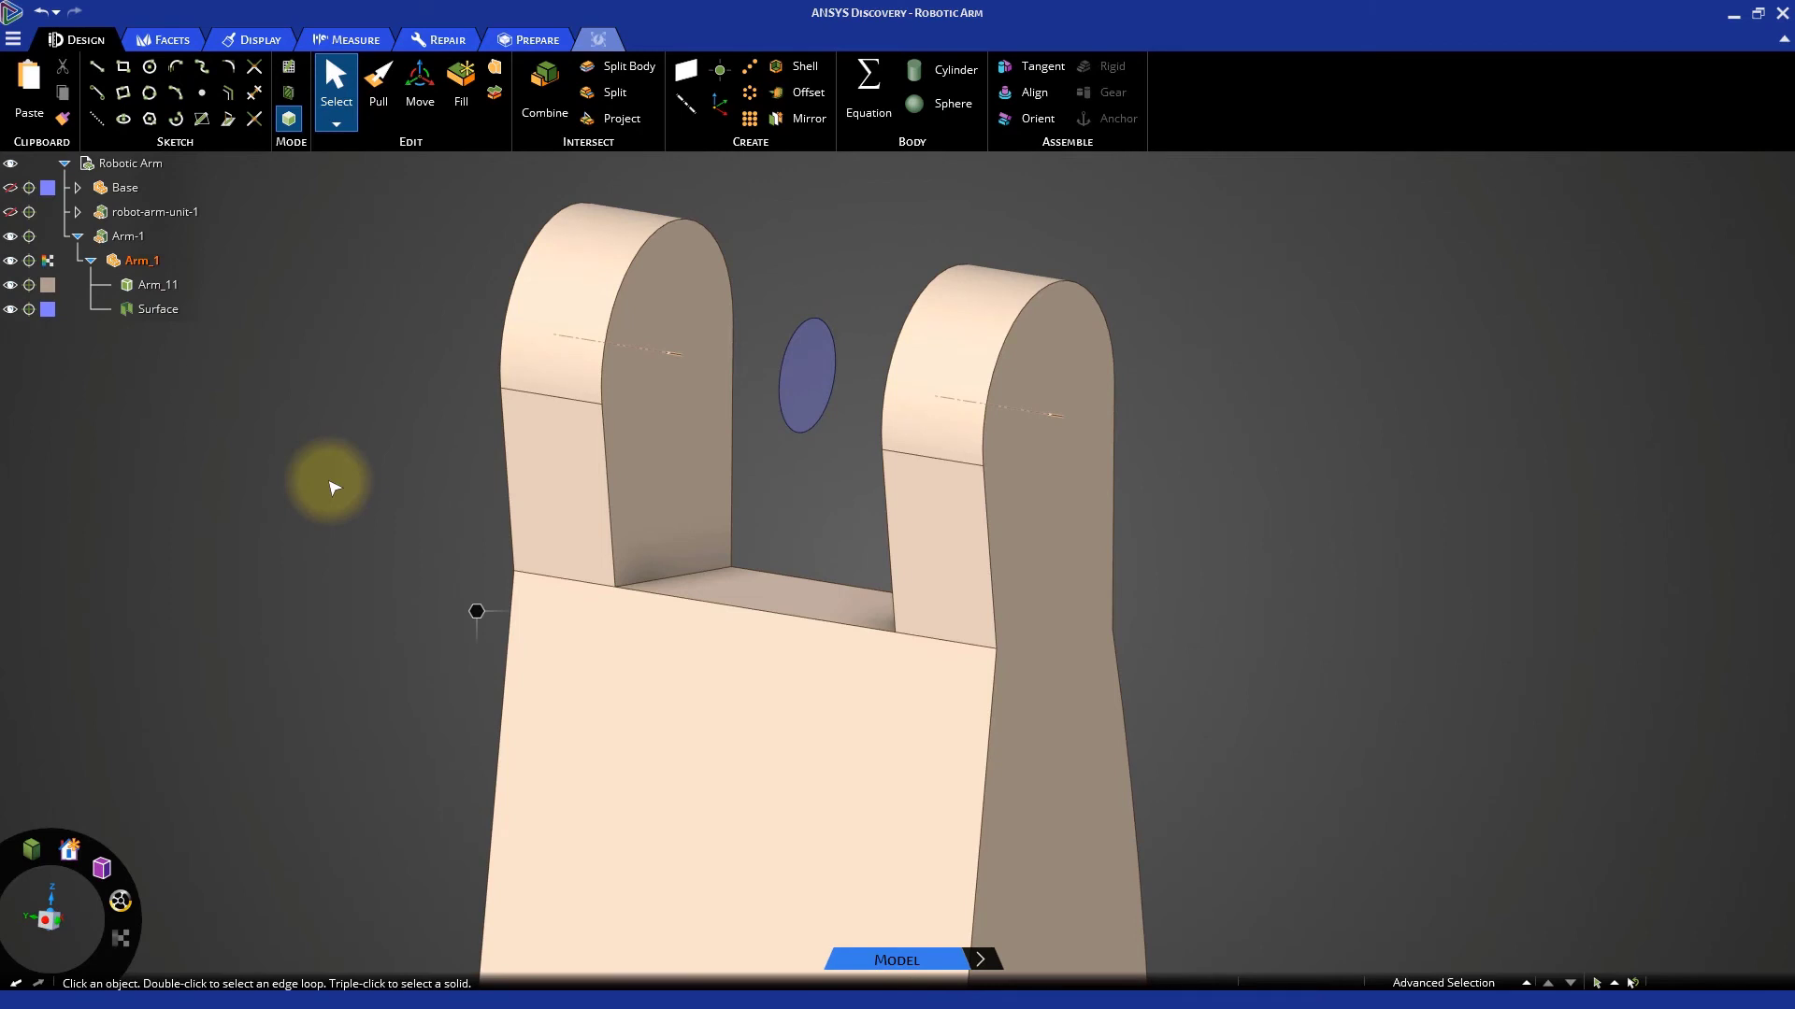
left_click(157, 284)
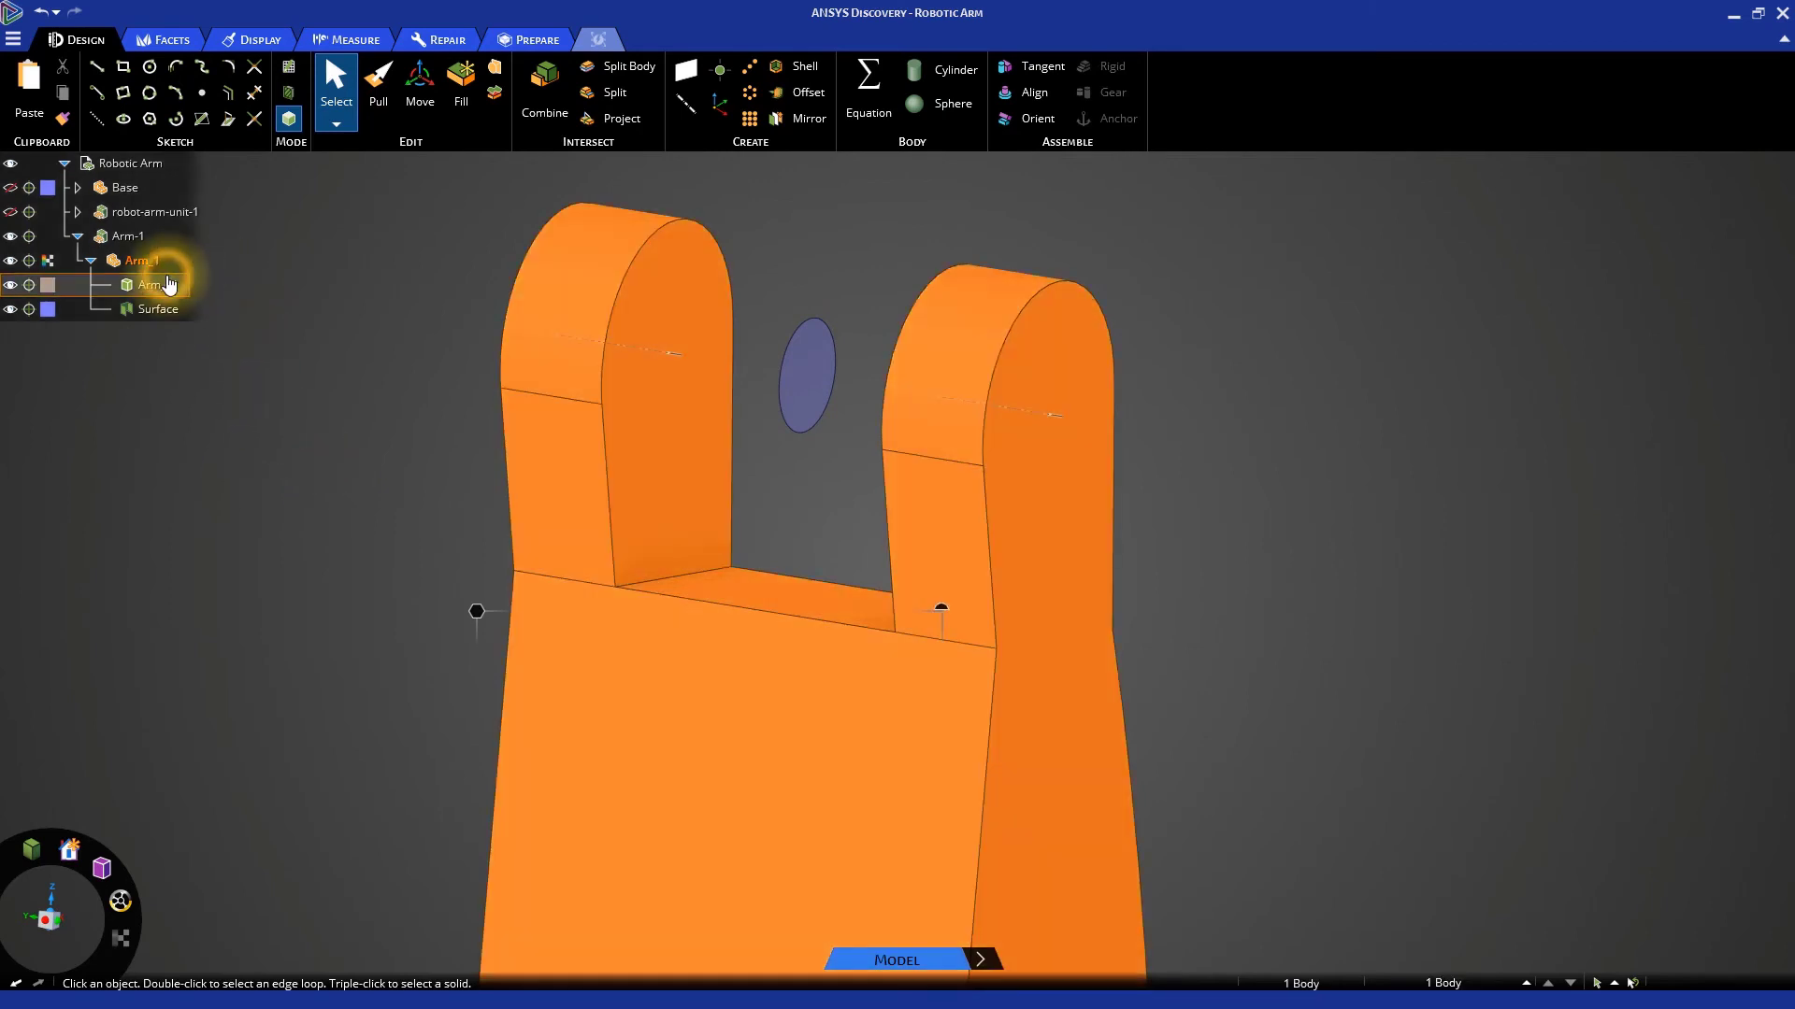
mouse_move(63, 92)
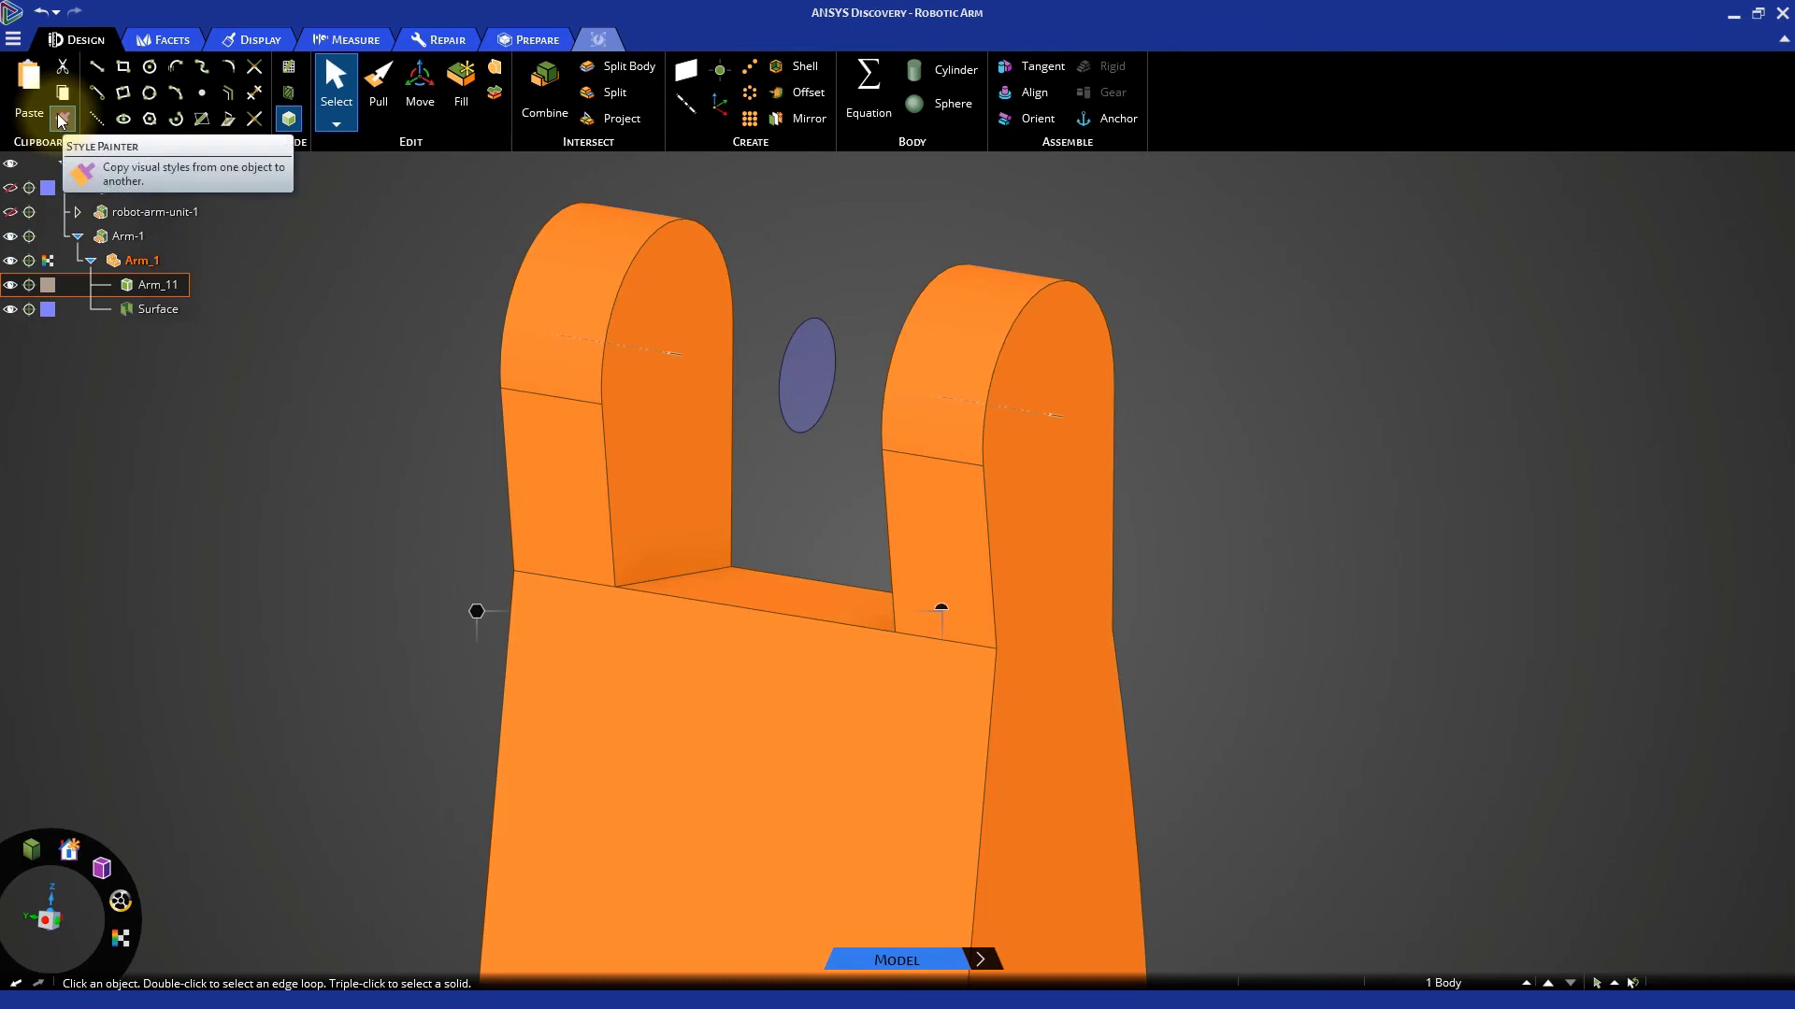
left_click(65, 96)
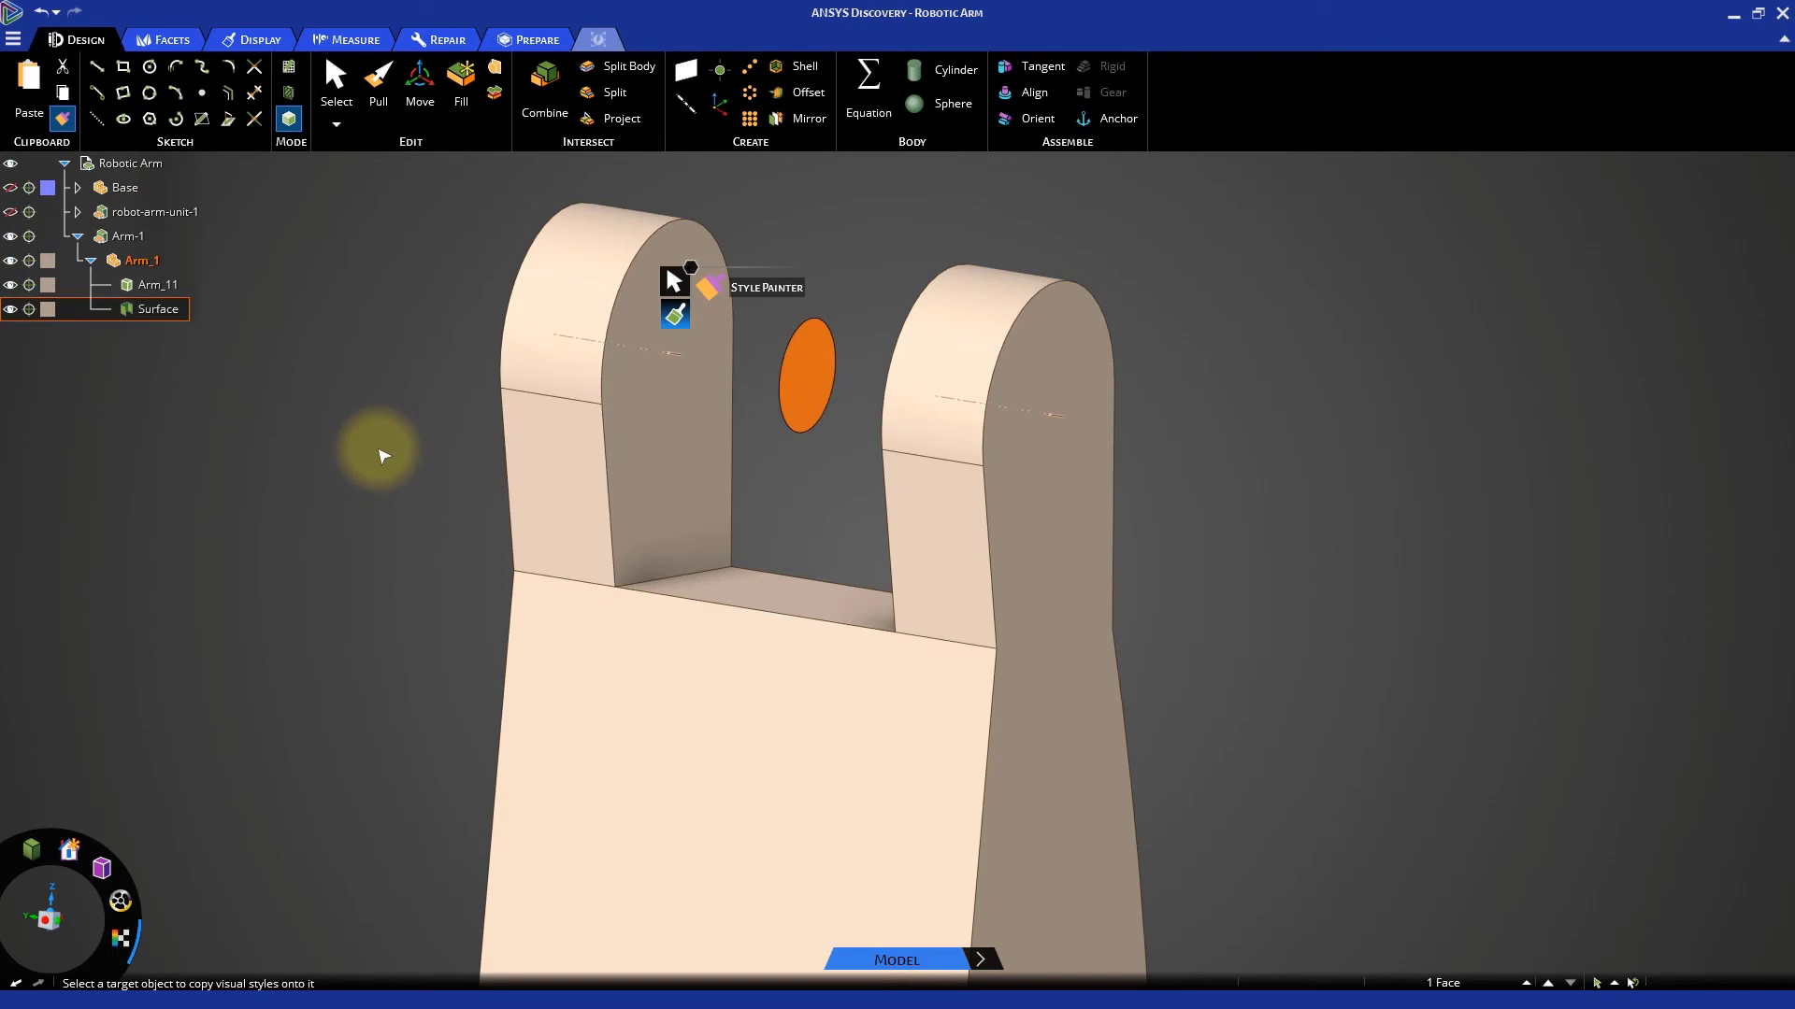
left_click(336, 81)
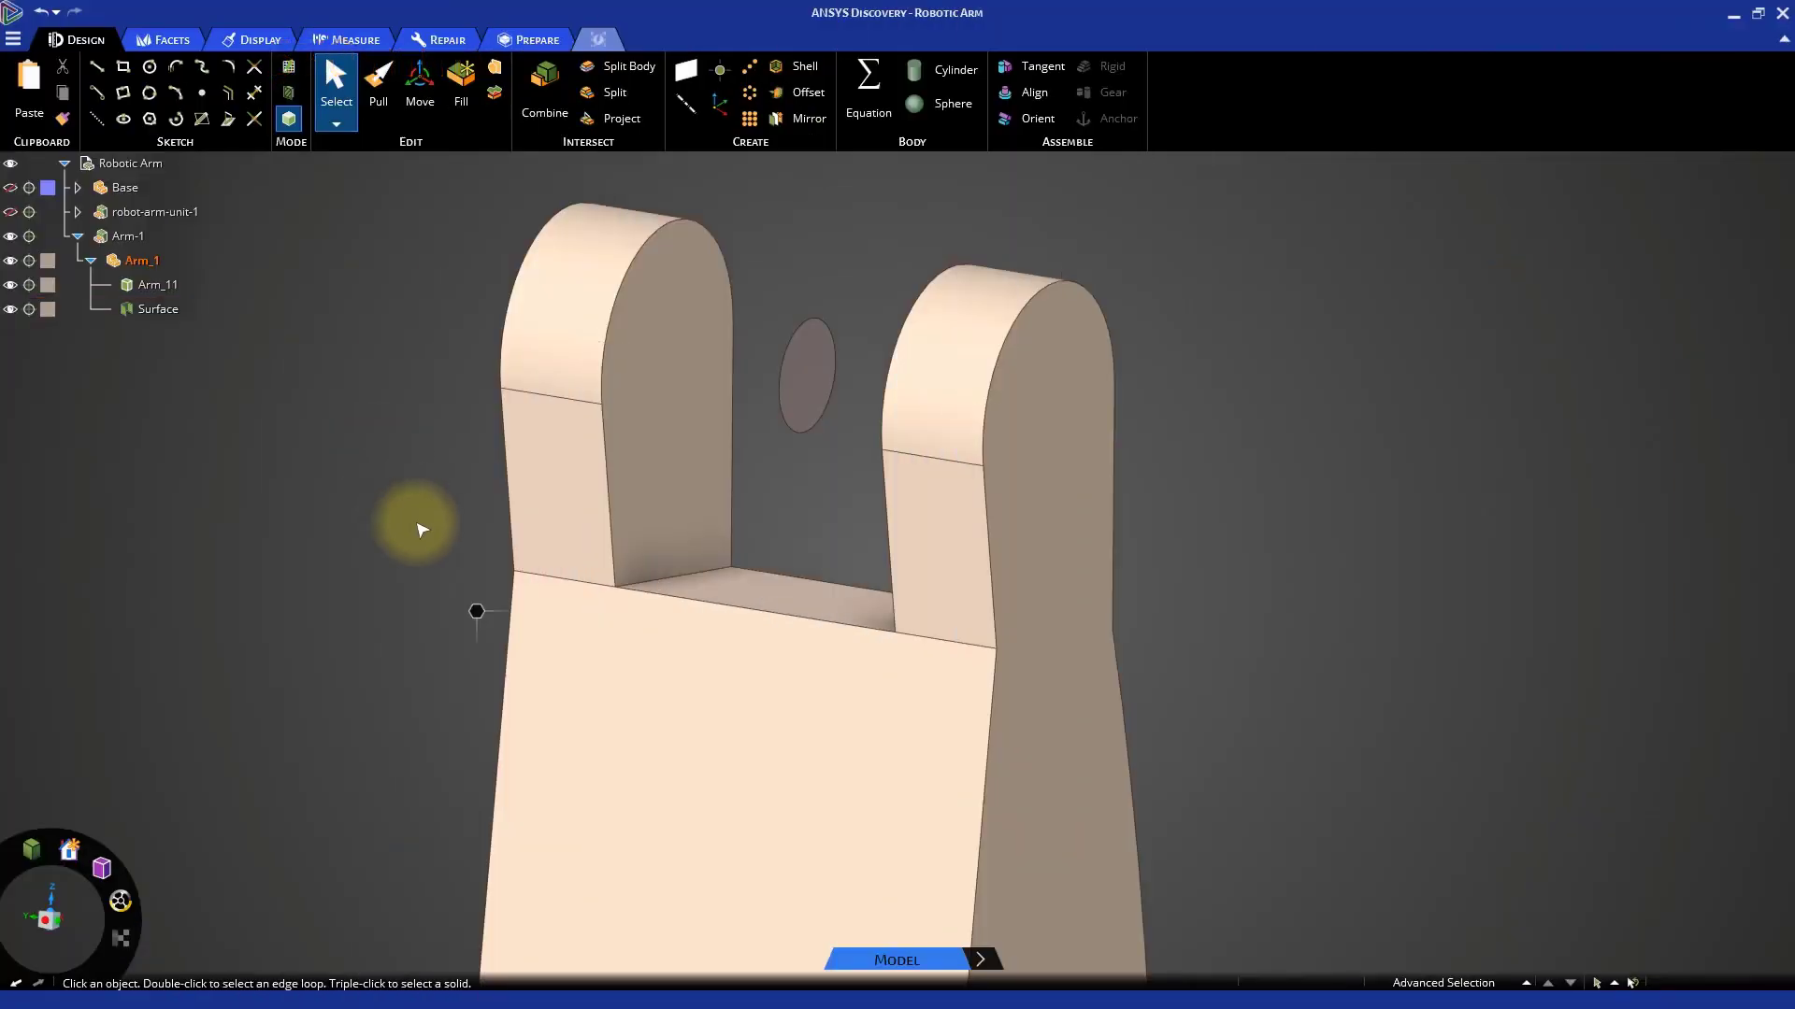
left_click(378, 86)
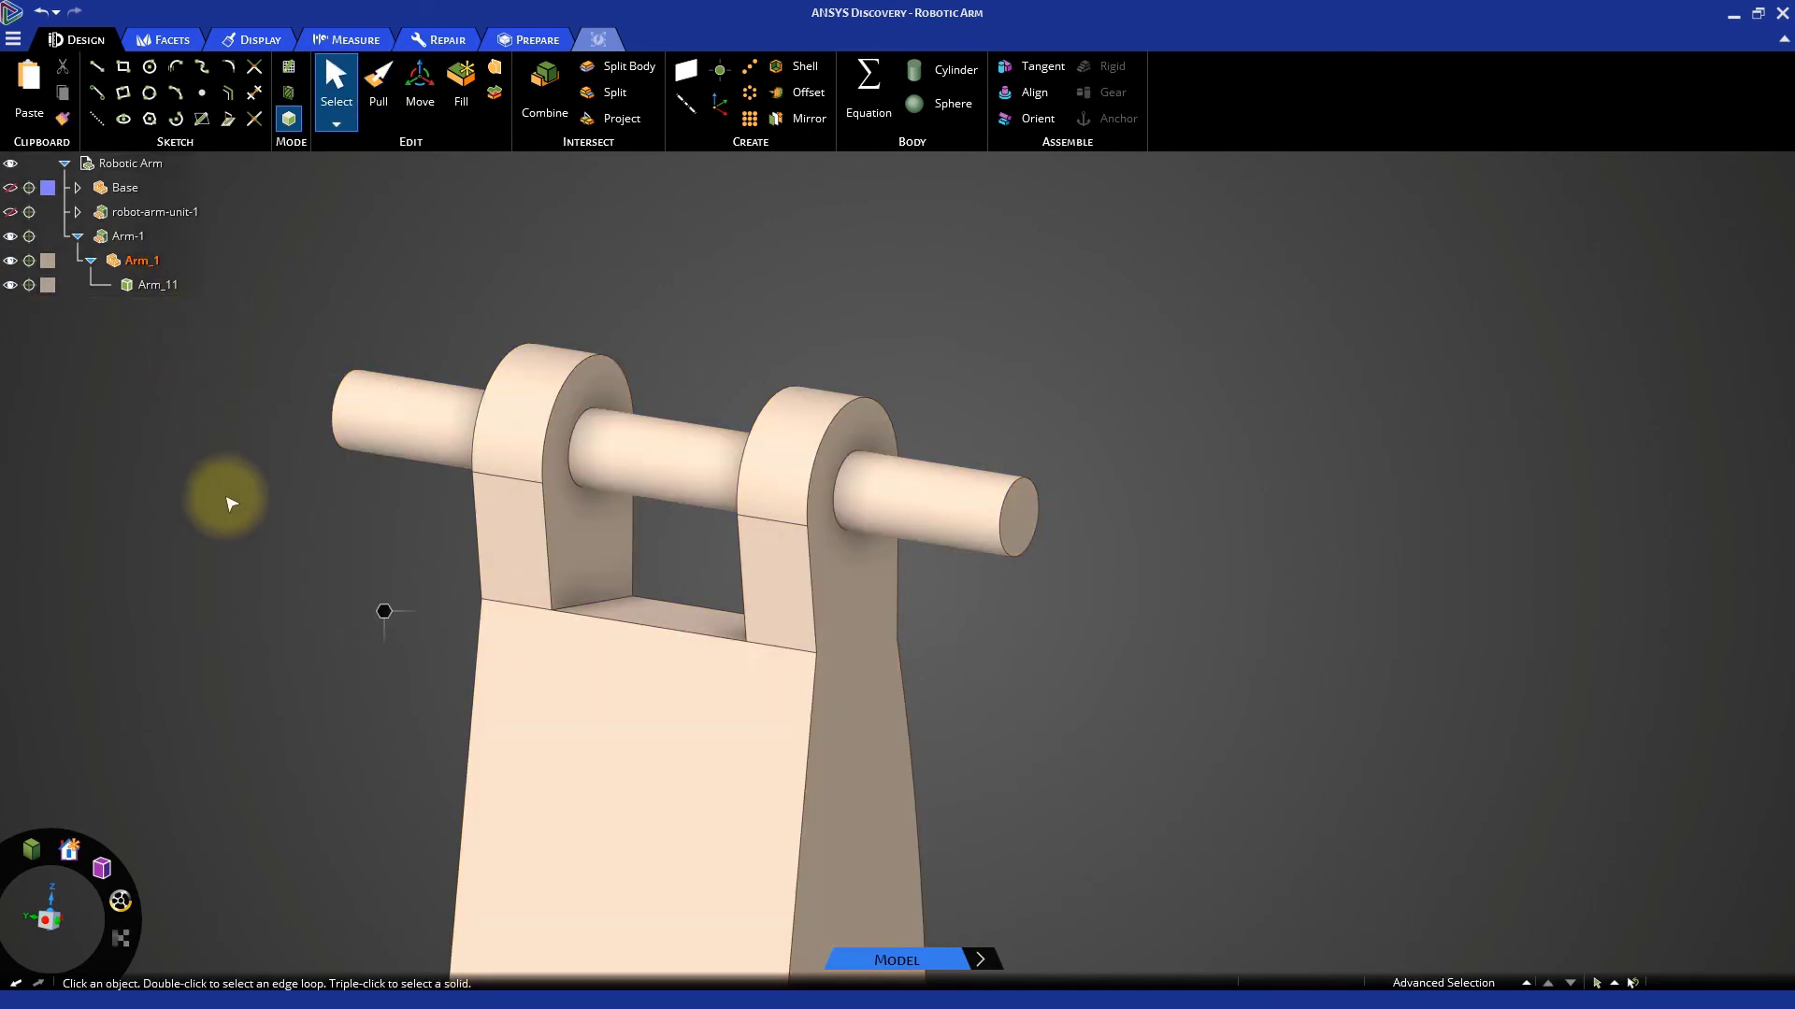
right_click(229, 504)
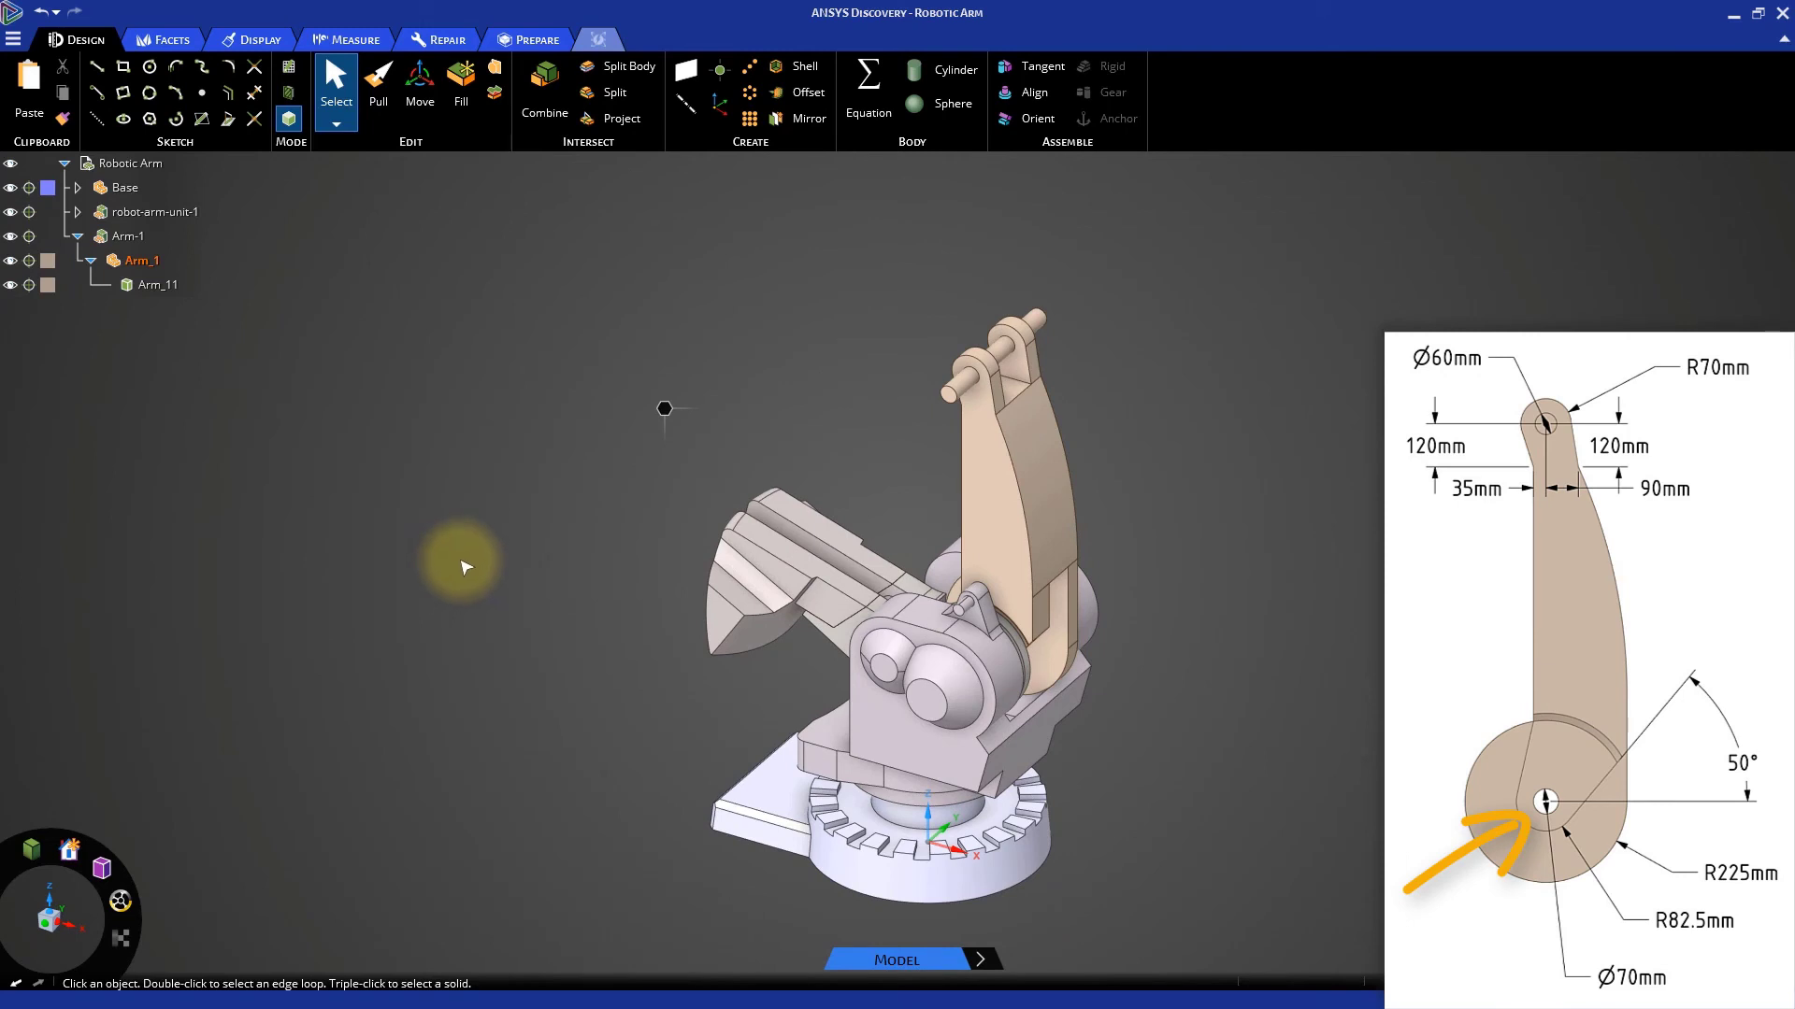
right_click(135, 163)
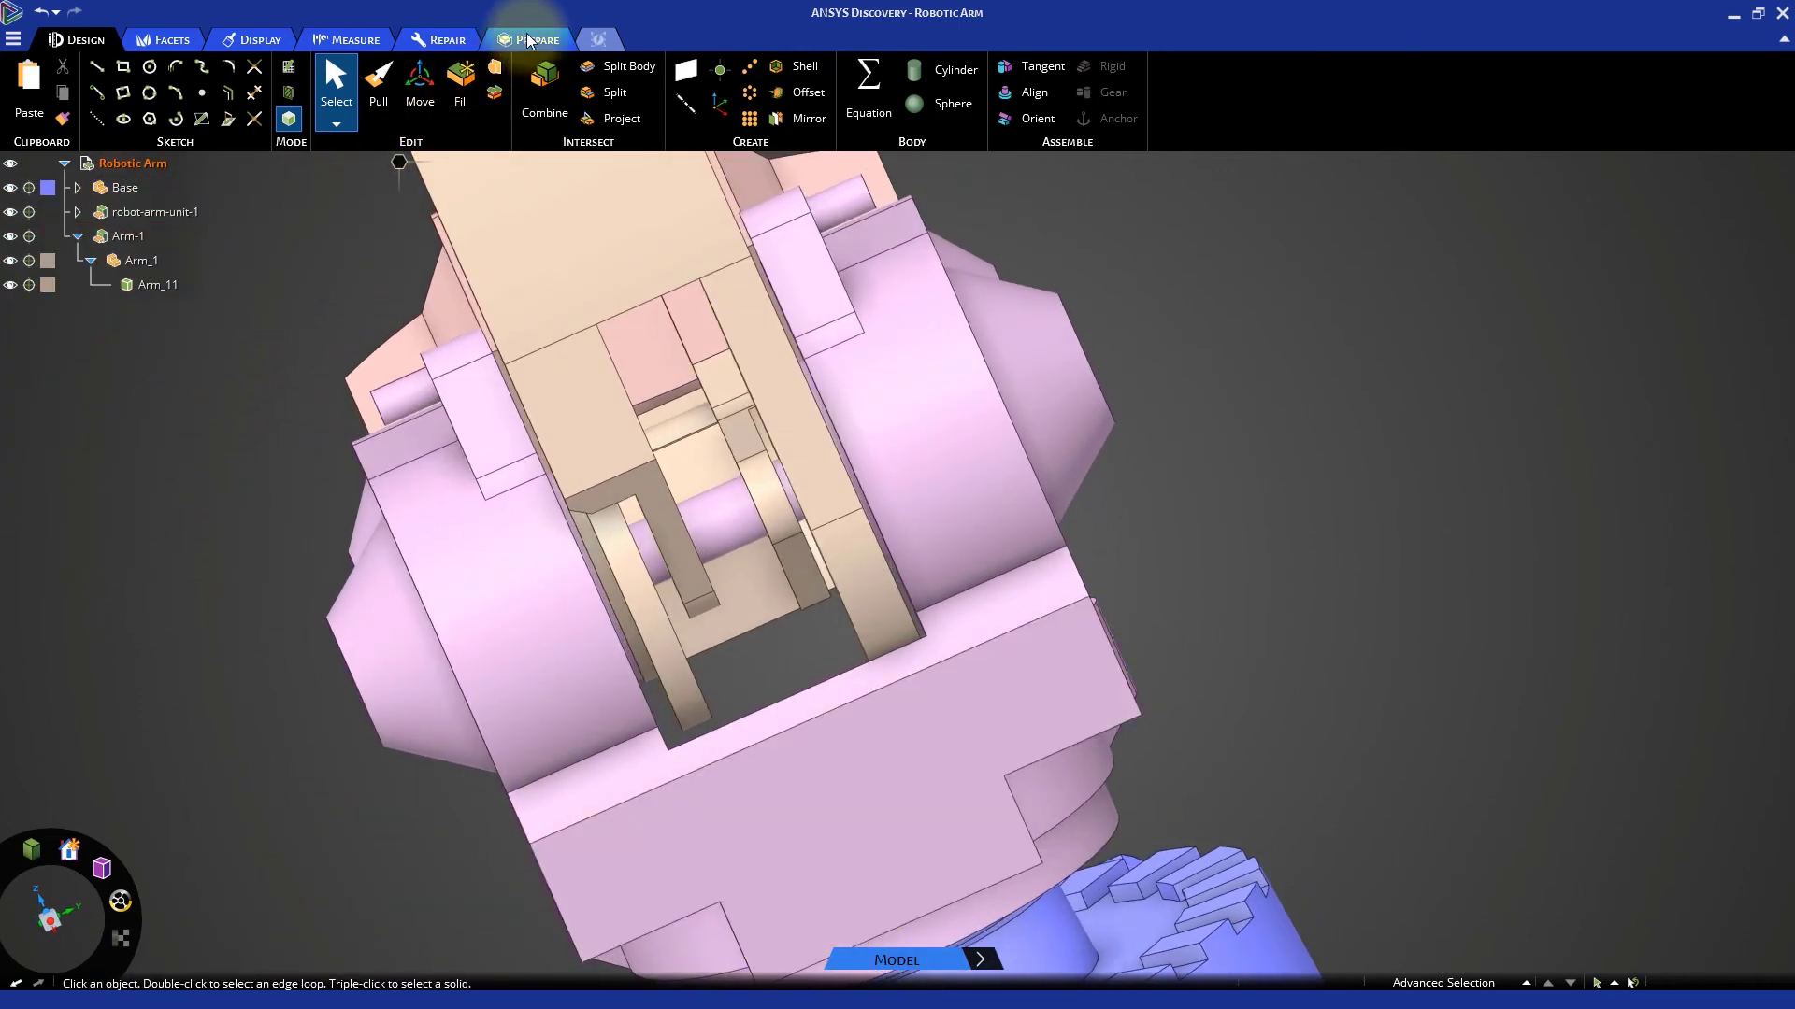
Subtract the rod–base interference from the smaller body, isolate Arm-1 to verify, then show everything
left_click(535, 40)
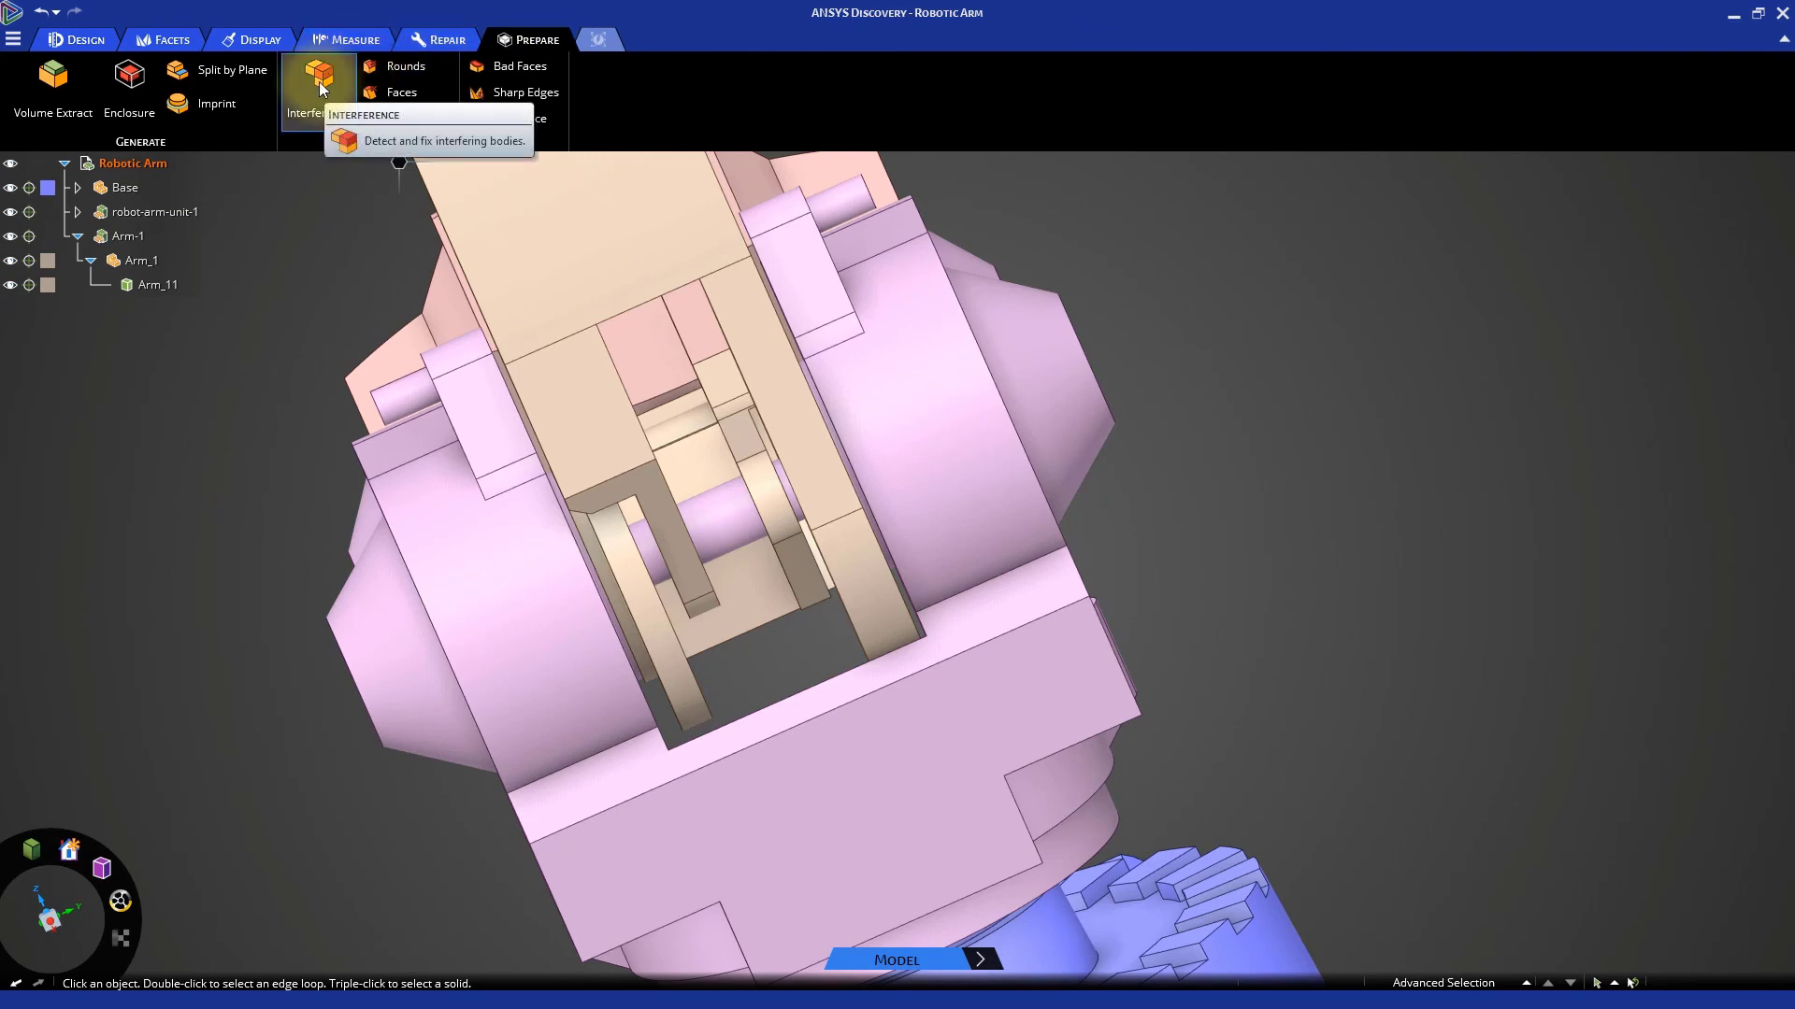
left_click(318, 86)
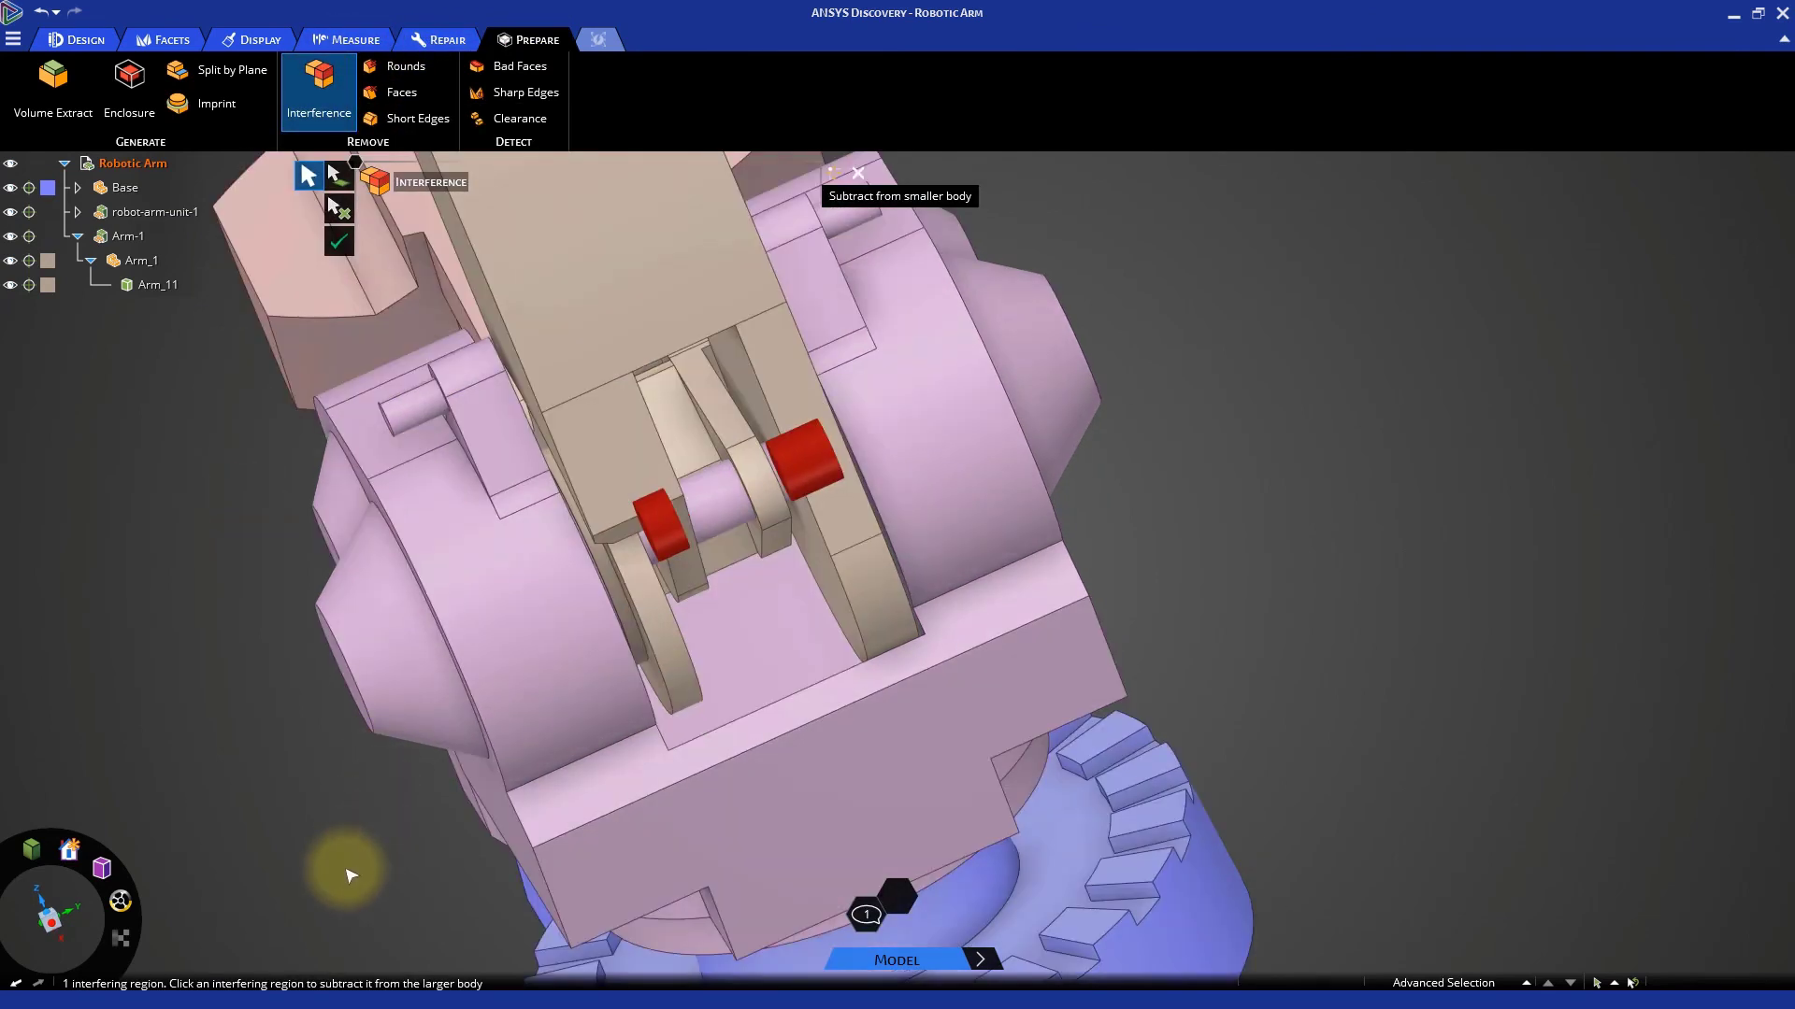
mouse_move(881, 197)
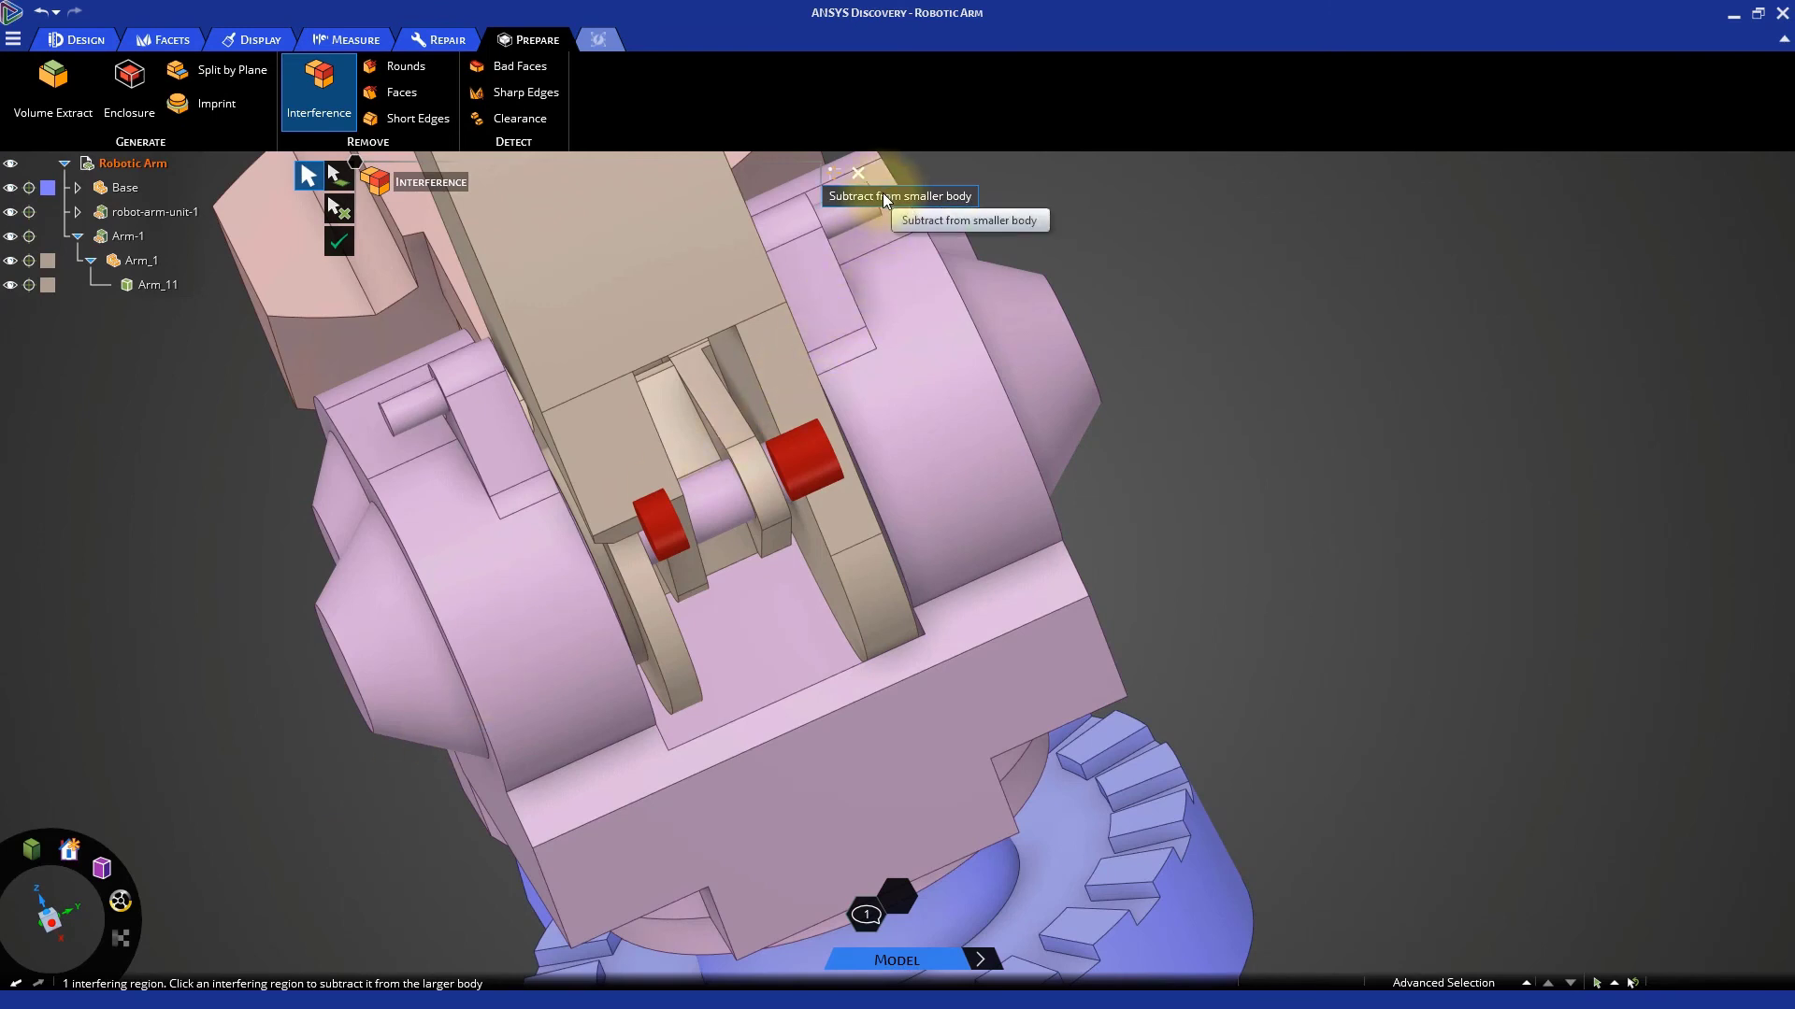
mouse_move(647, 261)
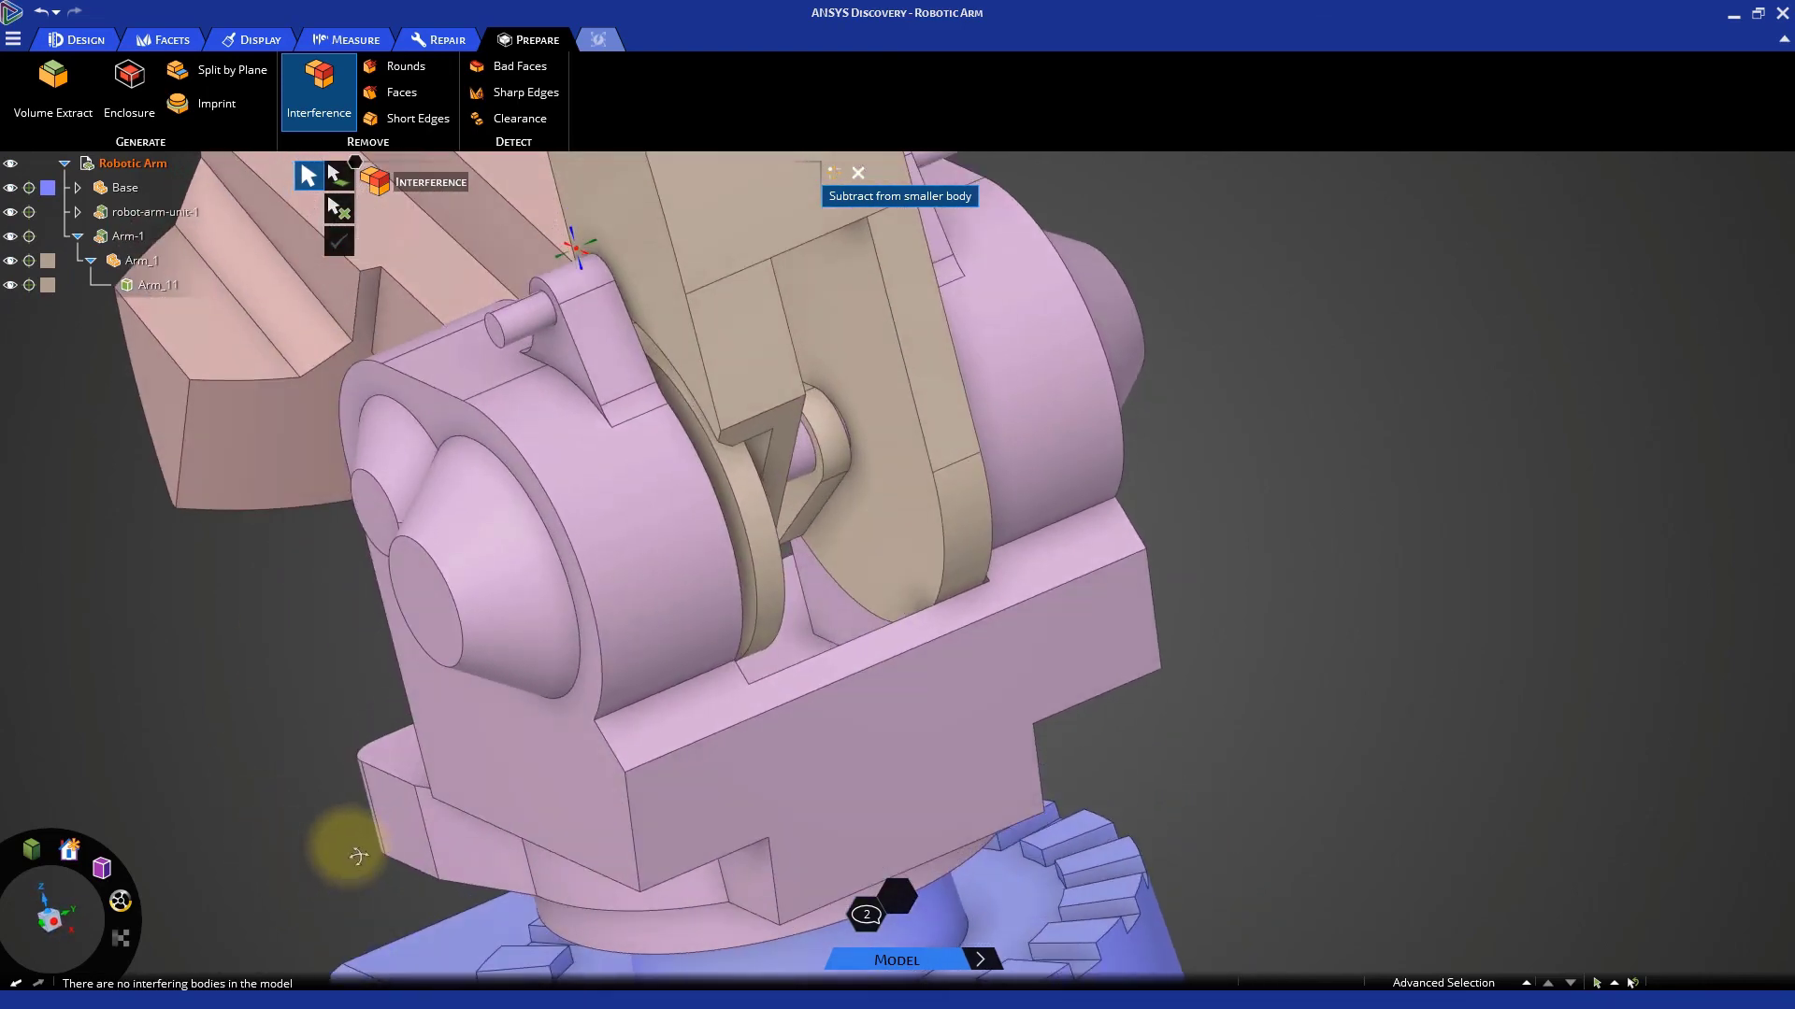
right_click(128, 236)
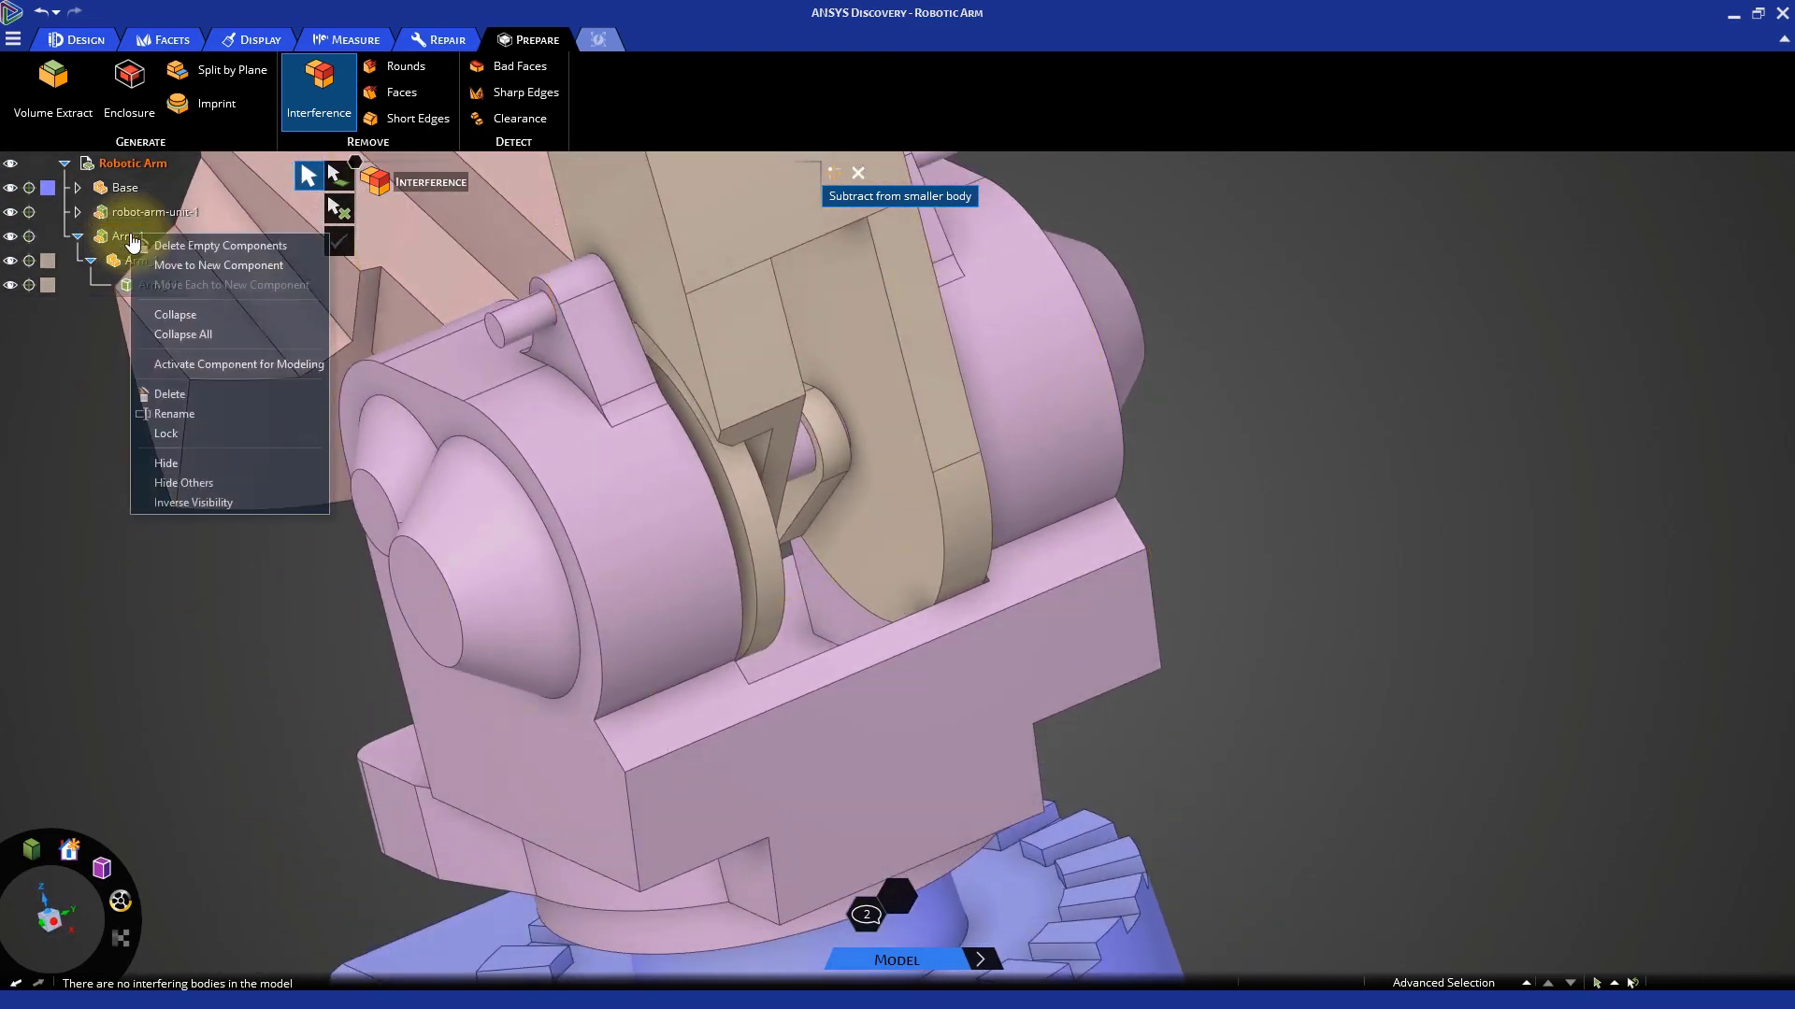
mouse_move(200, 483)
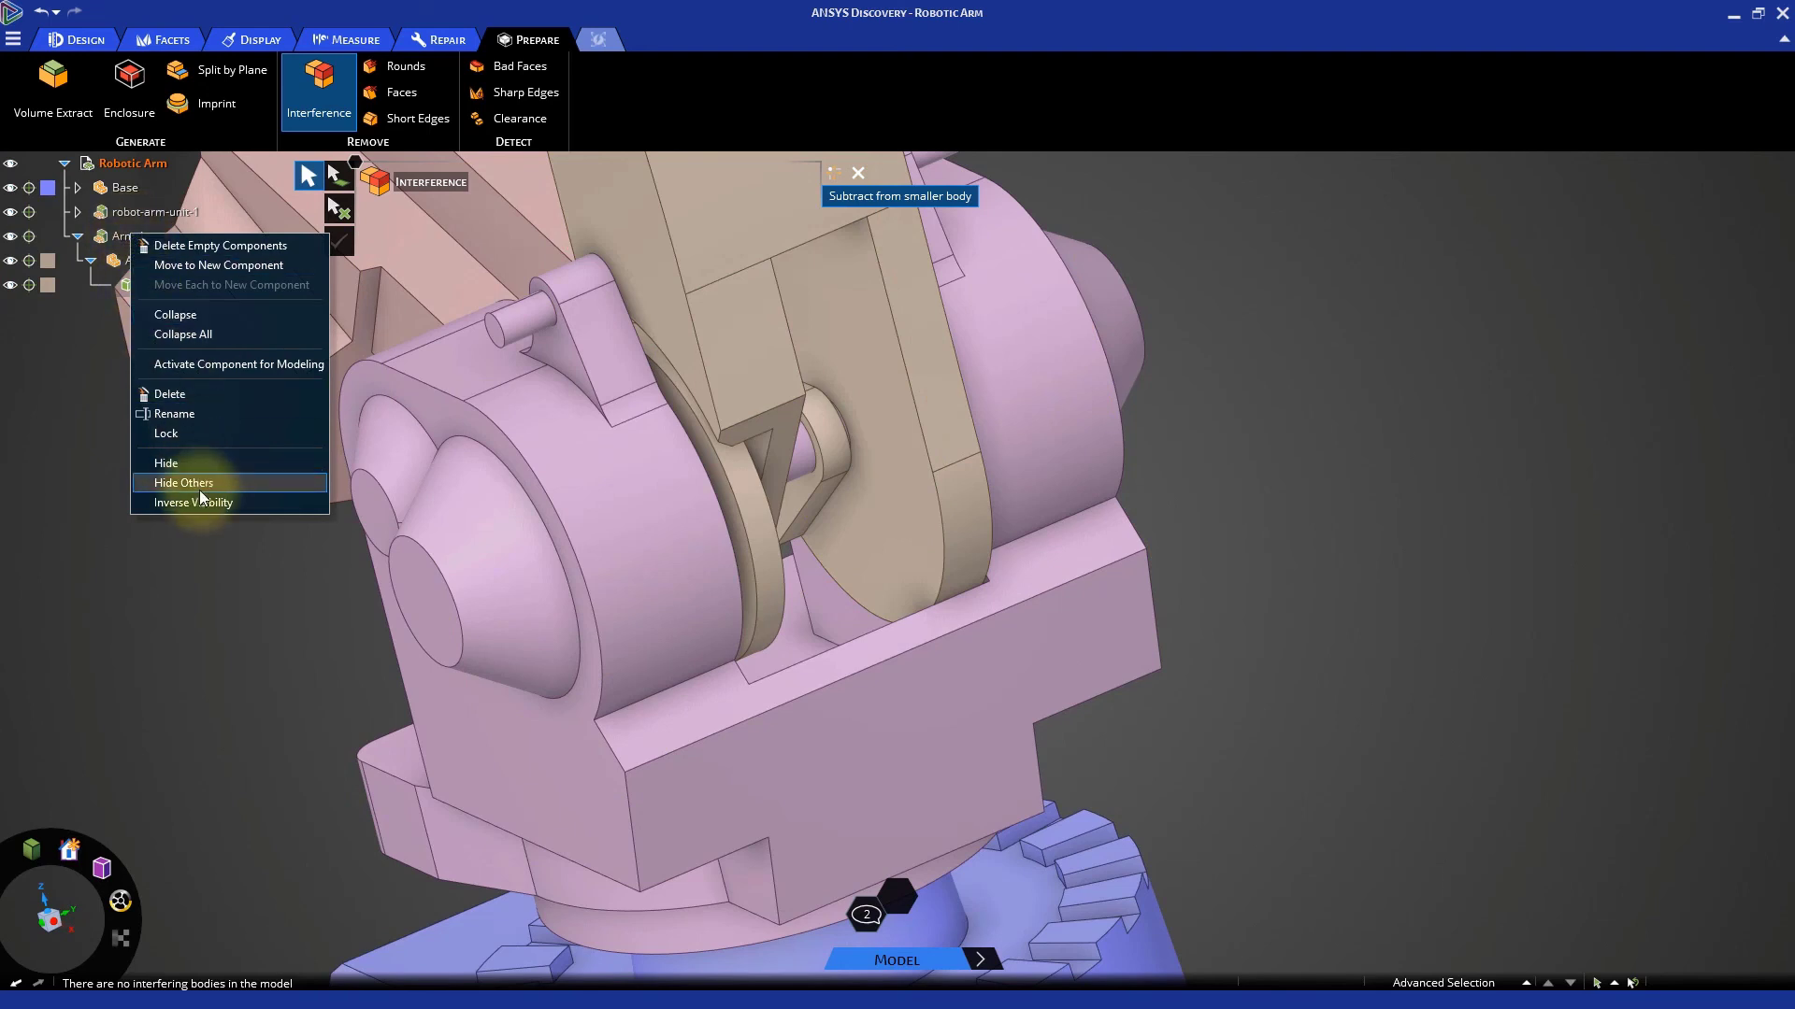
left_click(184, 482)
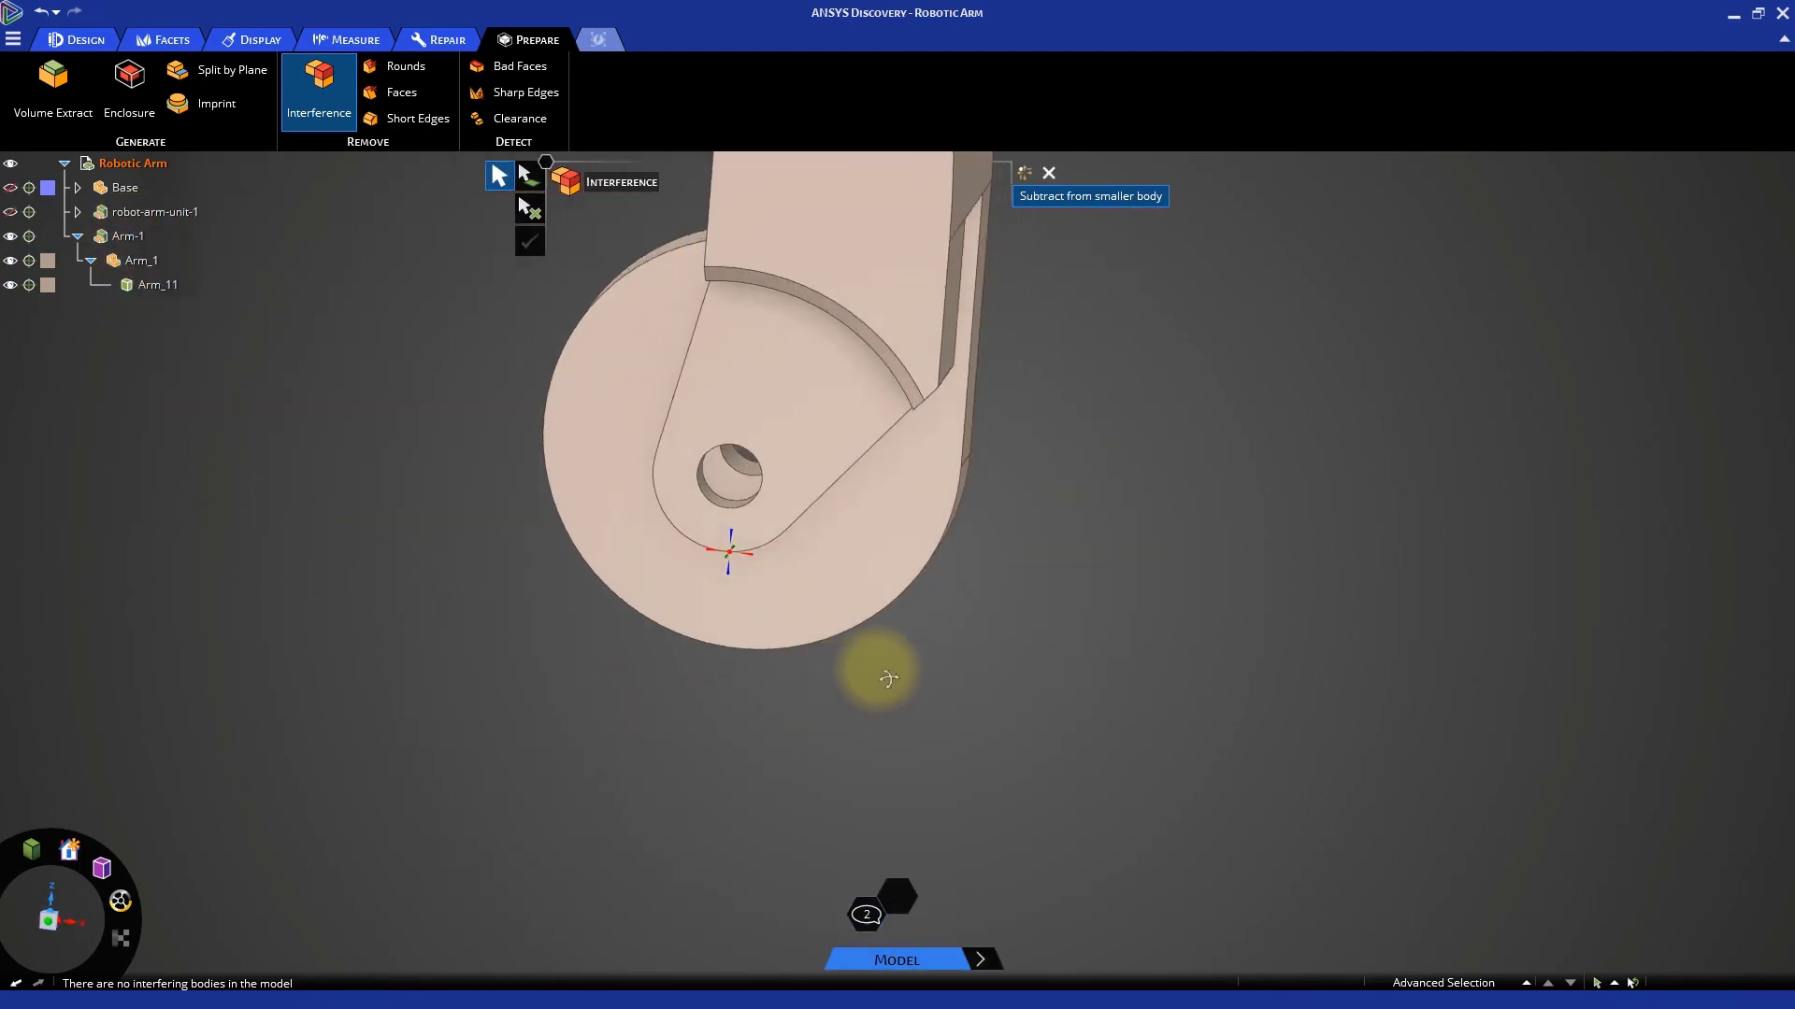
left_click(1047, 173)
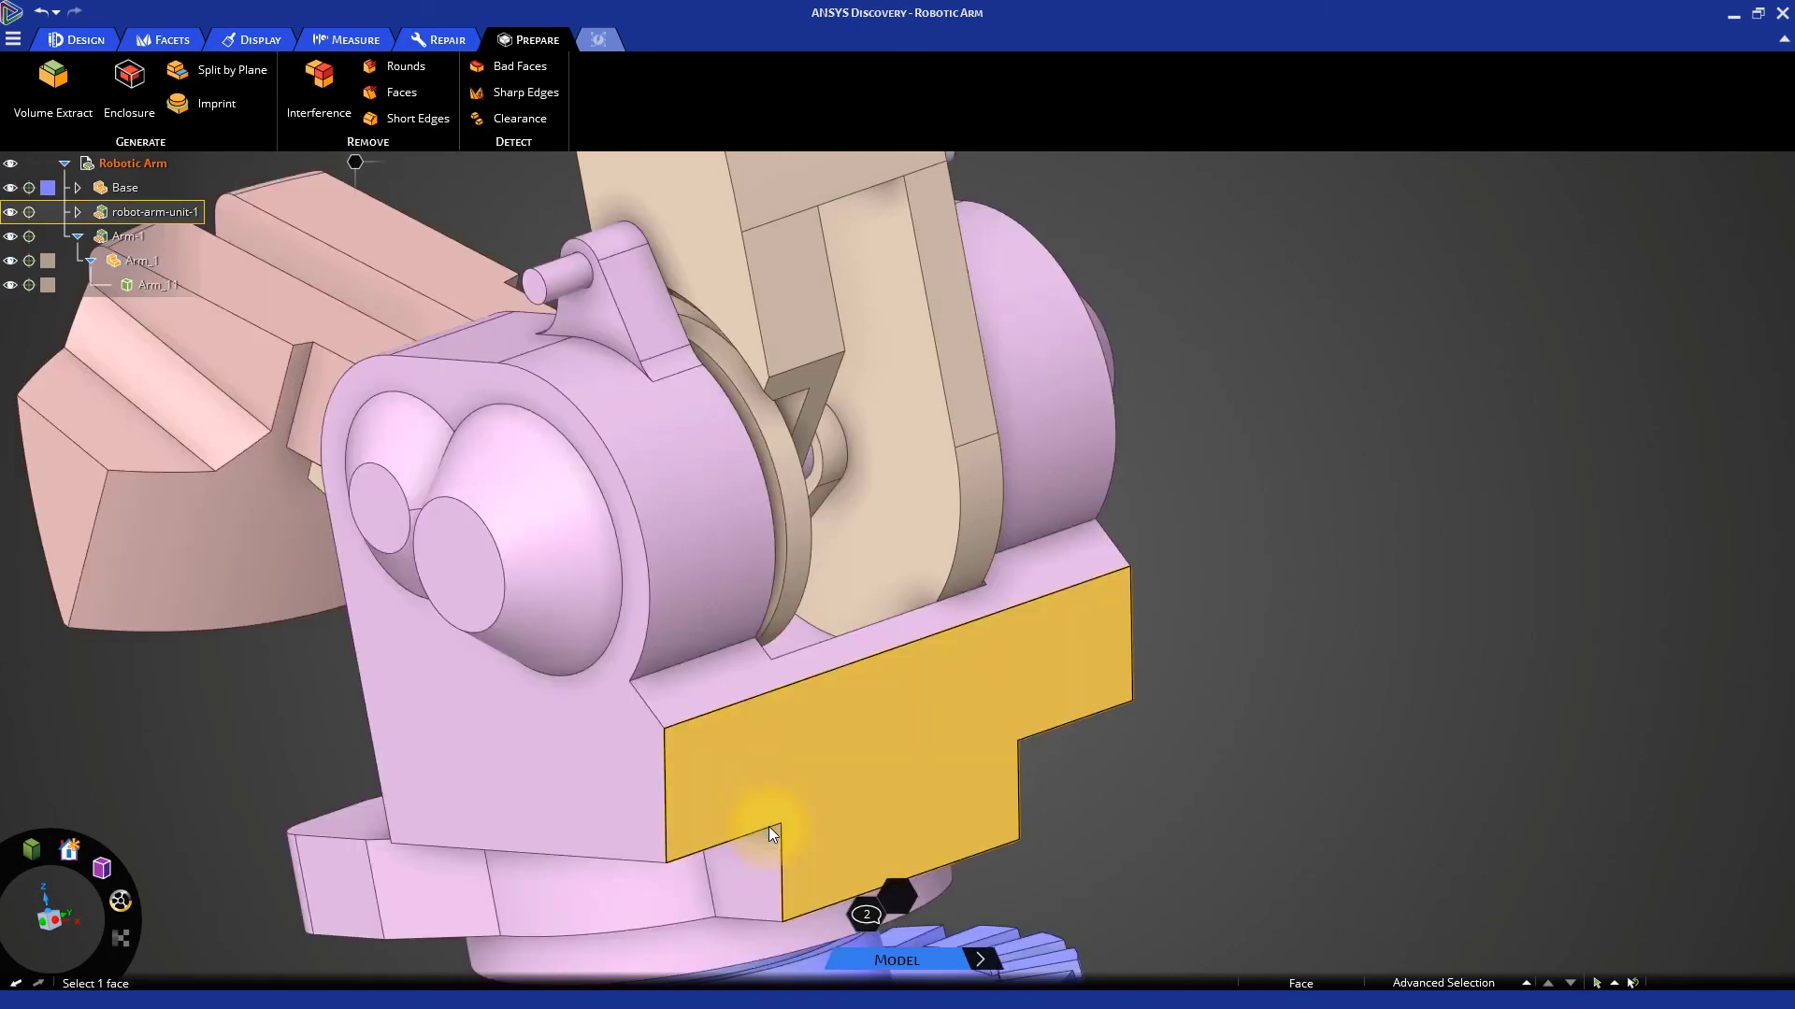
left_click(1331, 805)
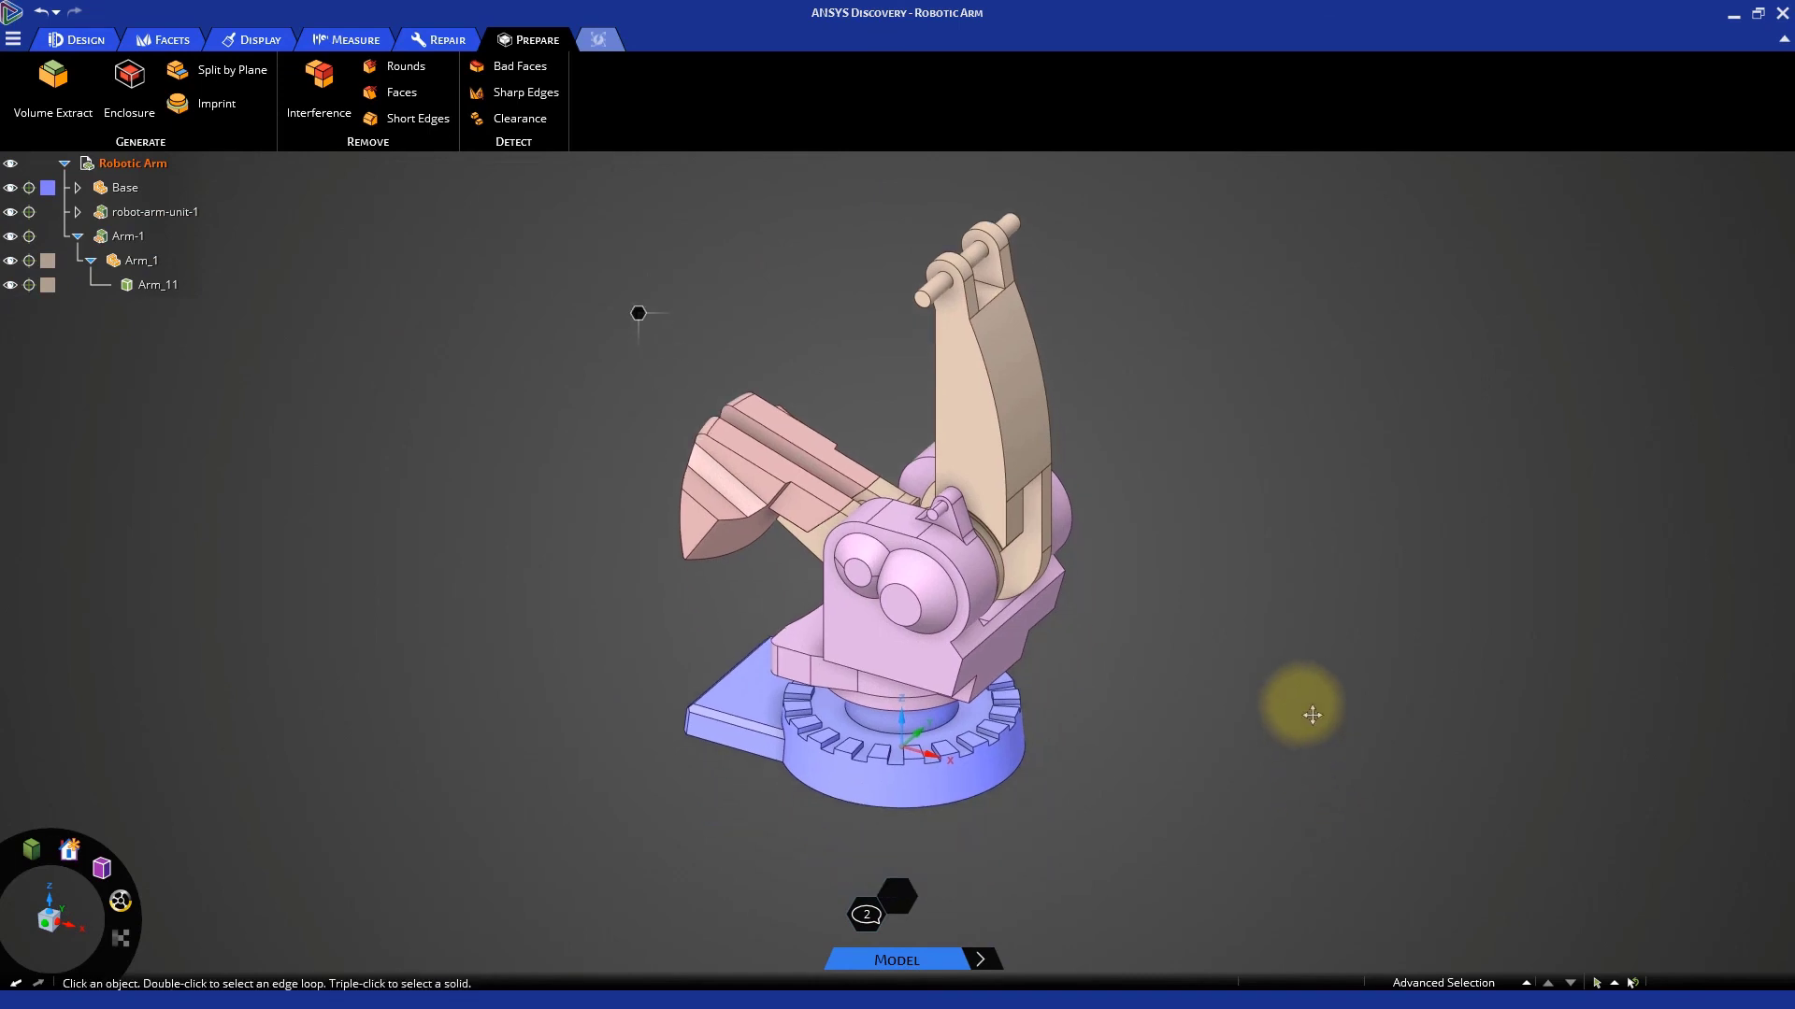
Insert the robot-arm-asm.dsco geometry into the Robotic Arm model
left_click(83, 39)
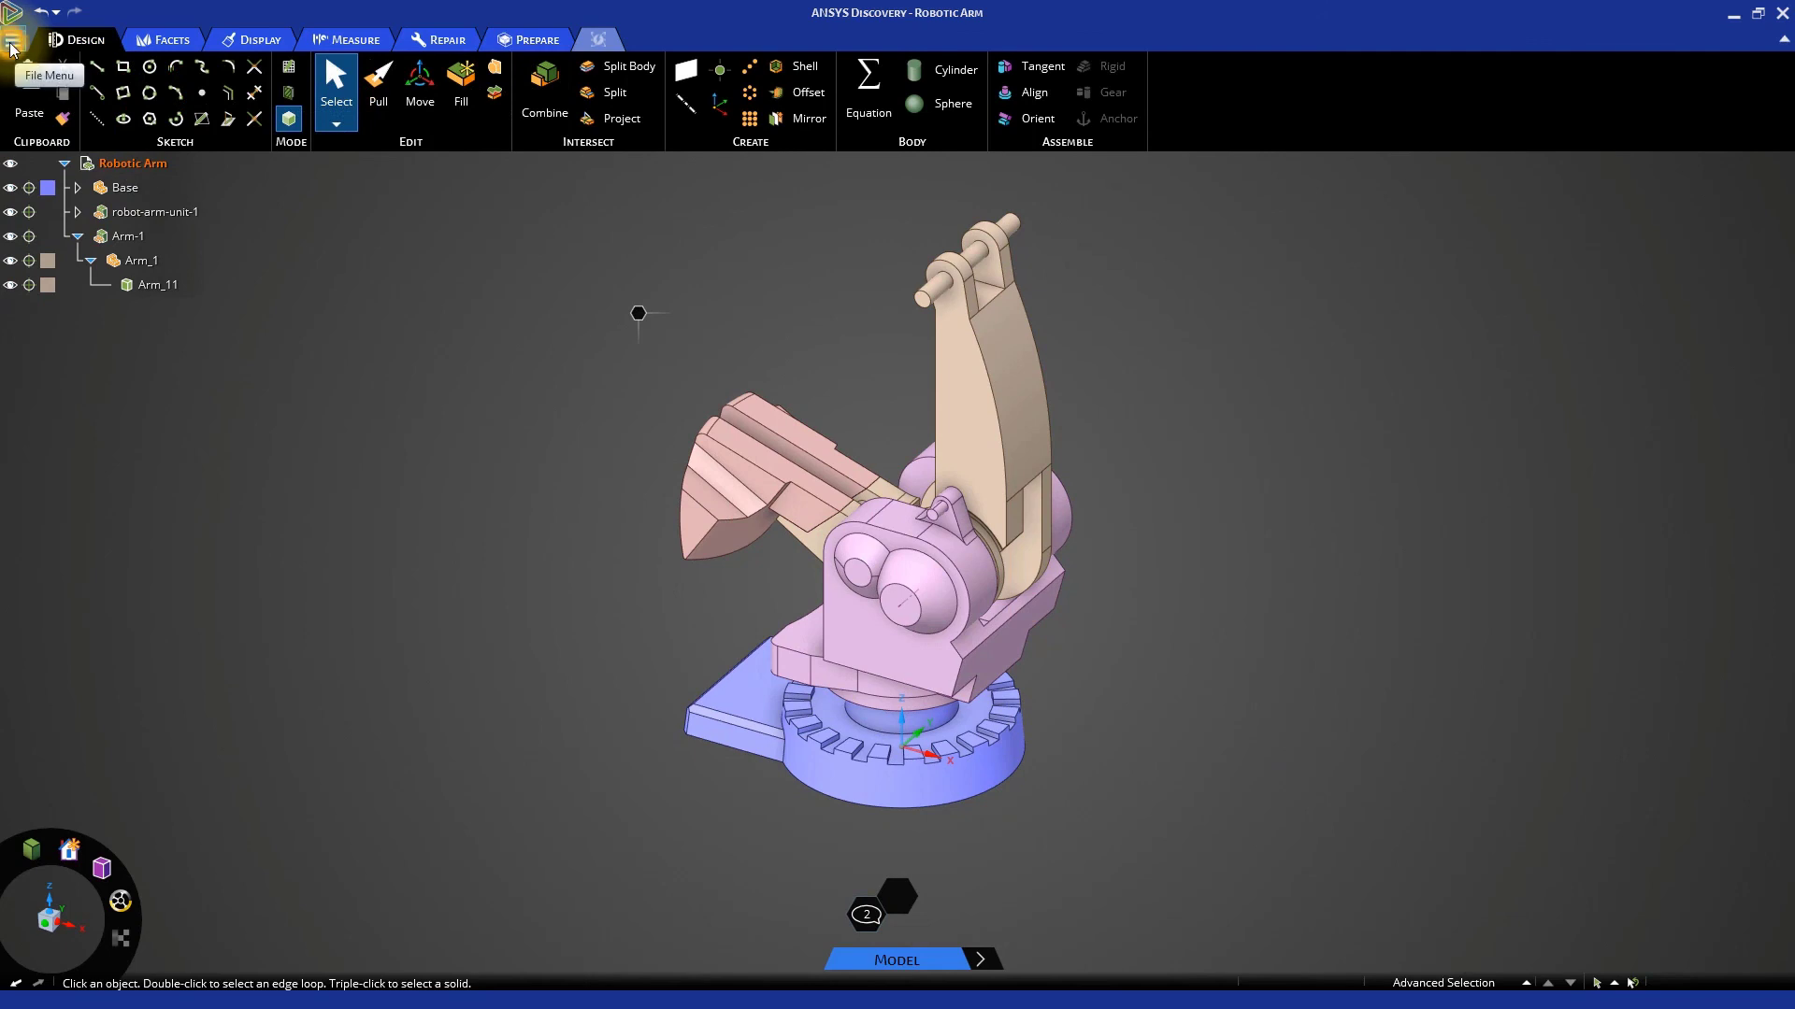
left_click(12, 37)
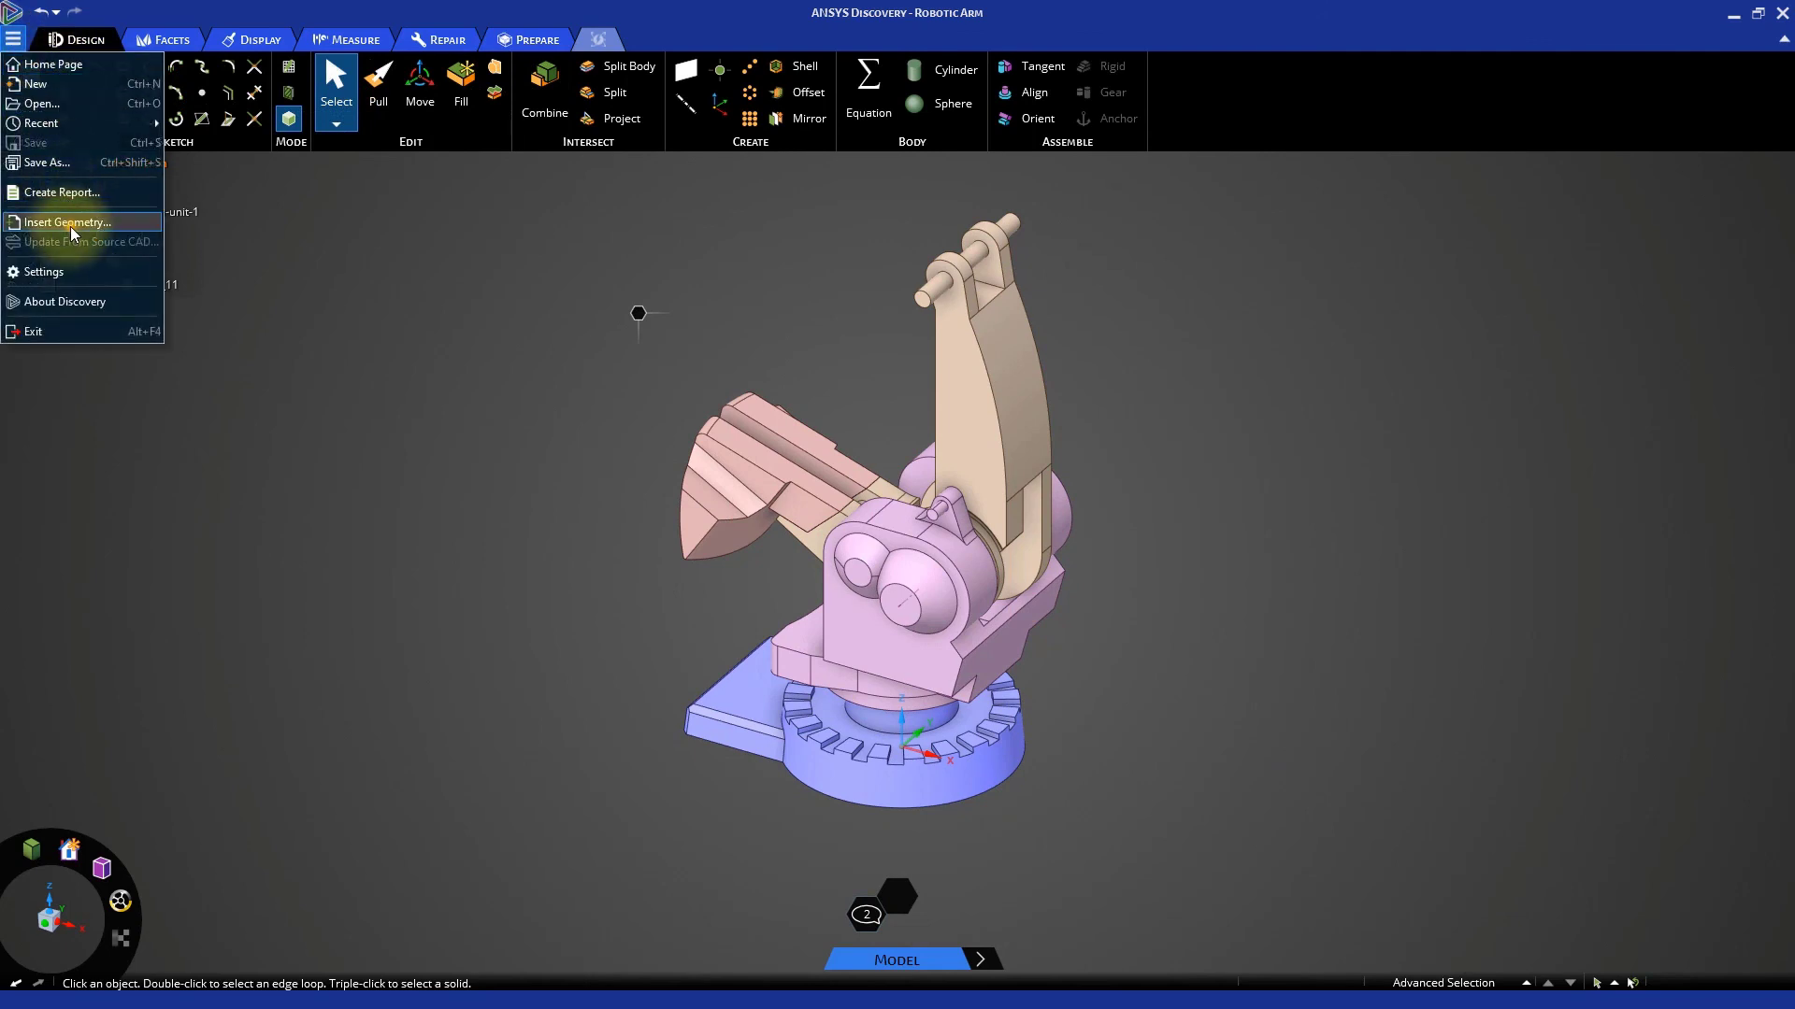
left_click(69, 222)
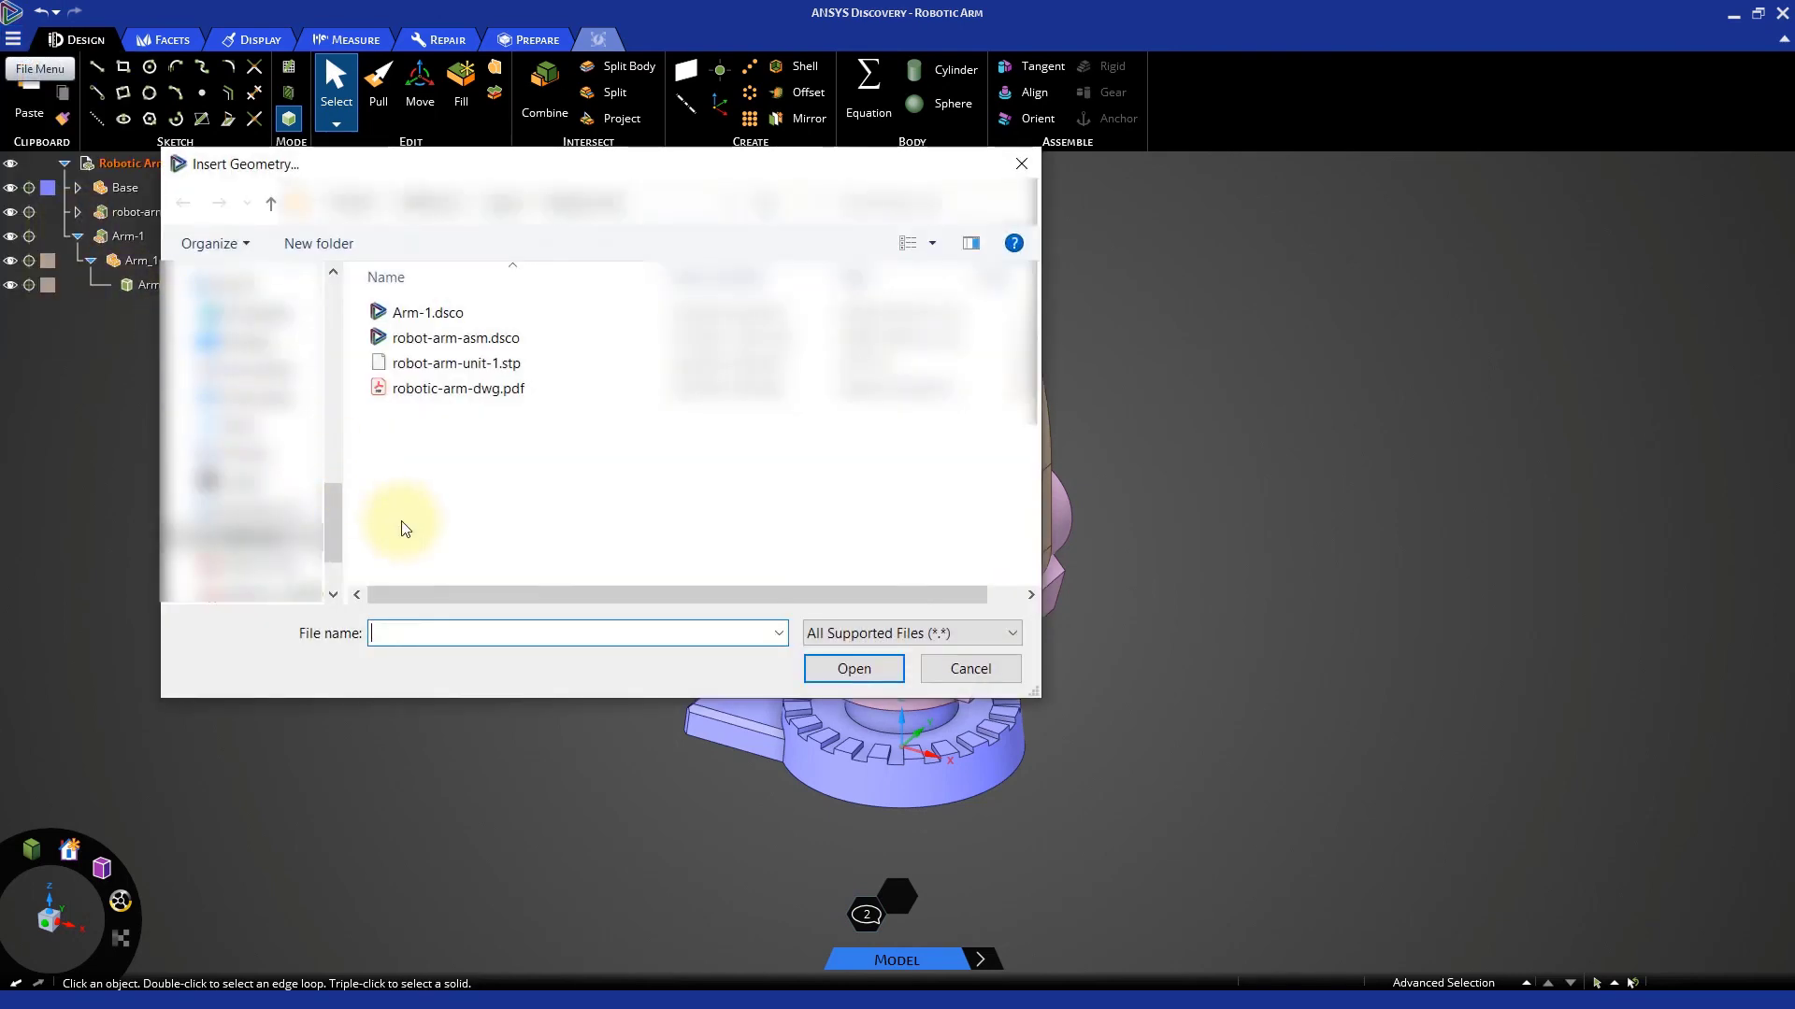
left_click(454, 337)
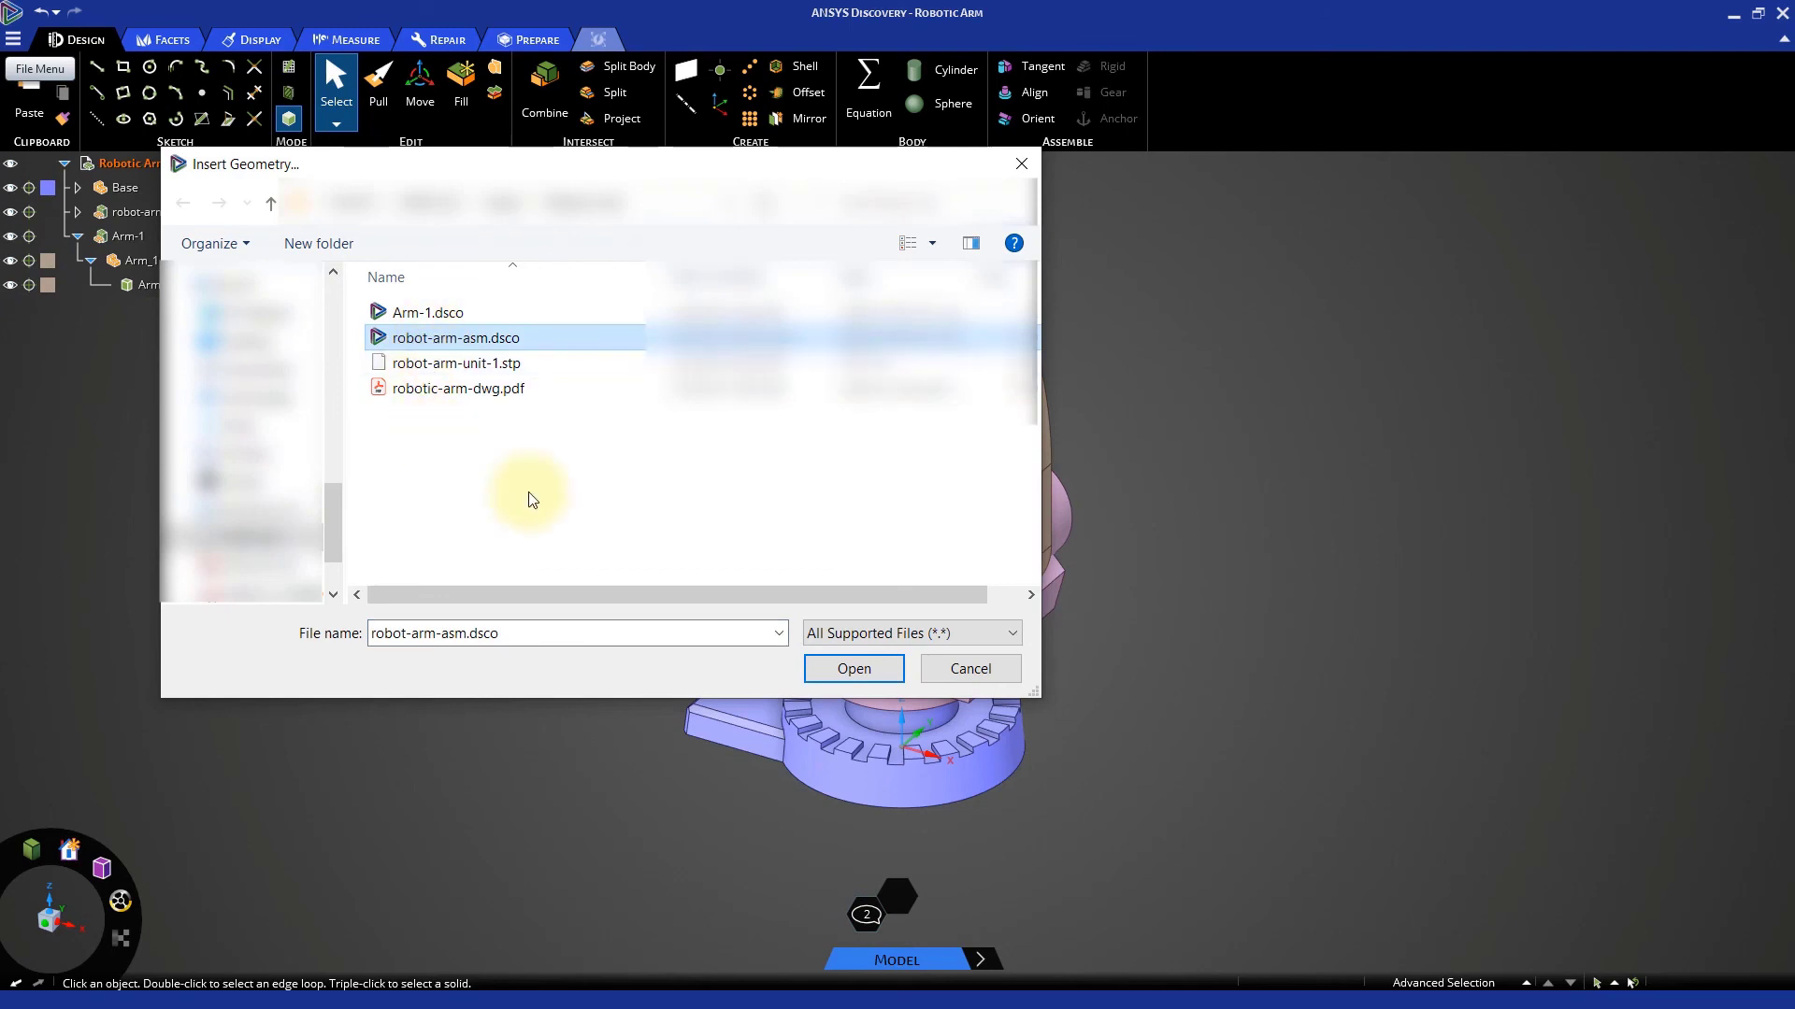
mouse_move(854, 668)
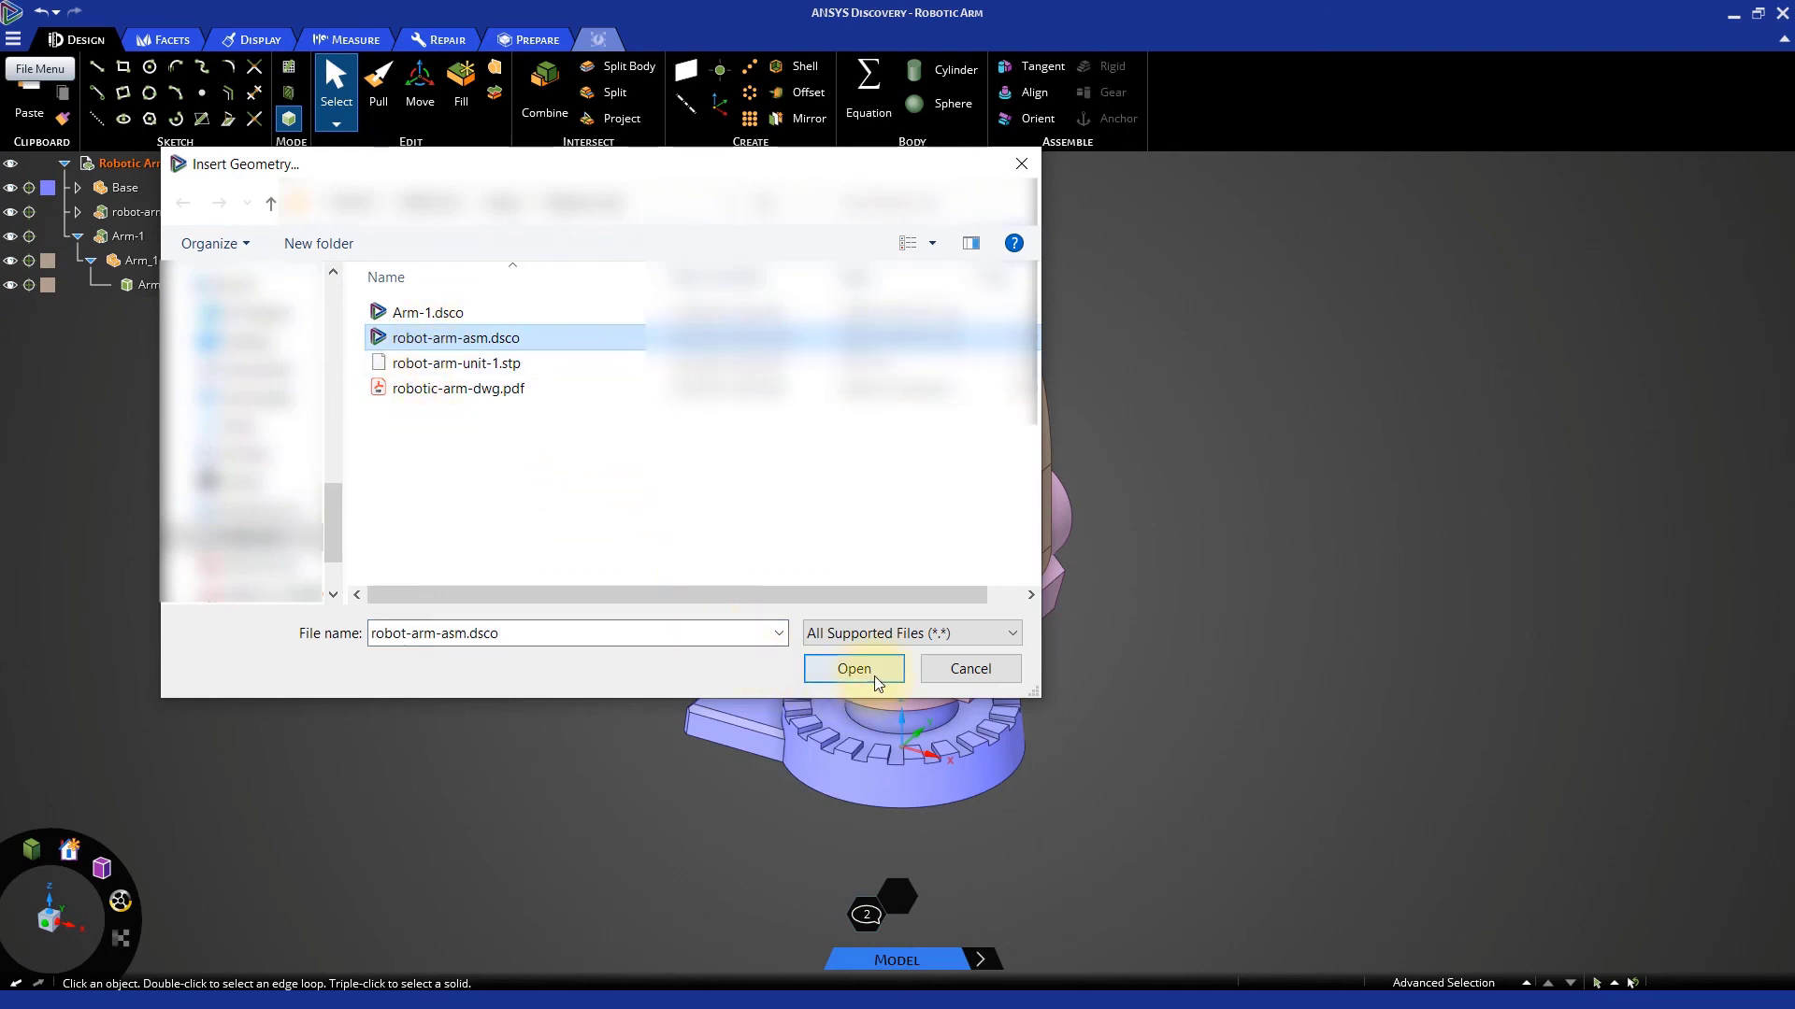
left_click(852, 669)
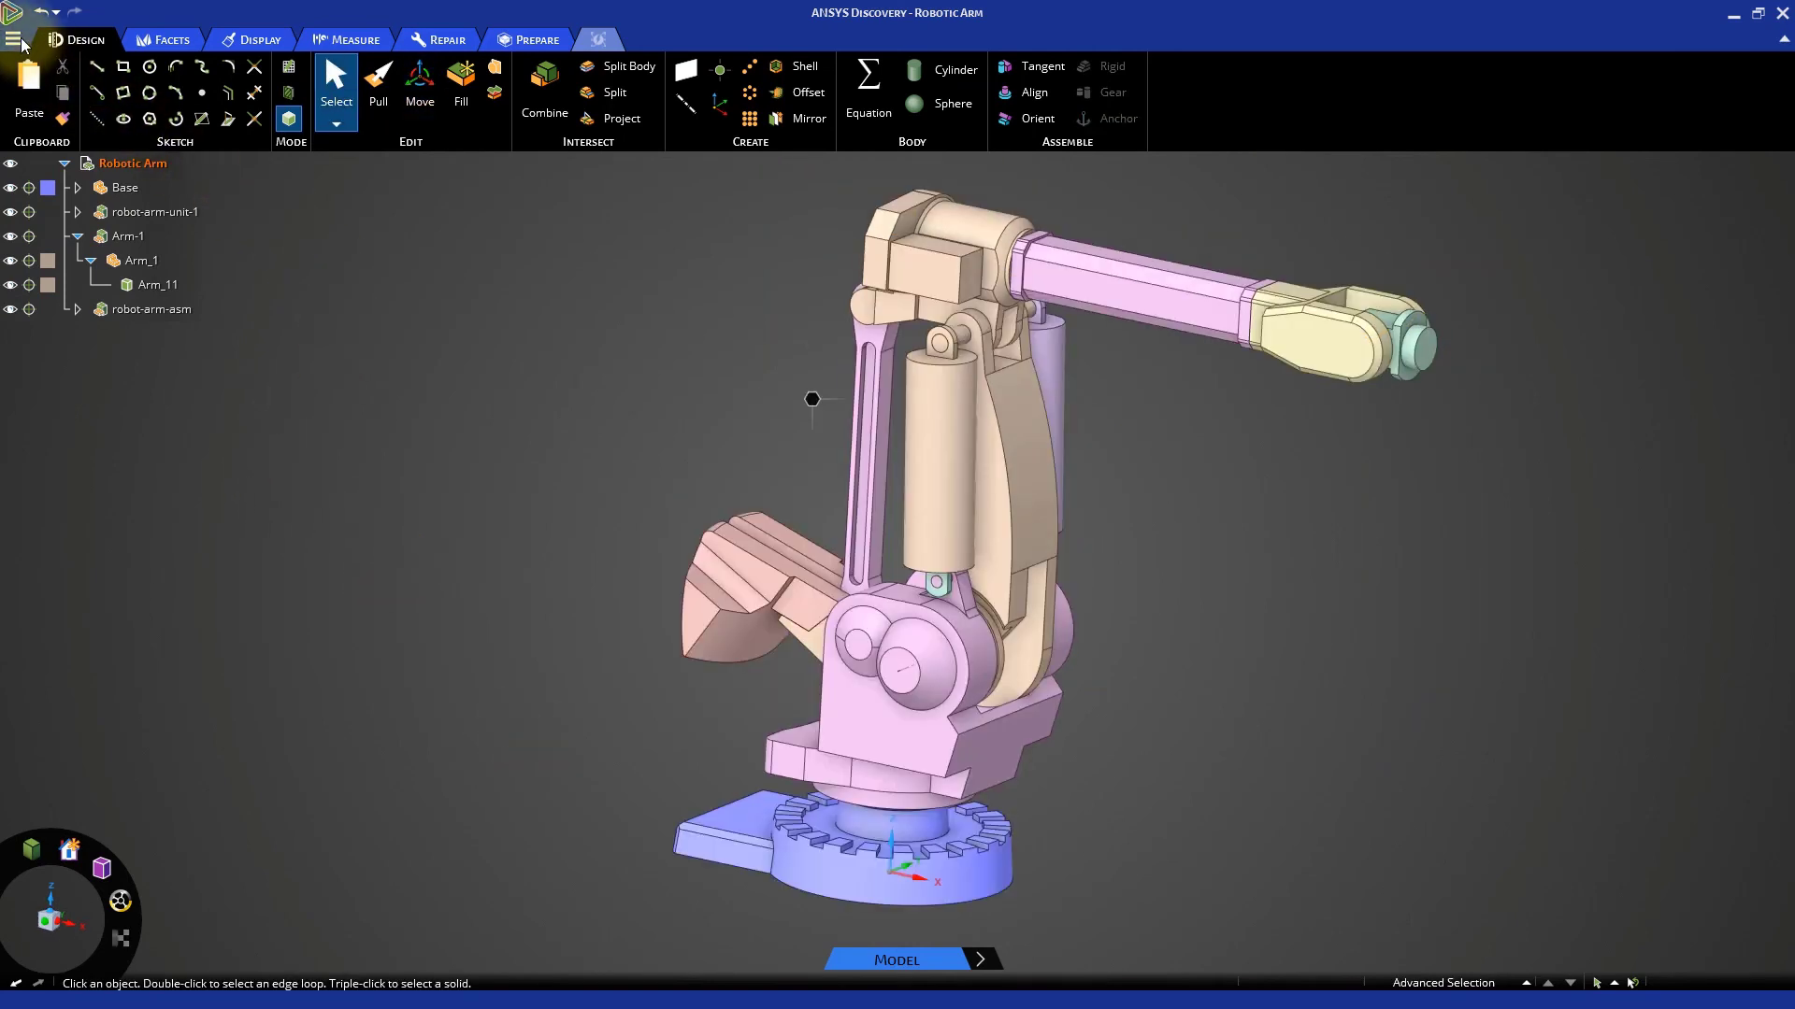
left_click(15, 39)
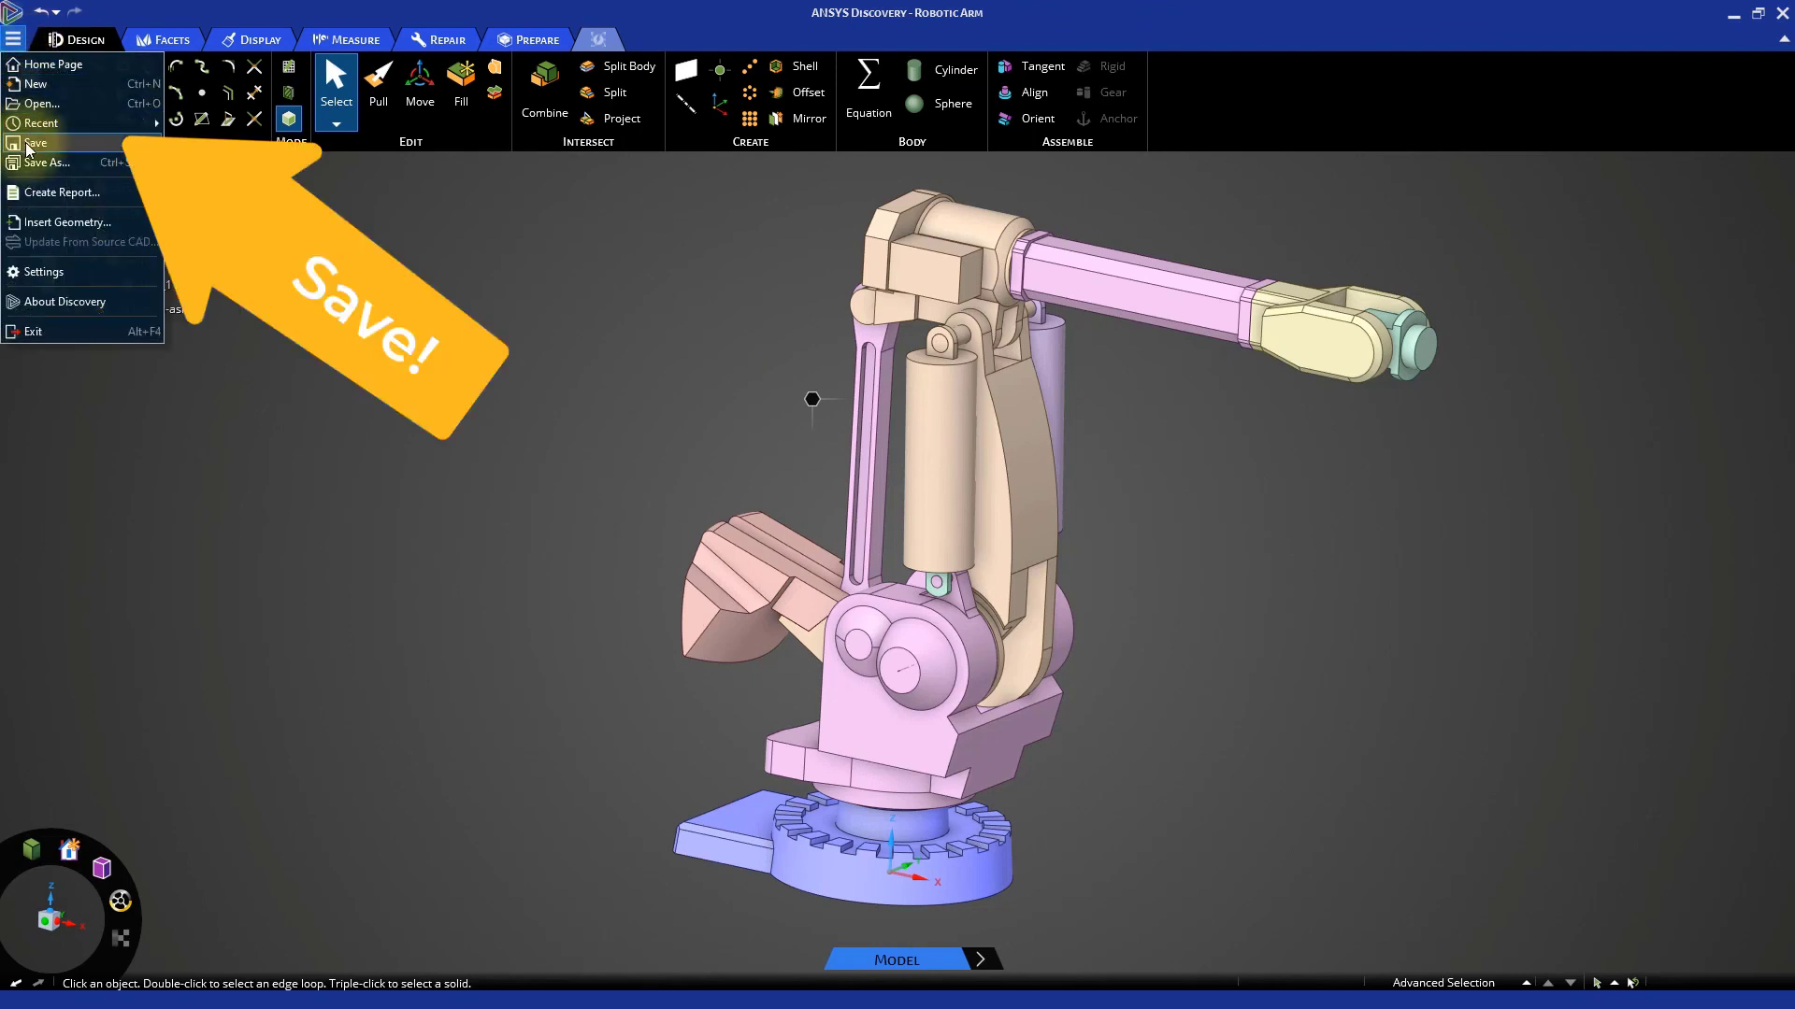